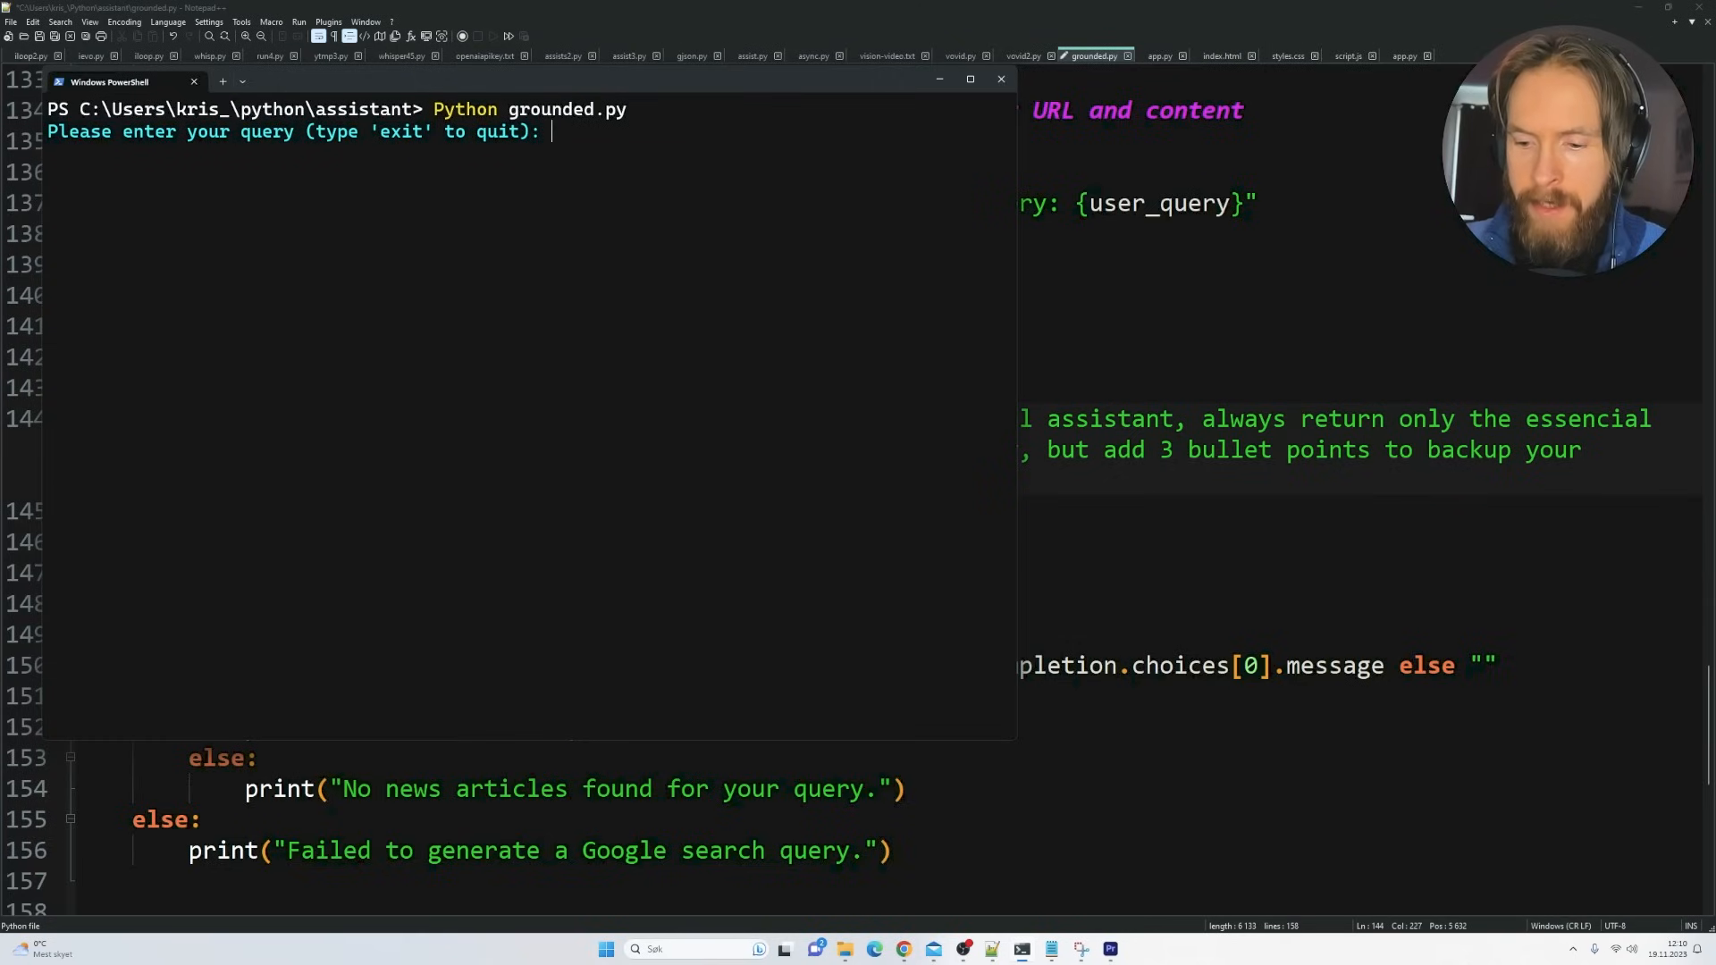
Enter the query 'Is Sam Altman fired from OpenAI?' at the grounded.py prompt
{"action": "type", "text": "Is Sam Al"}
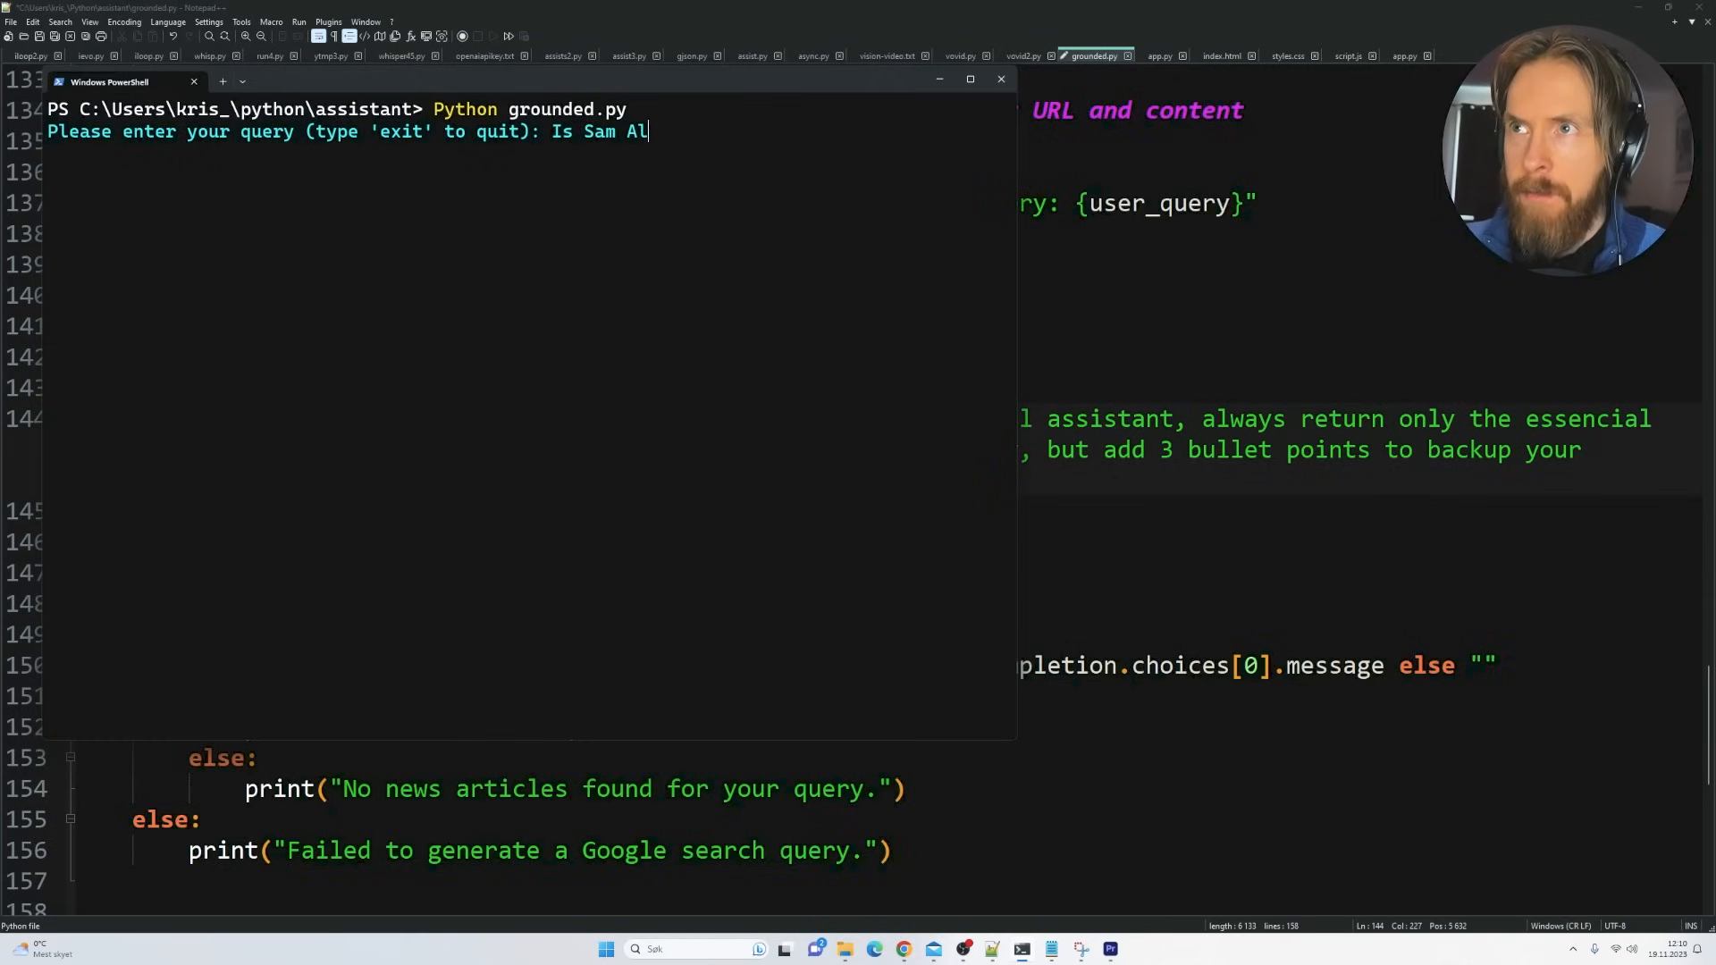
{"action": "type", "text": "tman fired from O"}
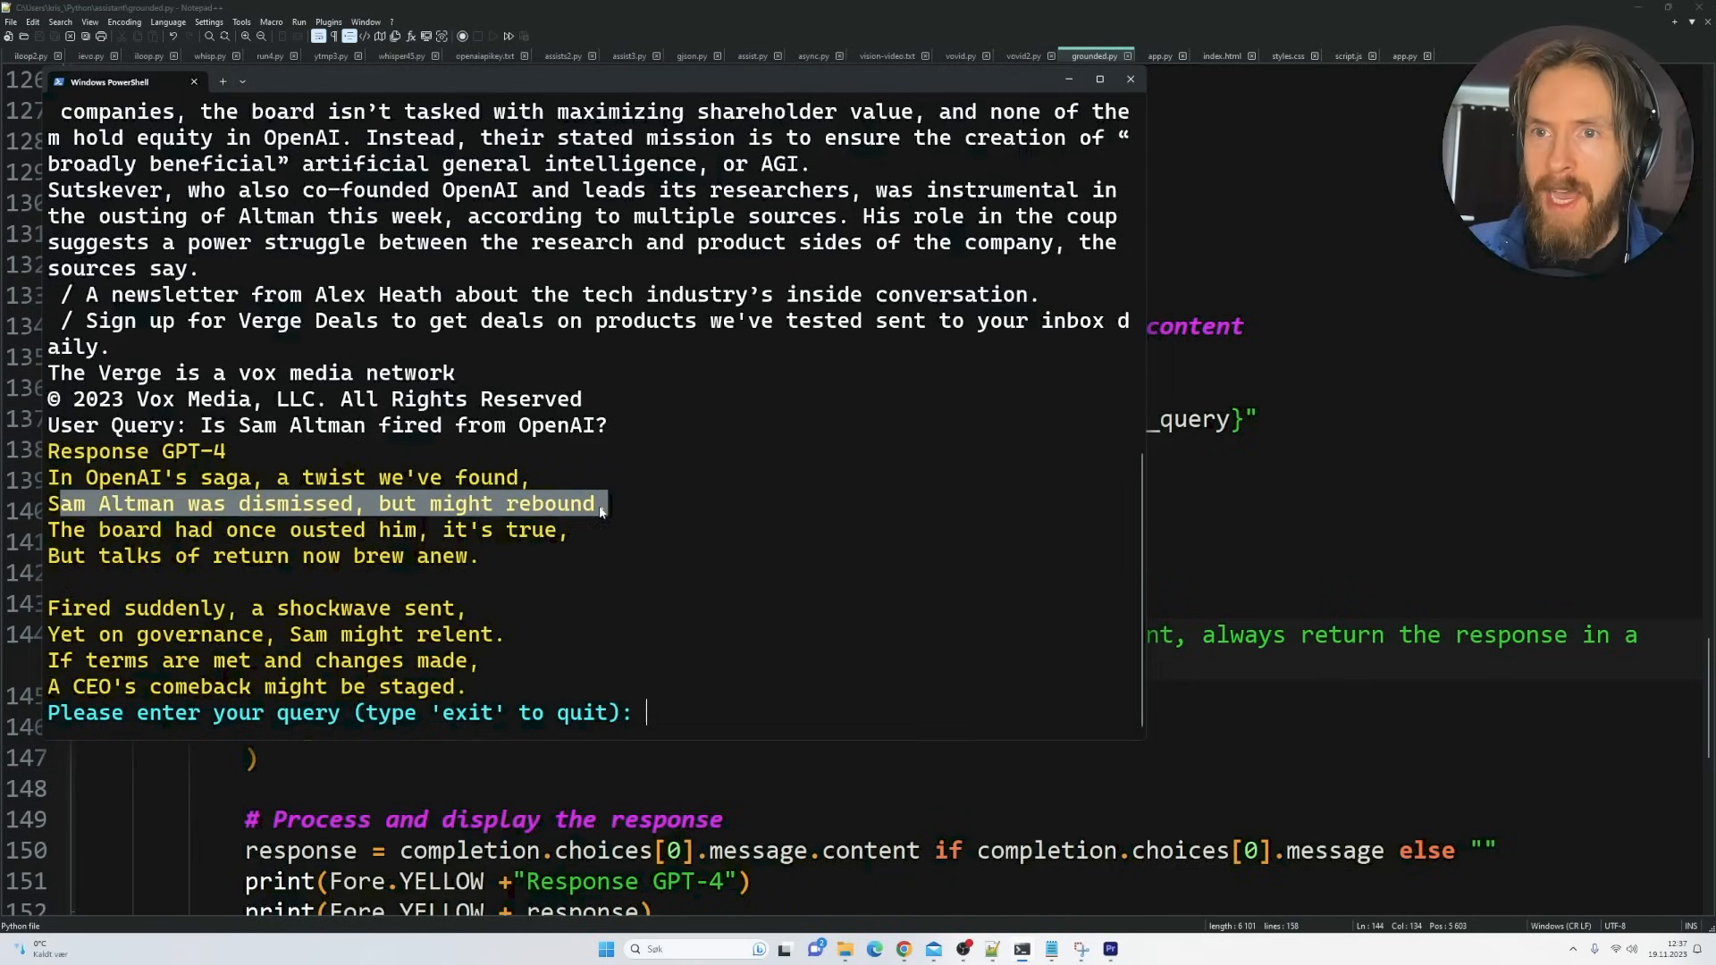
{"action": "mouse_move", "coordinate": [437, 537]}
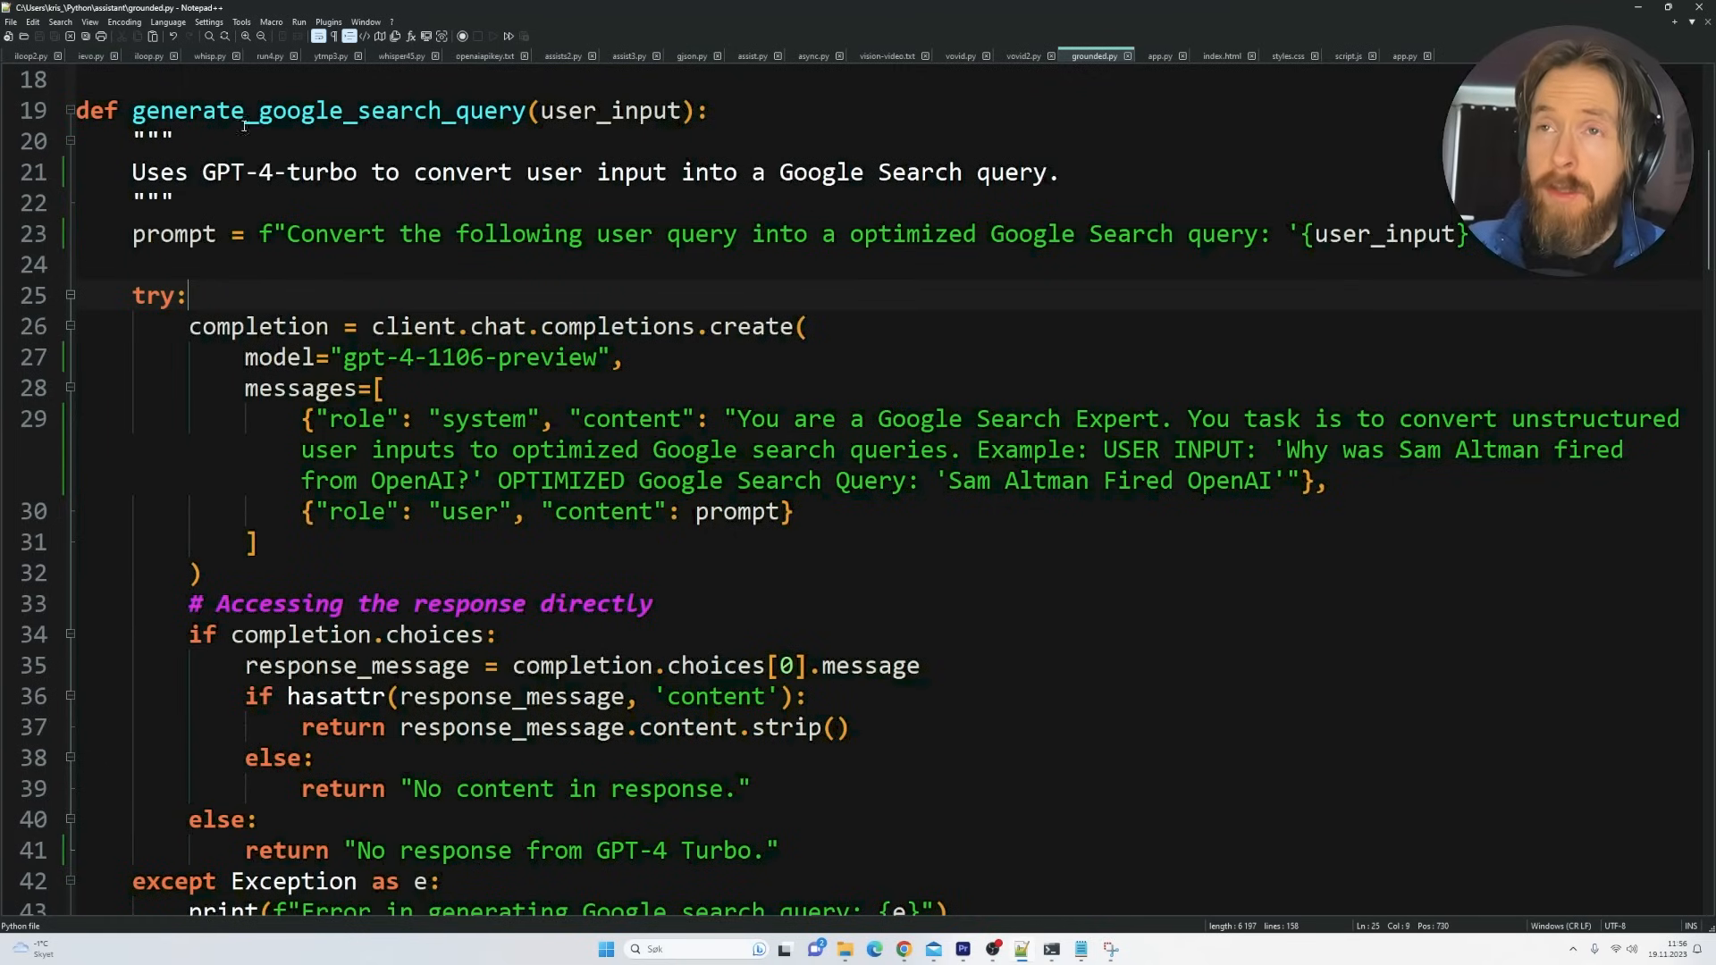
Highlight generate_google_search_query's name, docstring and example search query, then scroll down to get_organic_results
{"action": "double_click", "coordinate": [224, 110]}
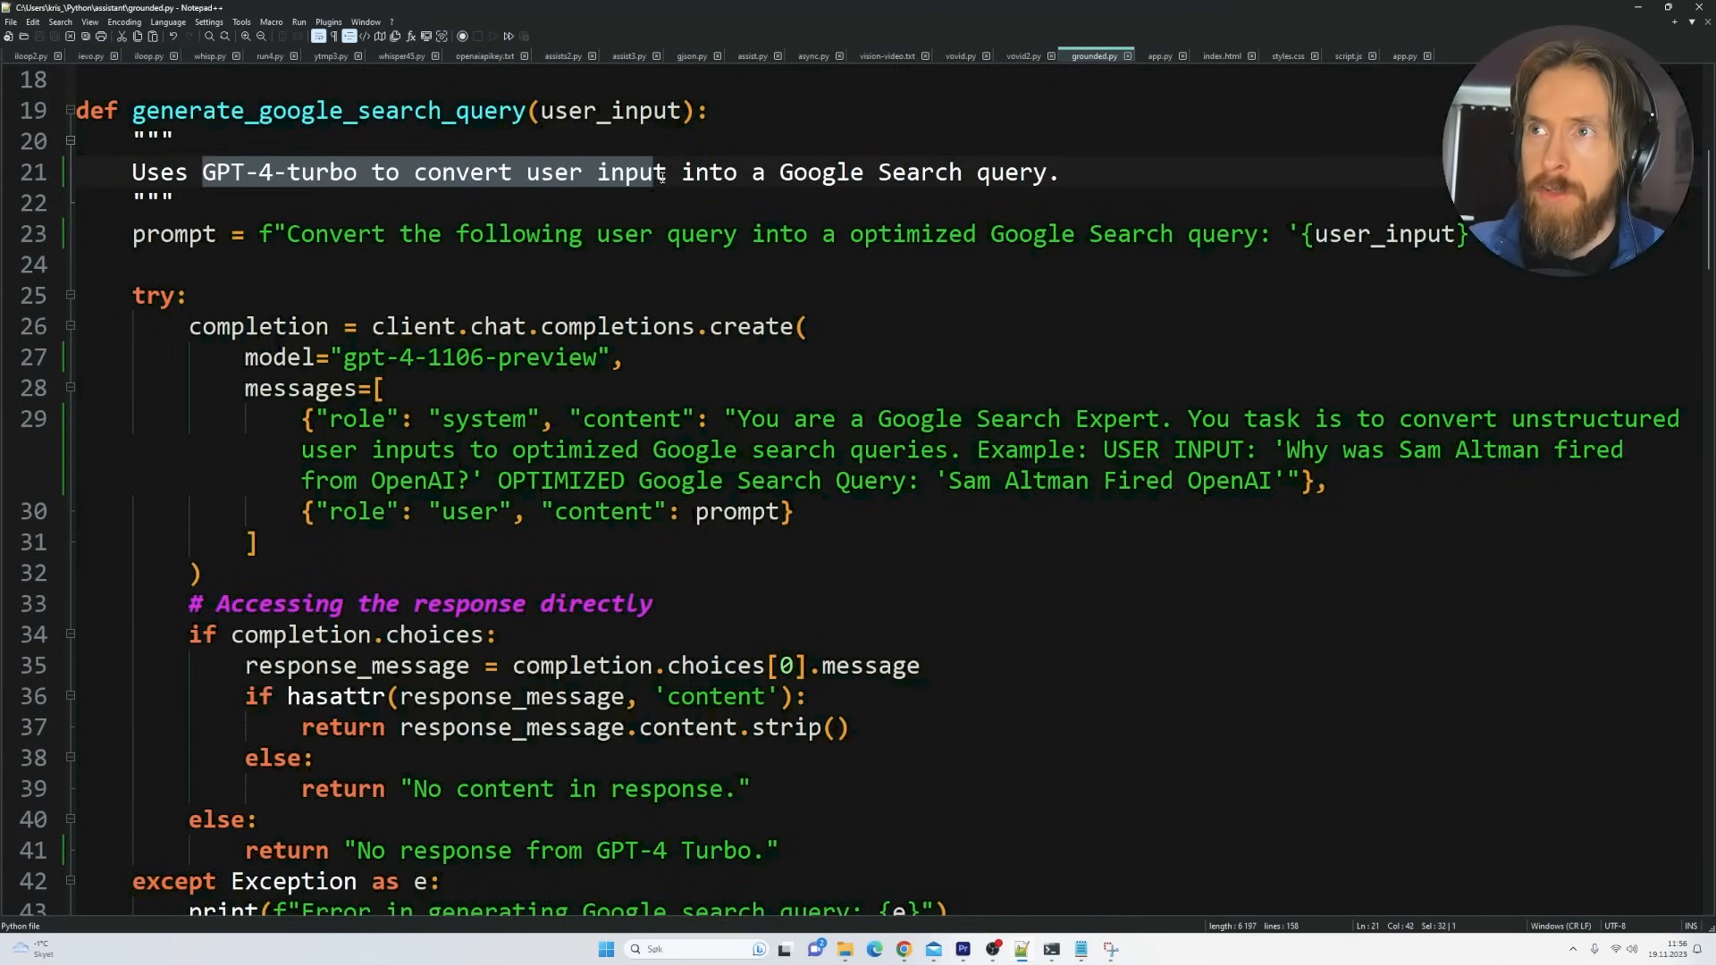
{"action": "left_click_drag", "start_coordinate": [657, 171], "coordinate": [1045, 171]}
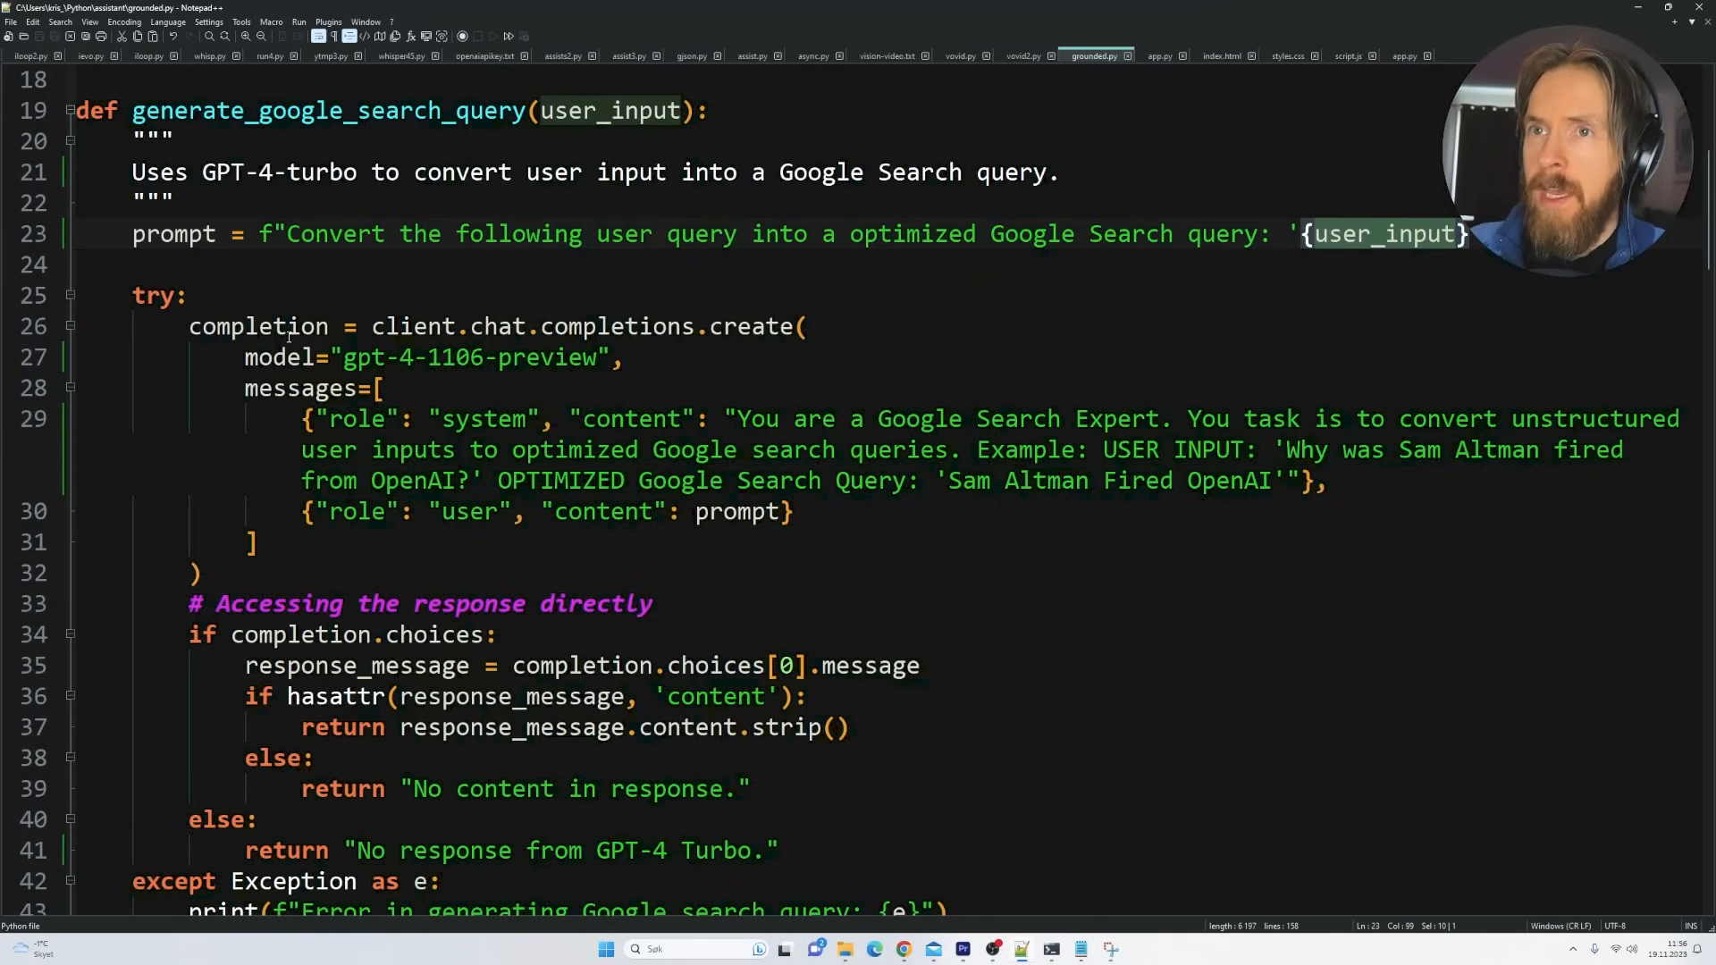
{"action": "mouse_move", "coordinate": [766, 411]}
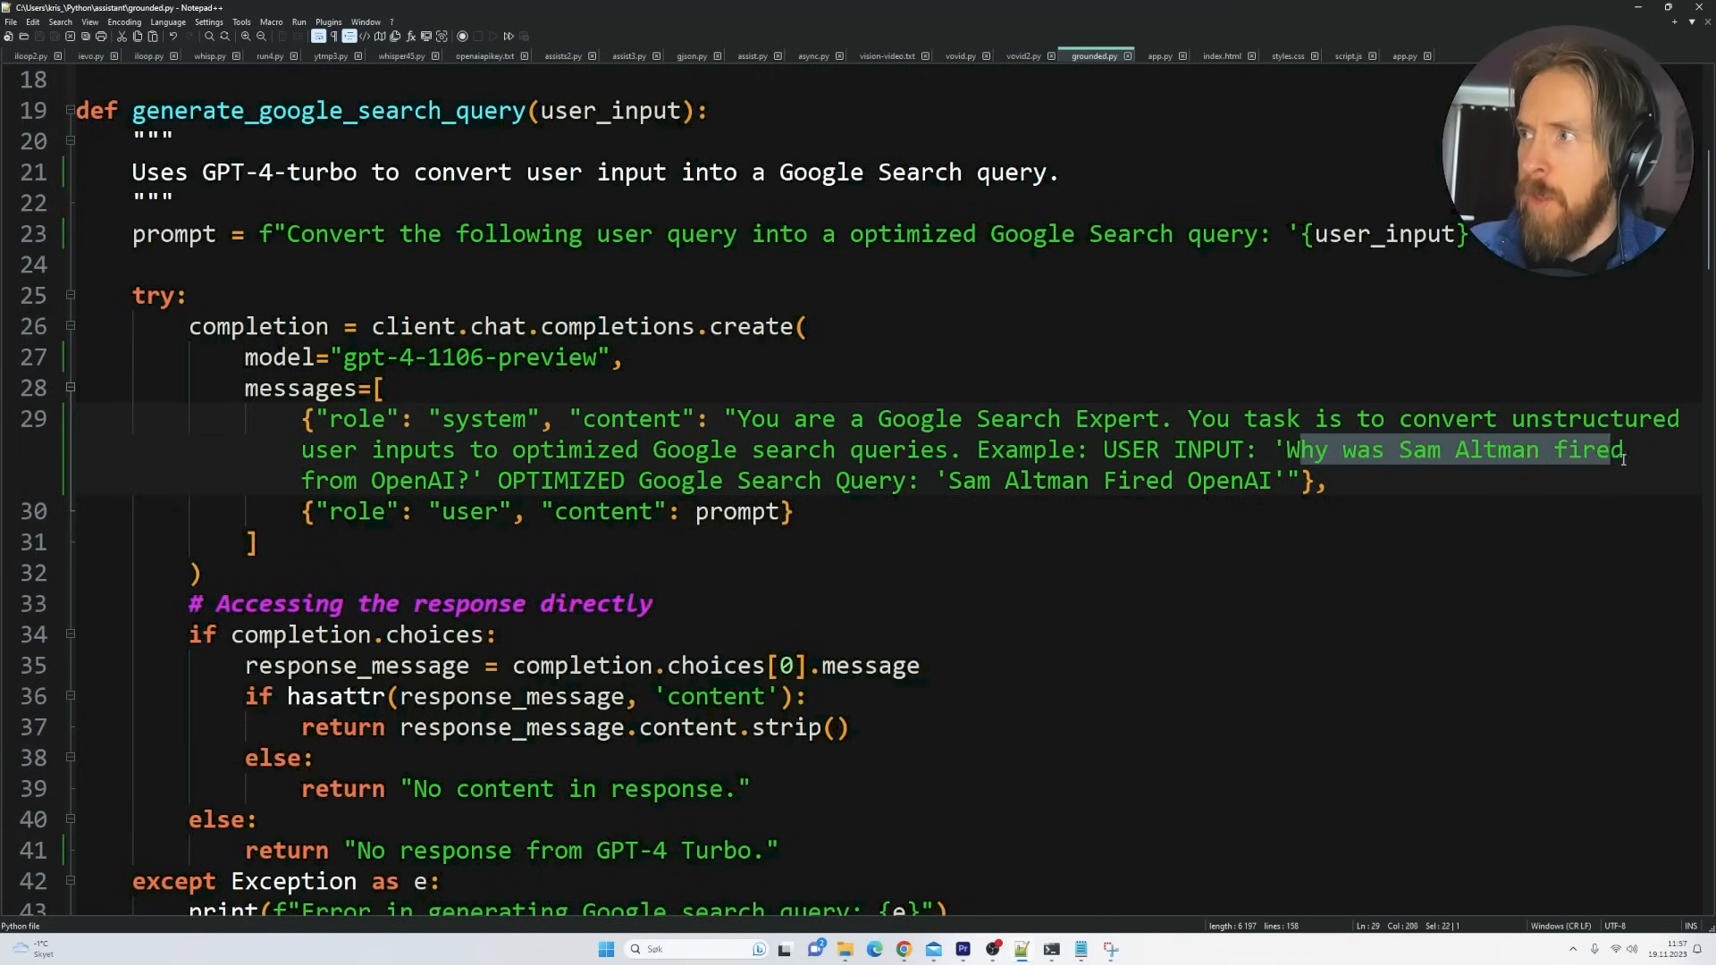
{"action": "left_click", "coordinate": [504, 480]}
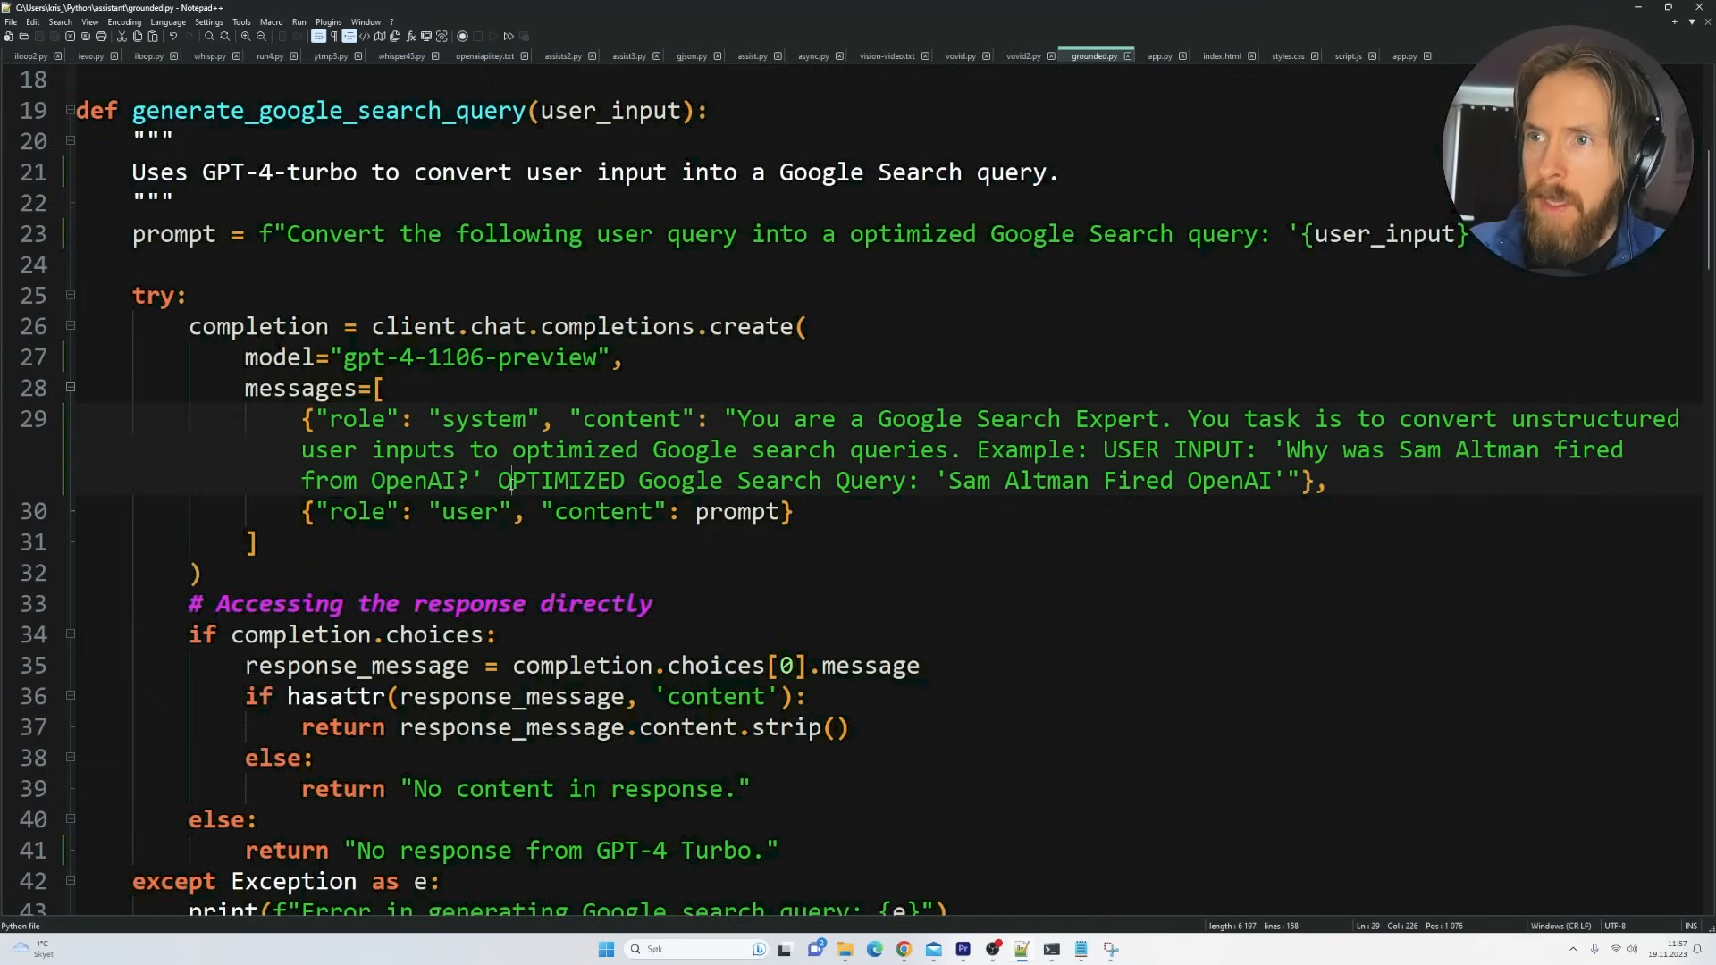
{"action": "left_click_drag", "start_coordinate": [950, 481], "coordinate": [1054, 481]}
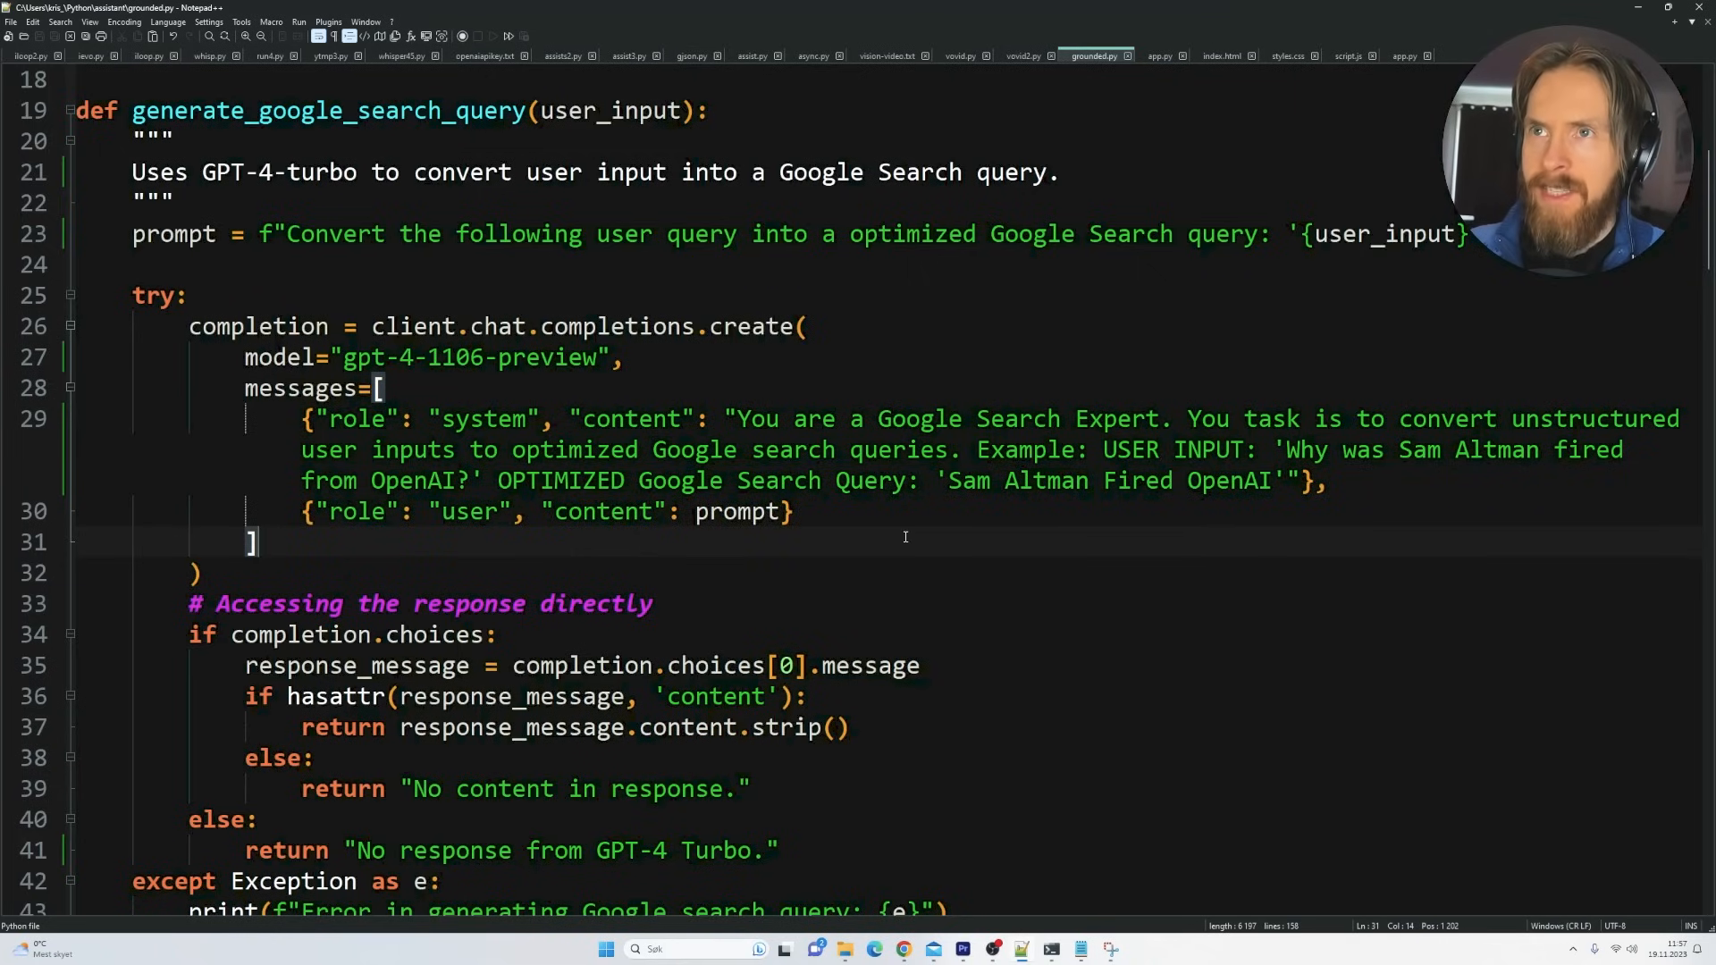
{"action": "mouse_move", "coordinate": [897, 642]}
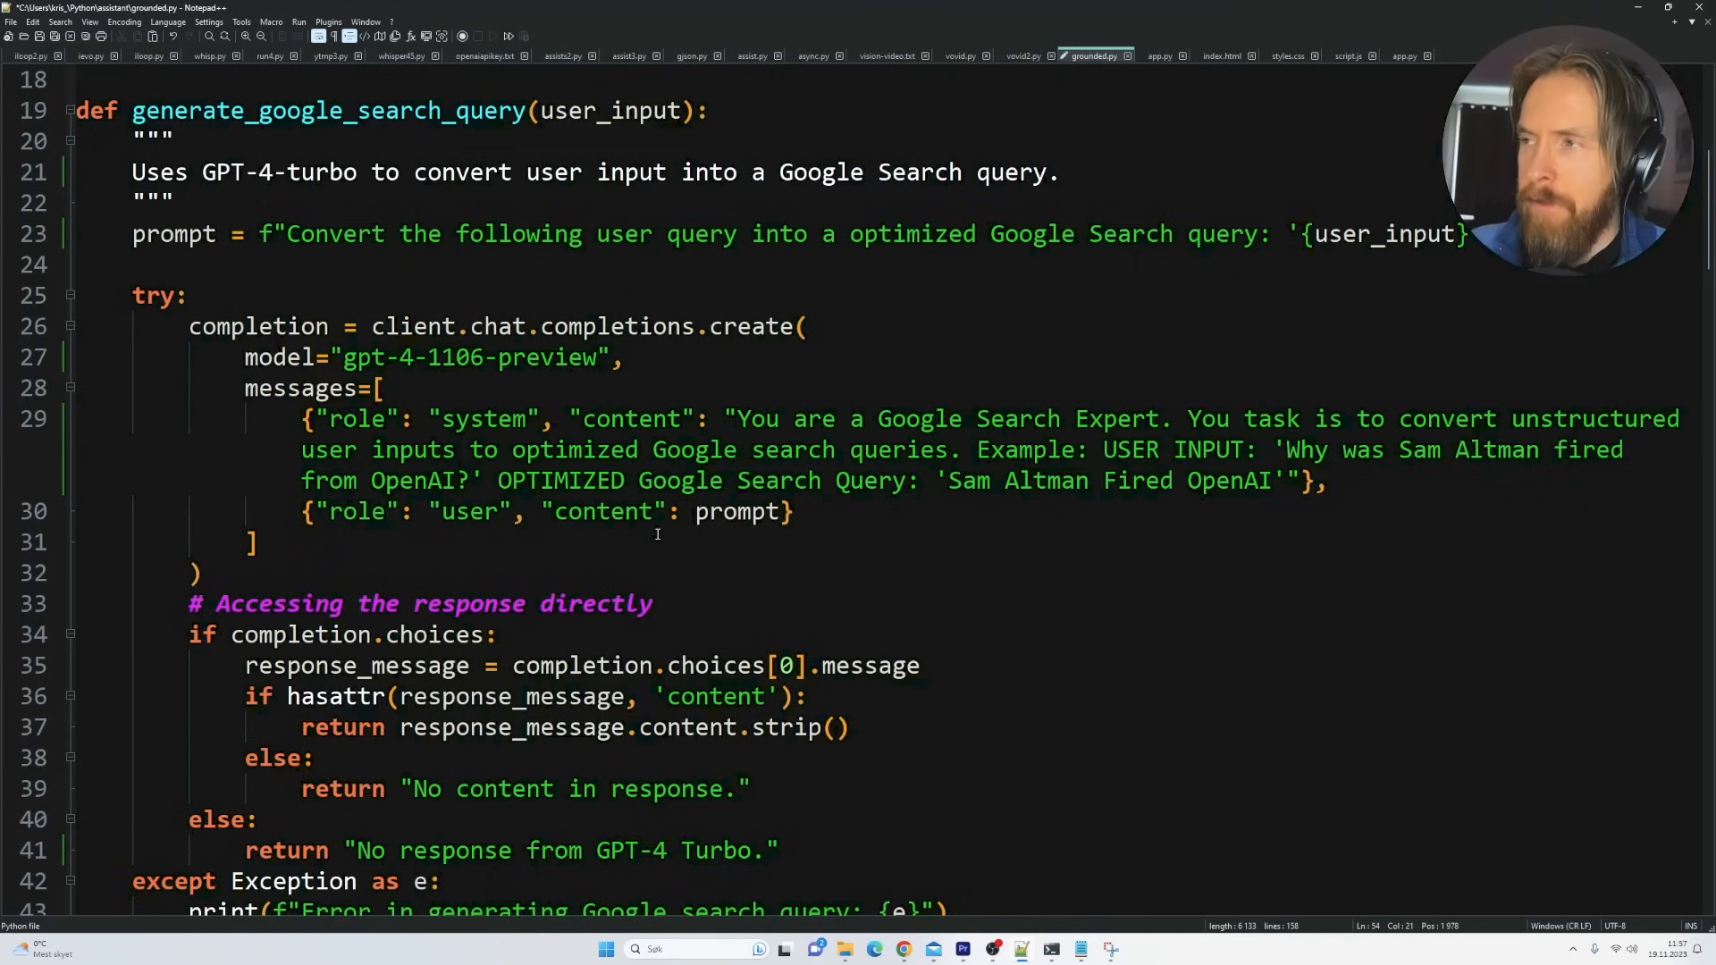
{"action": "scroll", "scroll_direction": "down", "scroll_amount": 3}
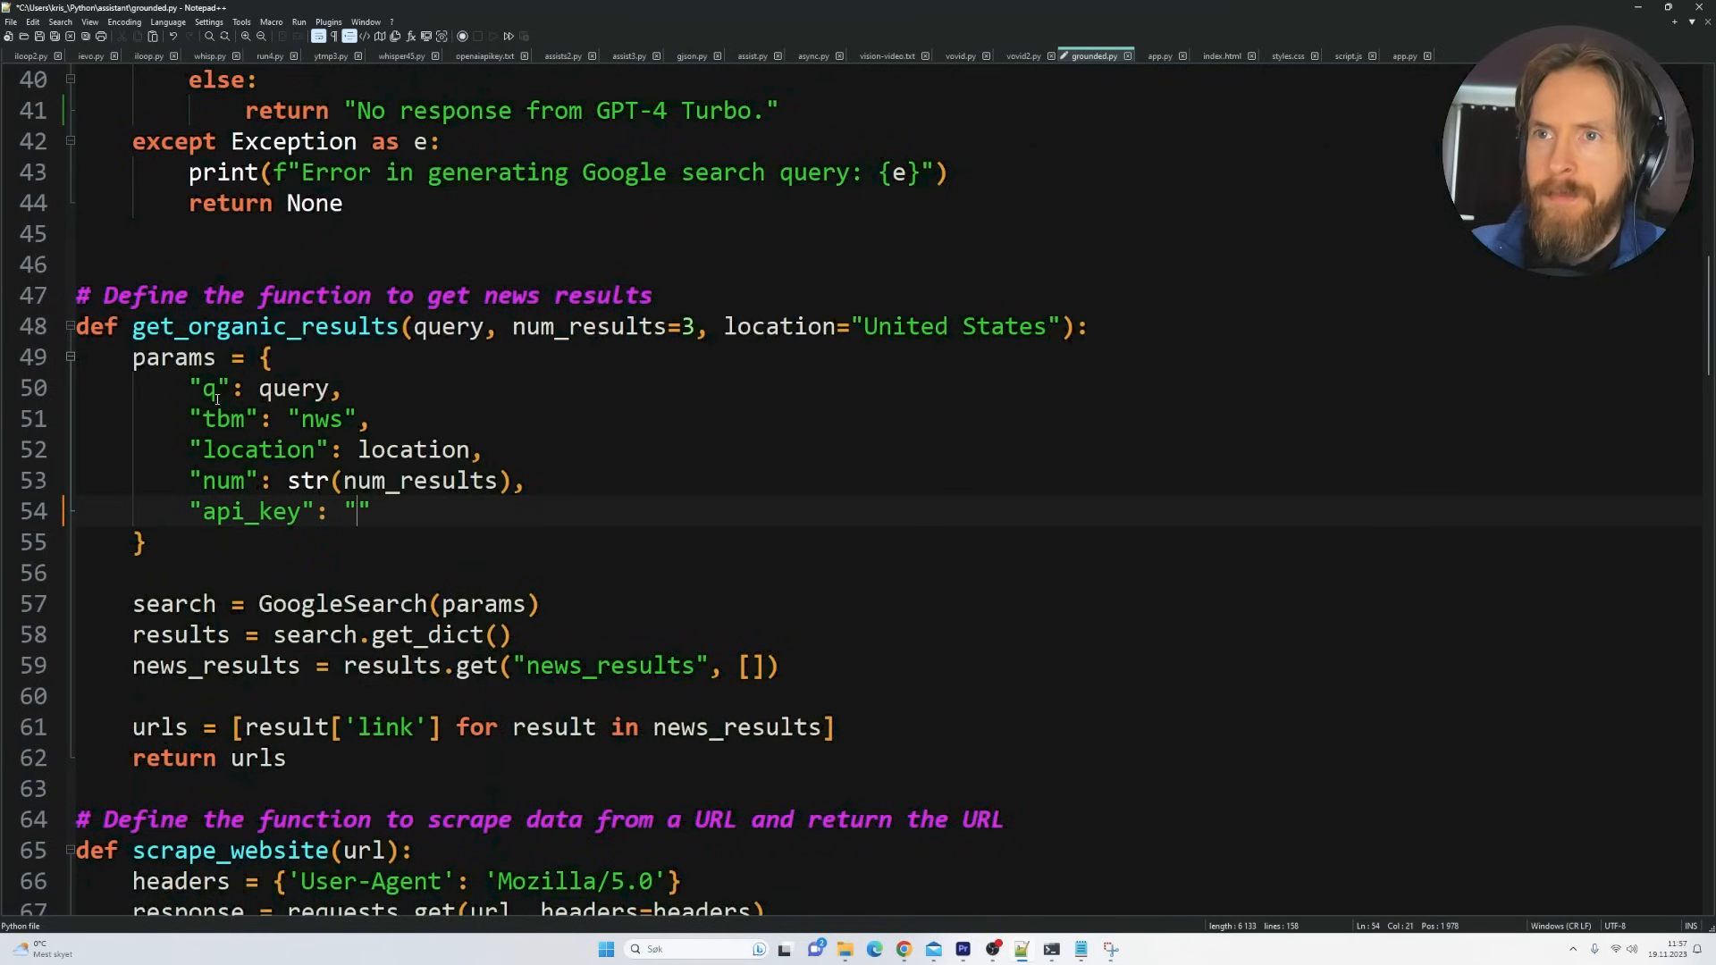
{"action": "double_click", "coordinate": [260, 327]}
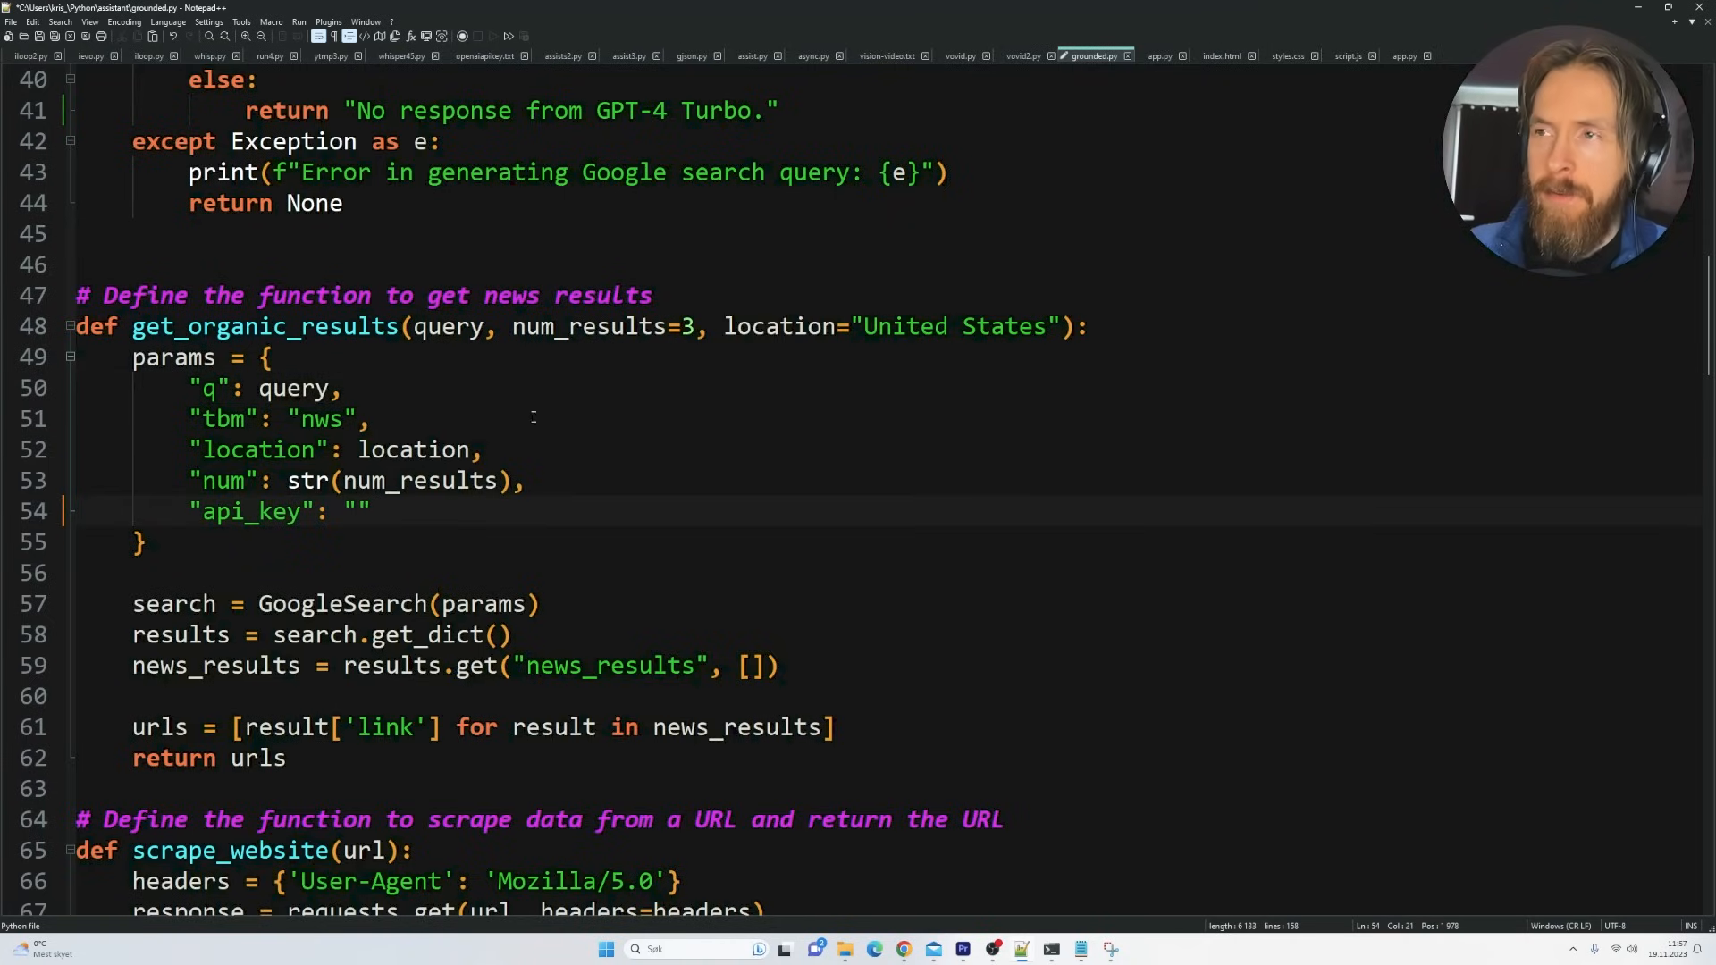
{"action": "double_click", "coordinate": [686, 327]}
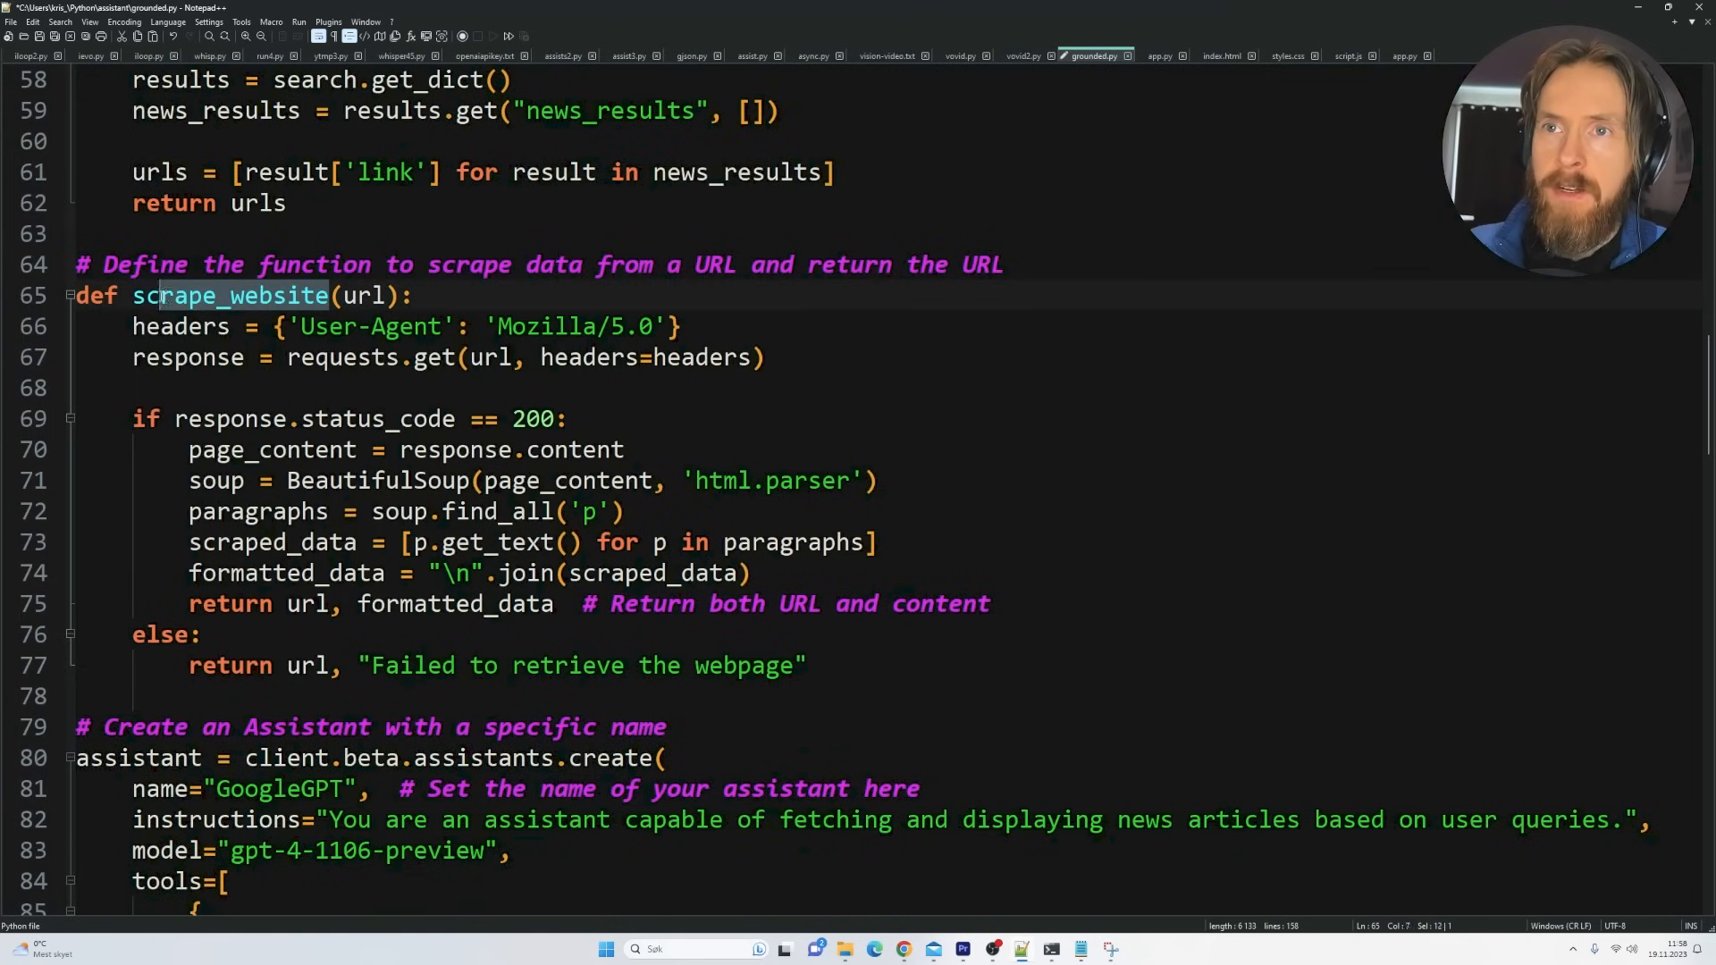
{"action": "double_click", "coordinate": [229, 295]}
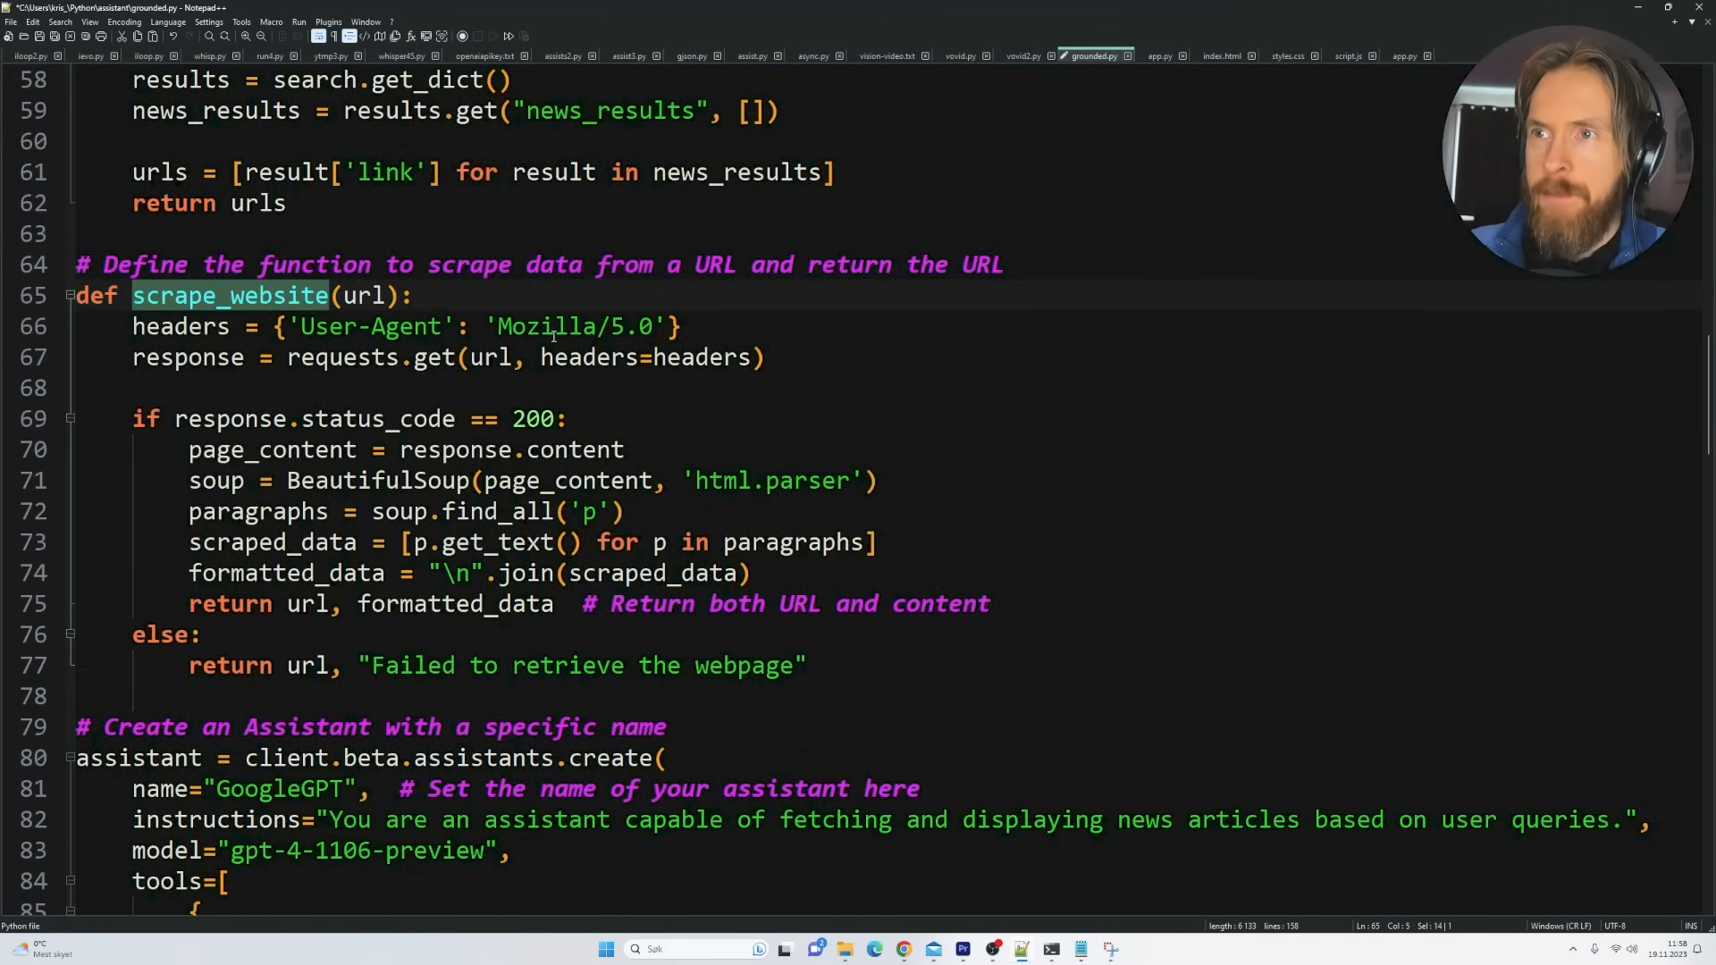
{"action": "mouse_move", "coordinate": [448, 449]}
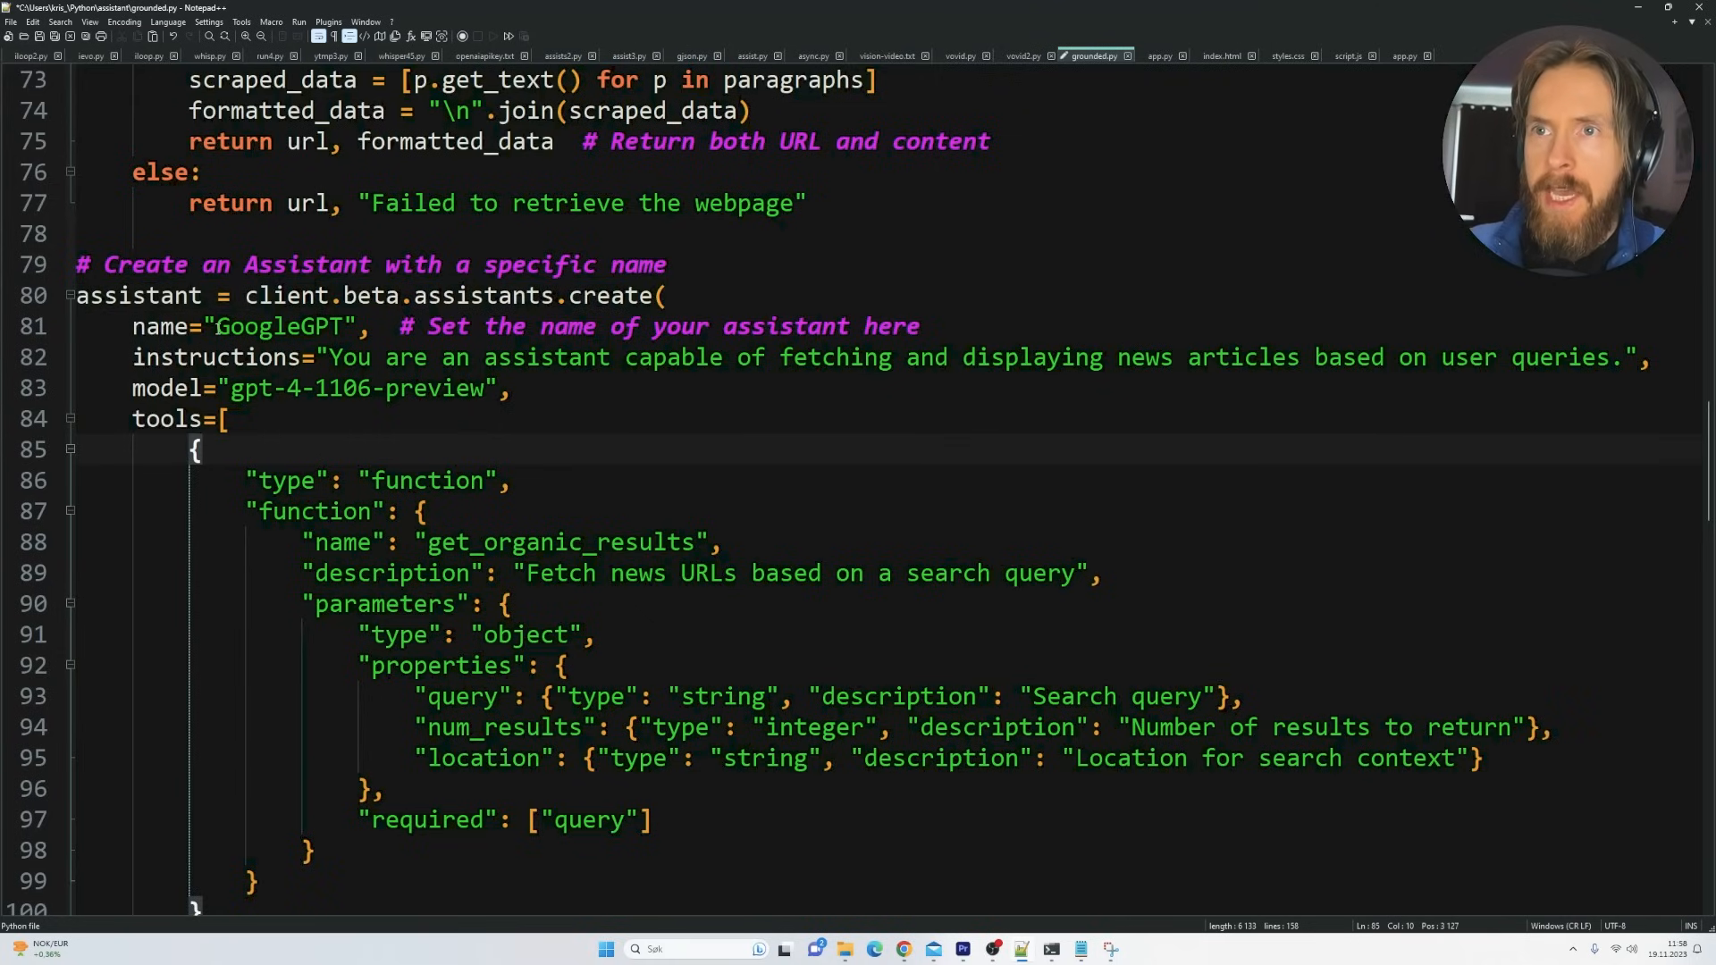
{"action": "double_click", "coordinate": [277, 326]}
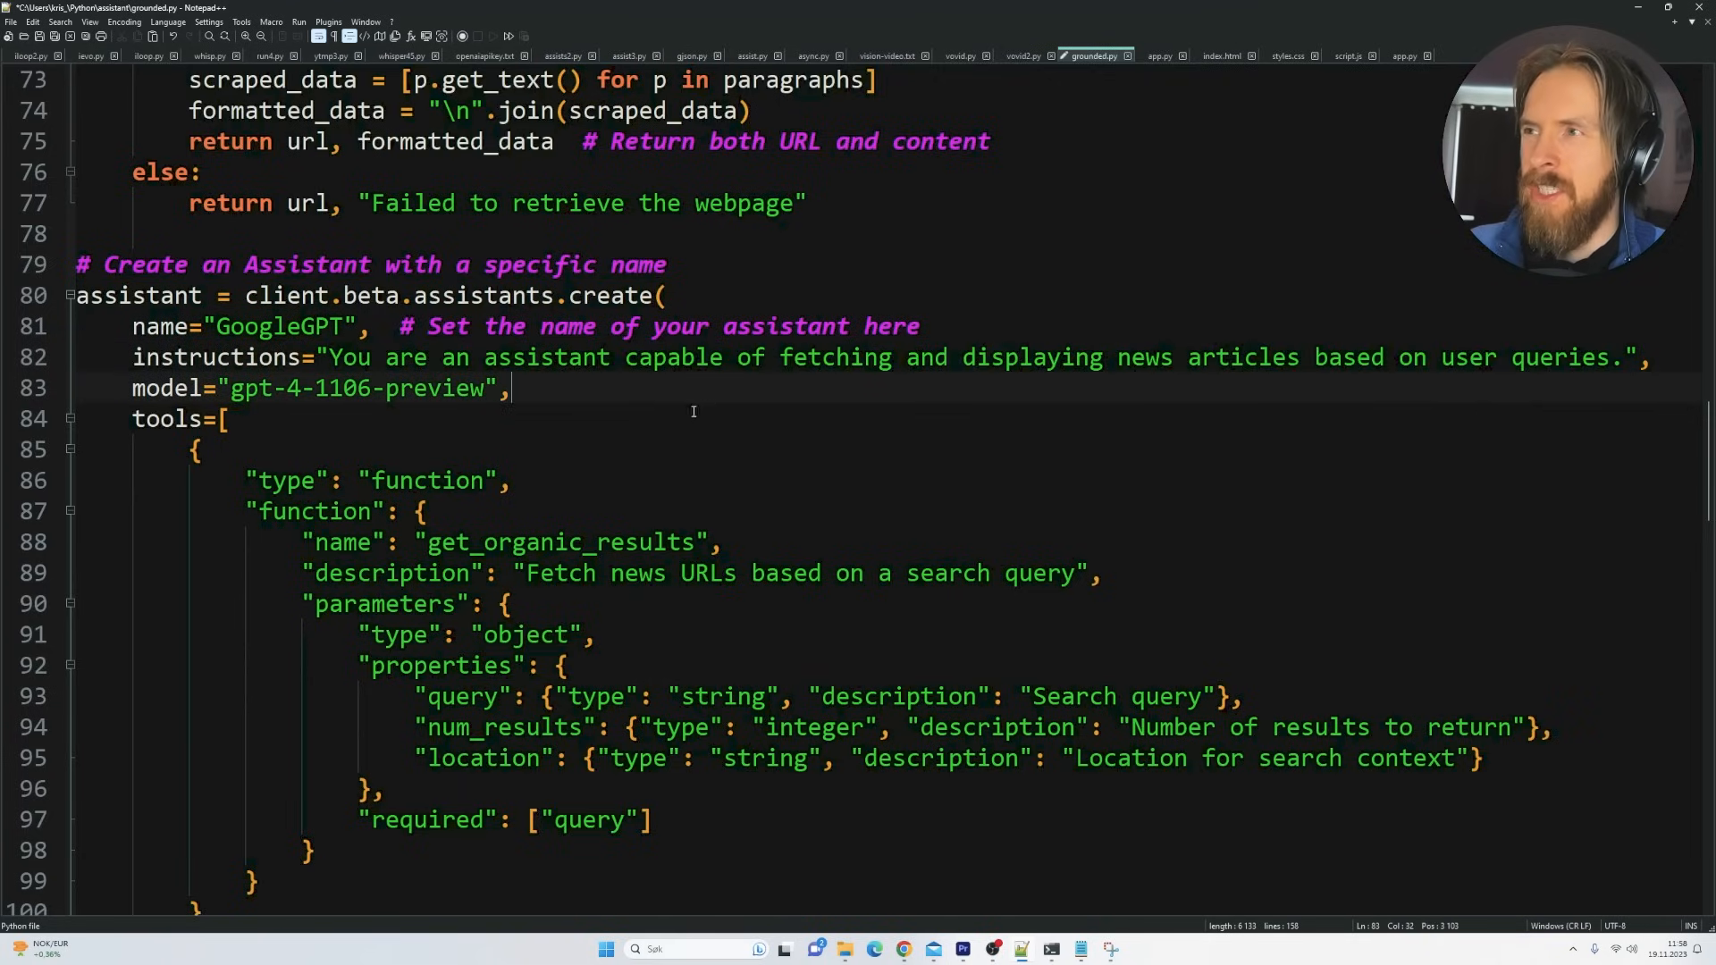
{"action": "mouse_move", "coordinate": [638, 388]}
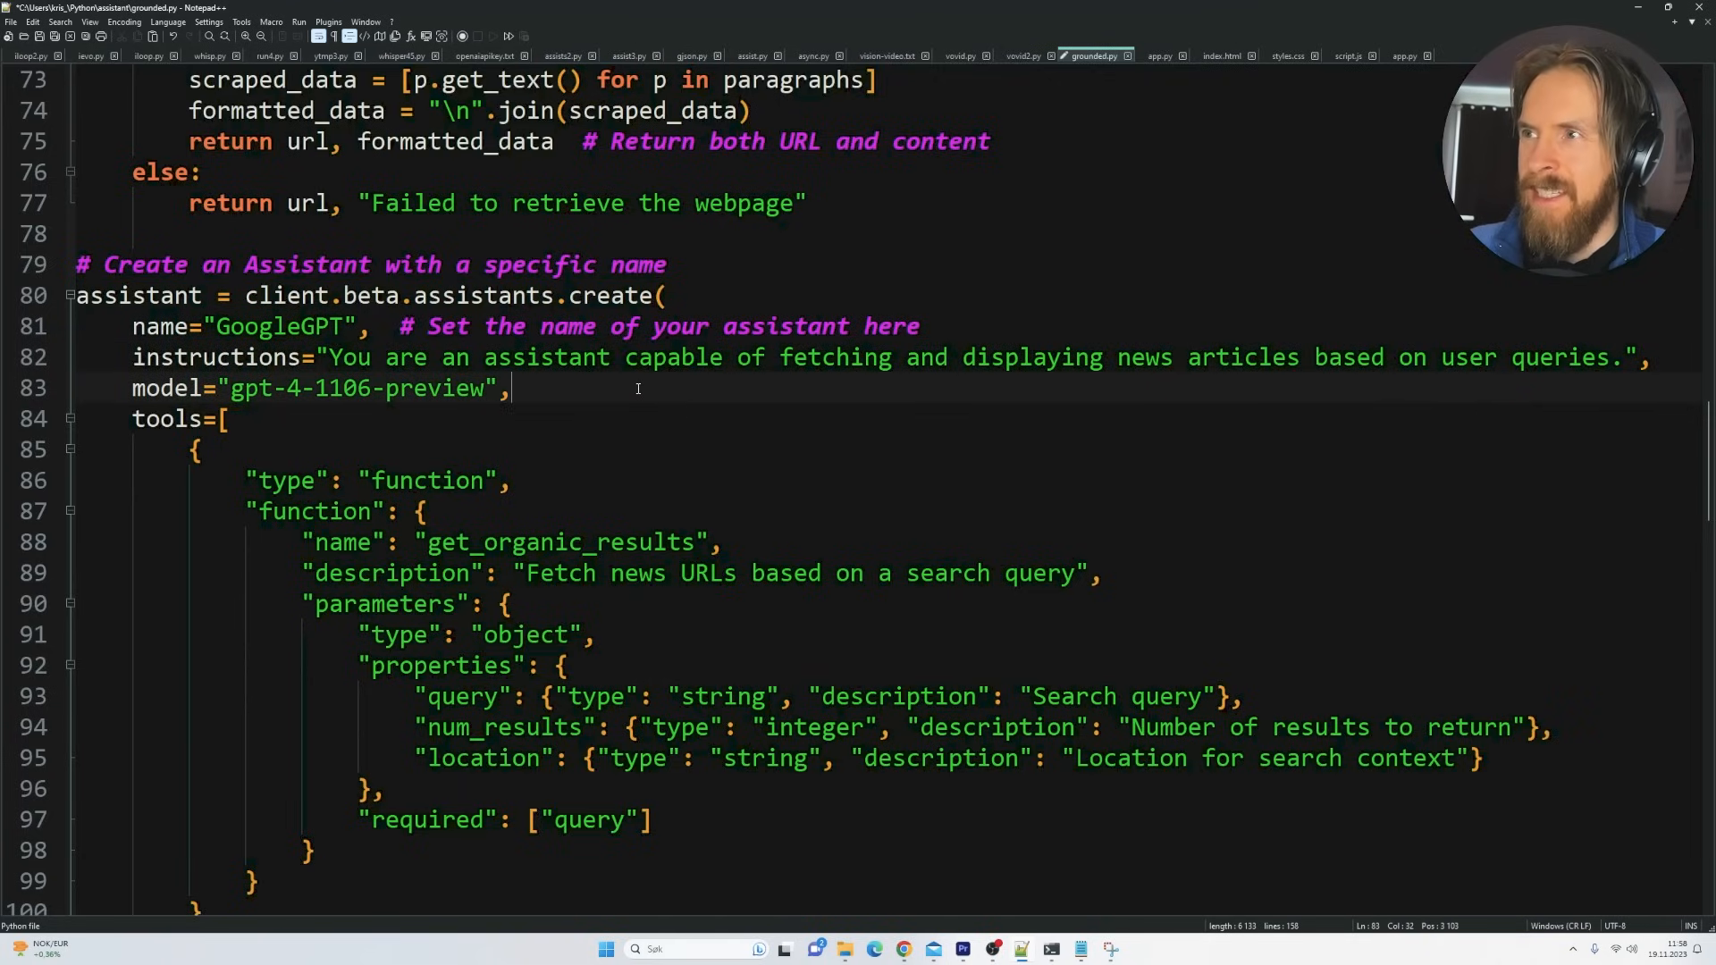
{"action": "scroll", "scroll_direction": "down", "scroll_amount": 3}
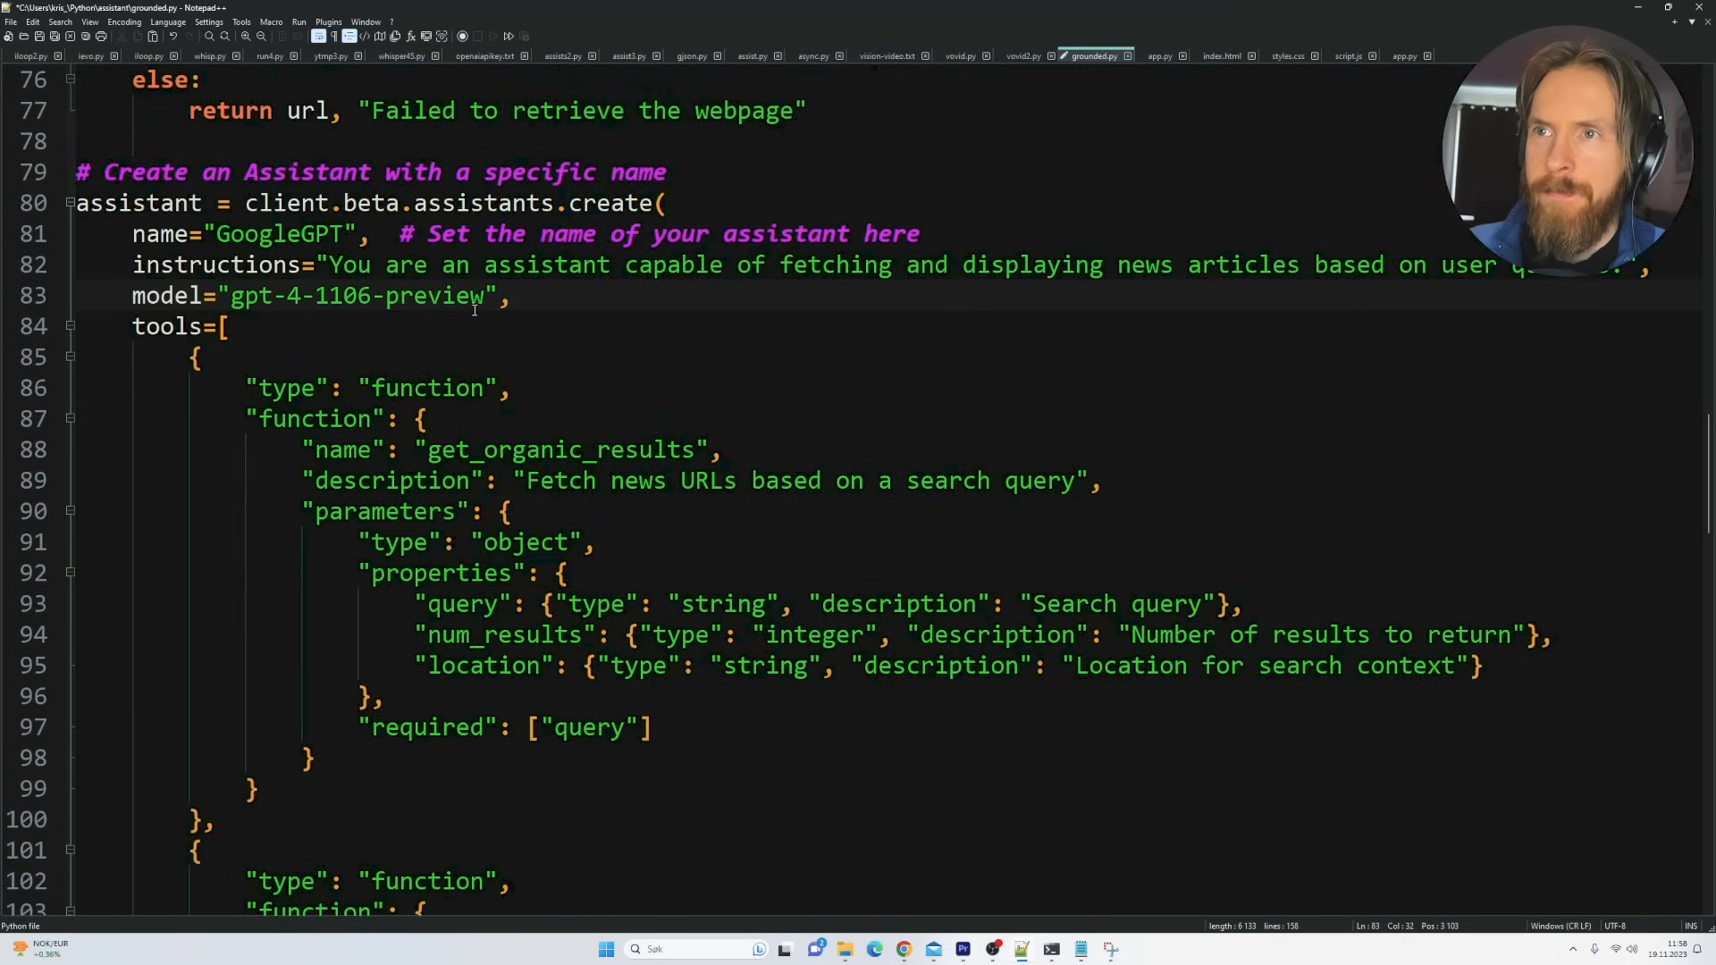
{"action": "double_click", "coordinate": [357, 295]}
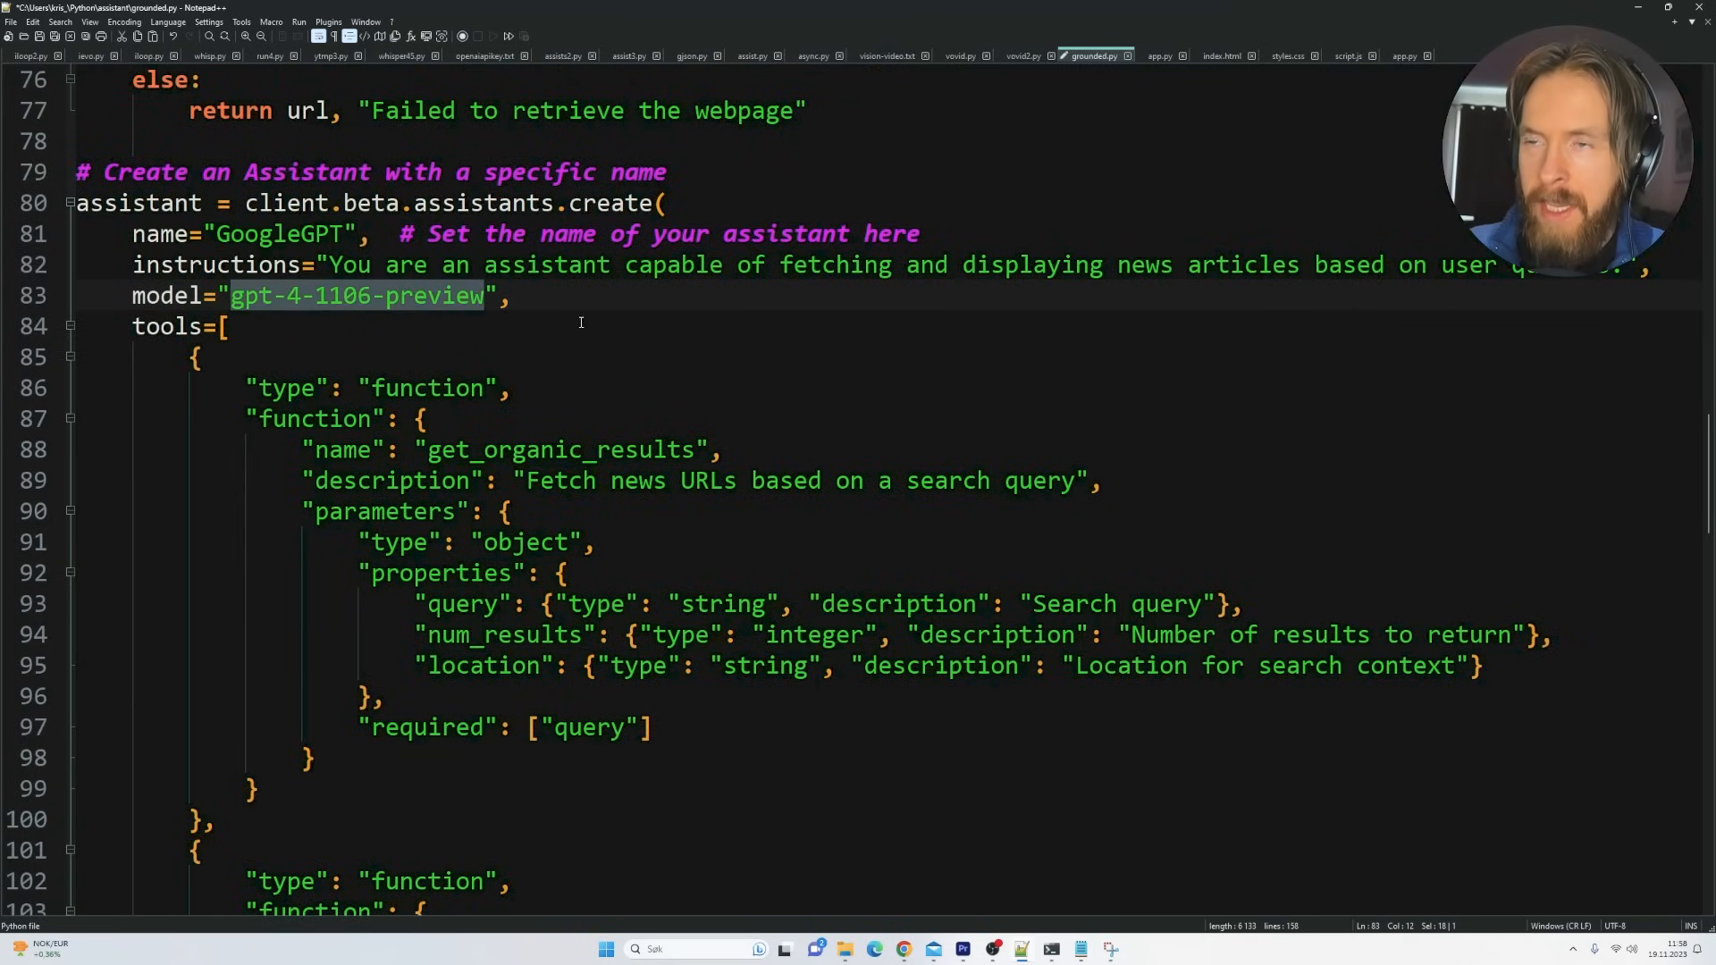
{"action": "scroll", "scroll_direction": "down", "scroll_amount": 3}
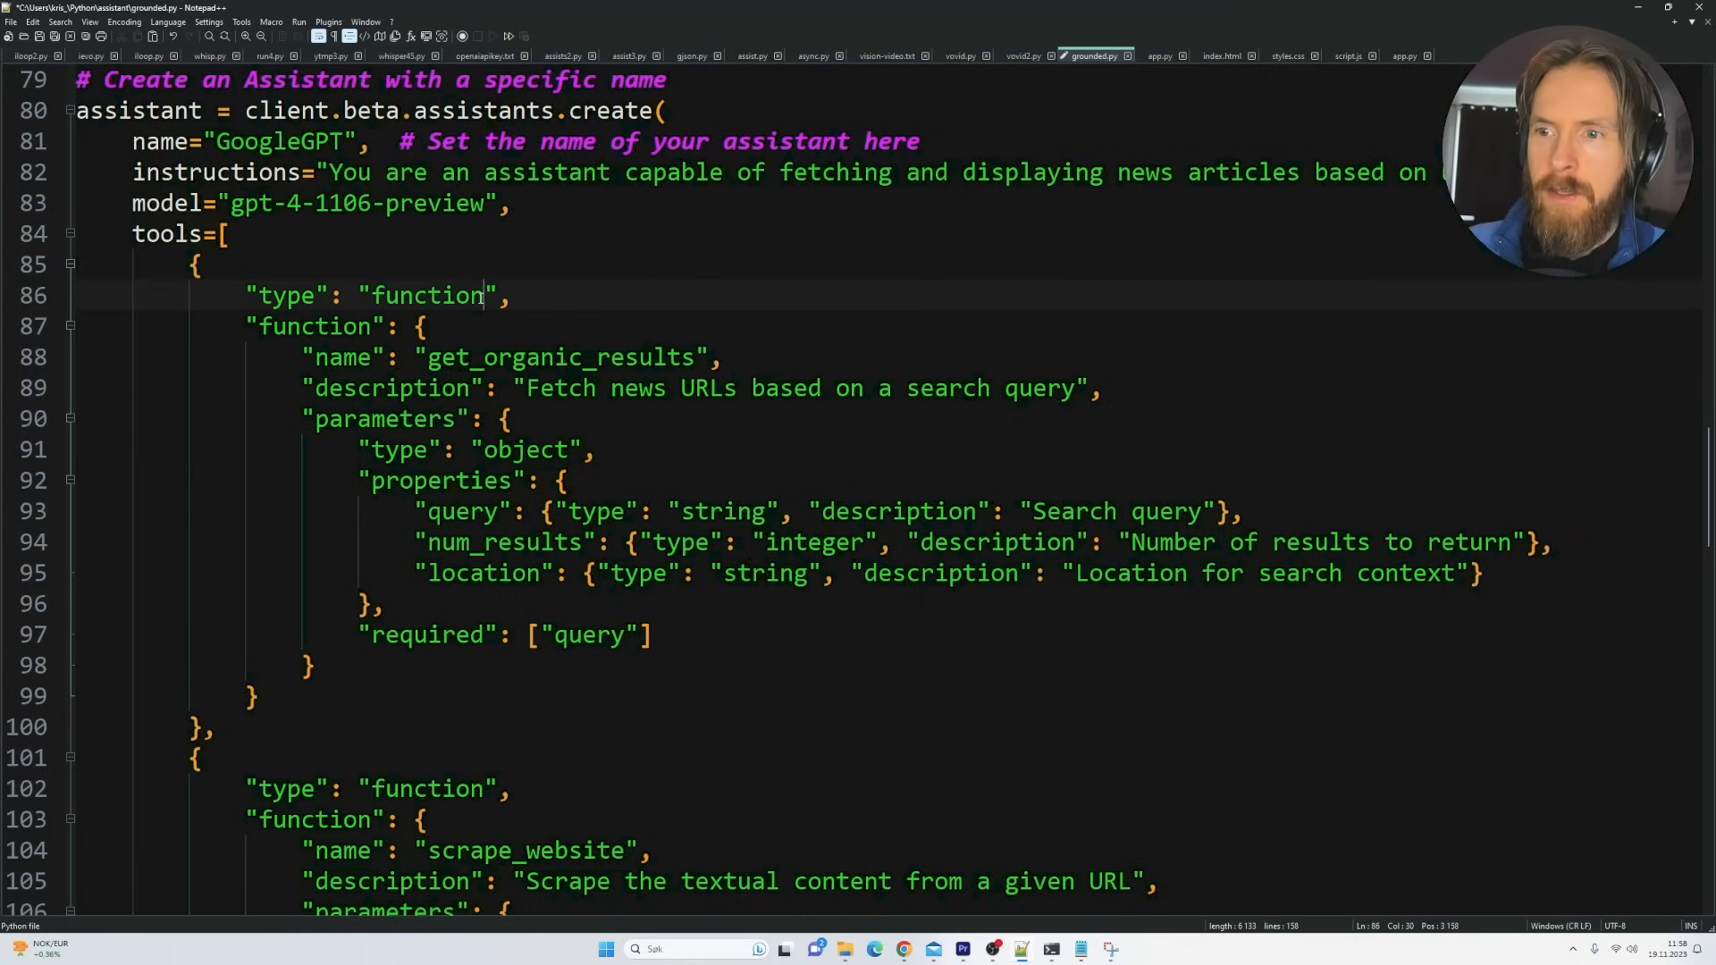
{"action": "double_click", "coordinate": [427, 296]}
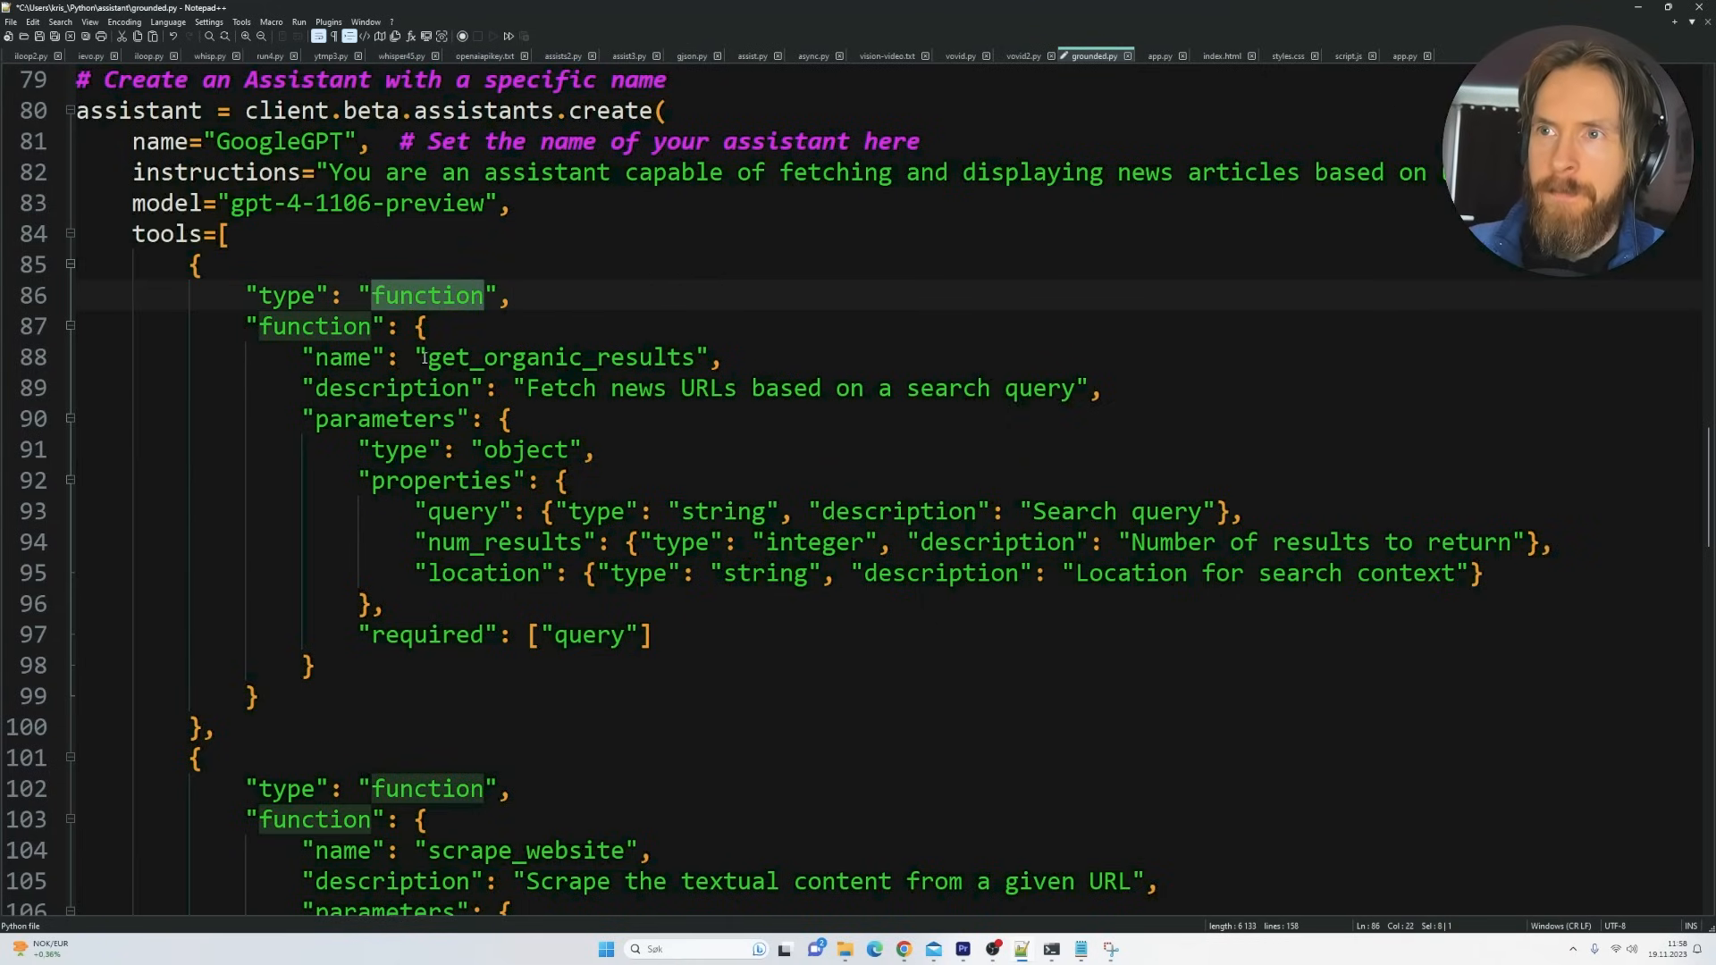
{"action": "double_click", "coordinate": [559, 358]}
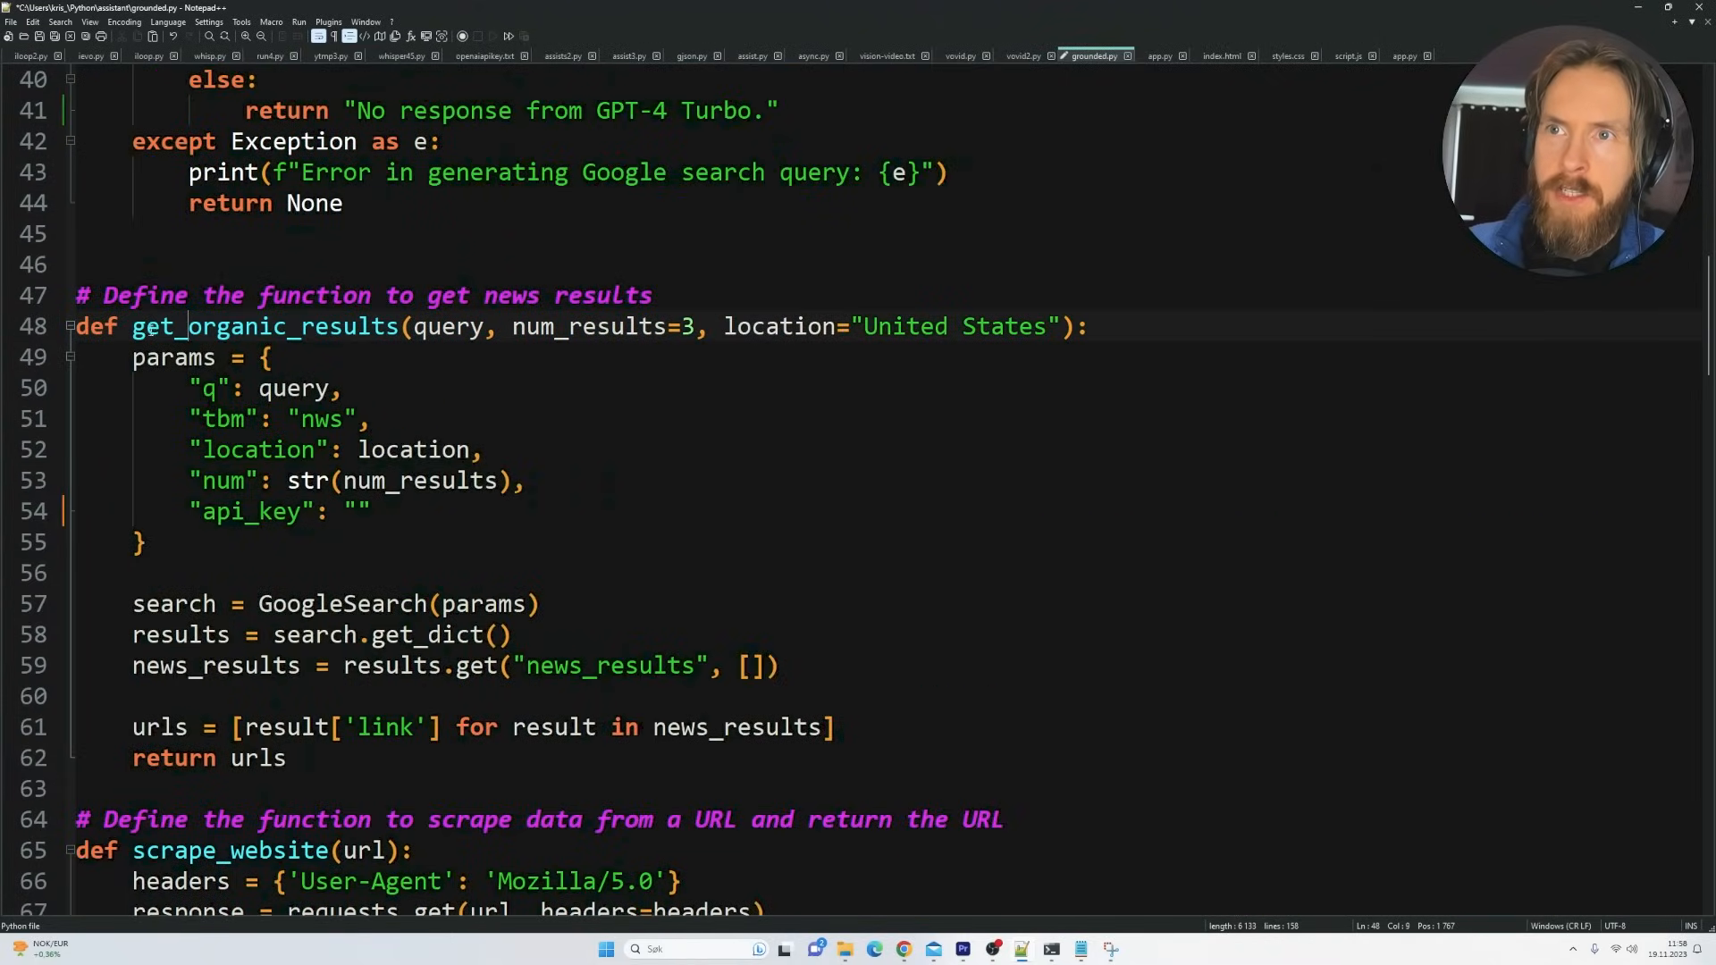
{"action": "scroll", "scroll_direction": "down", "scroll_amount": 3}
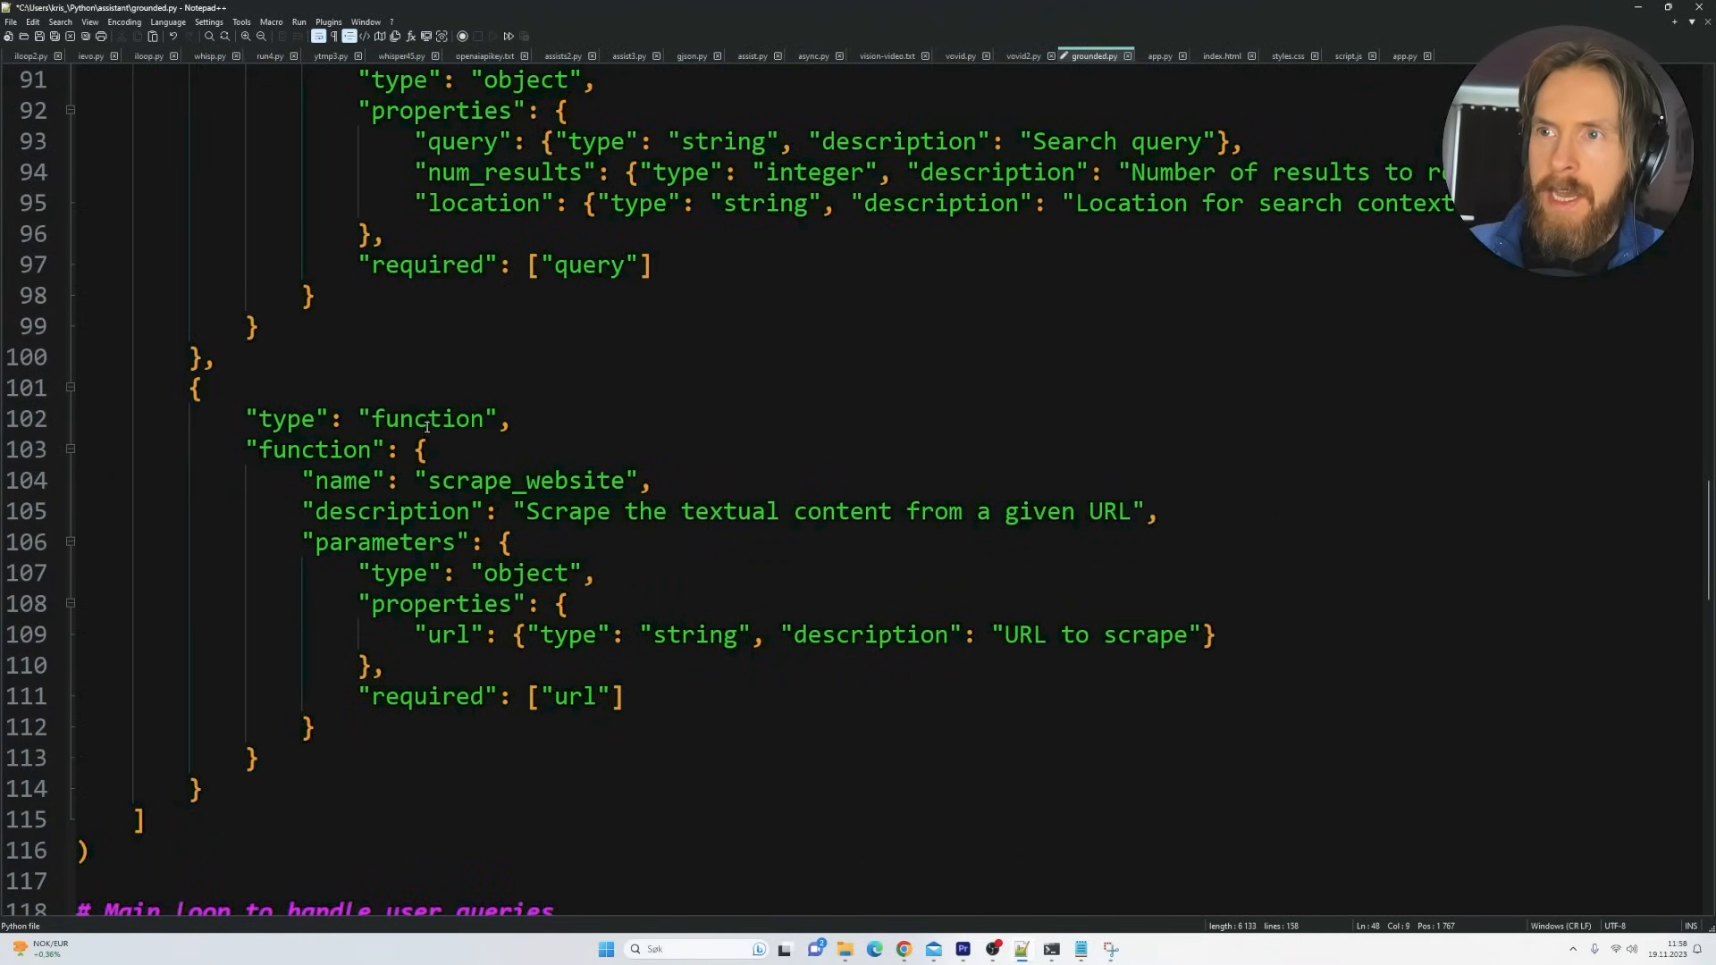
{"action": "double_click", "coordinate": [525, 480]}
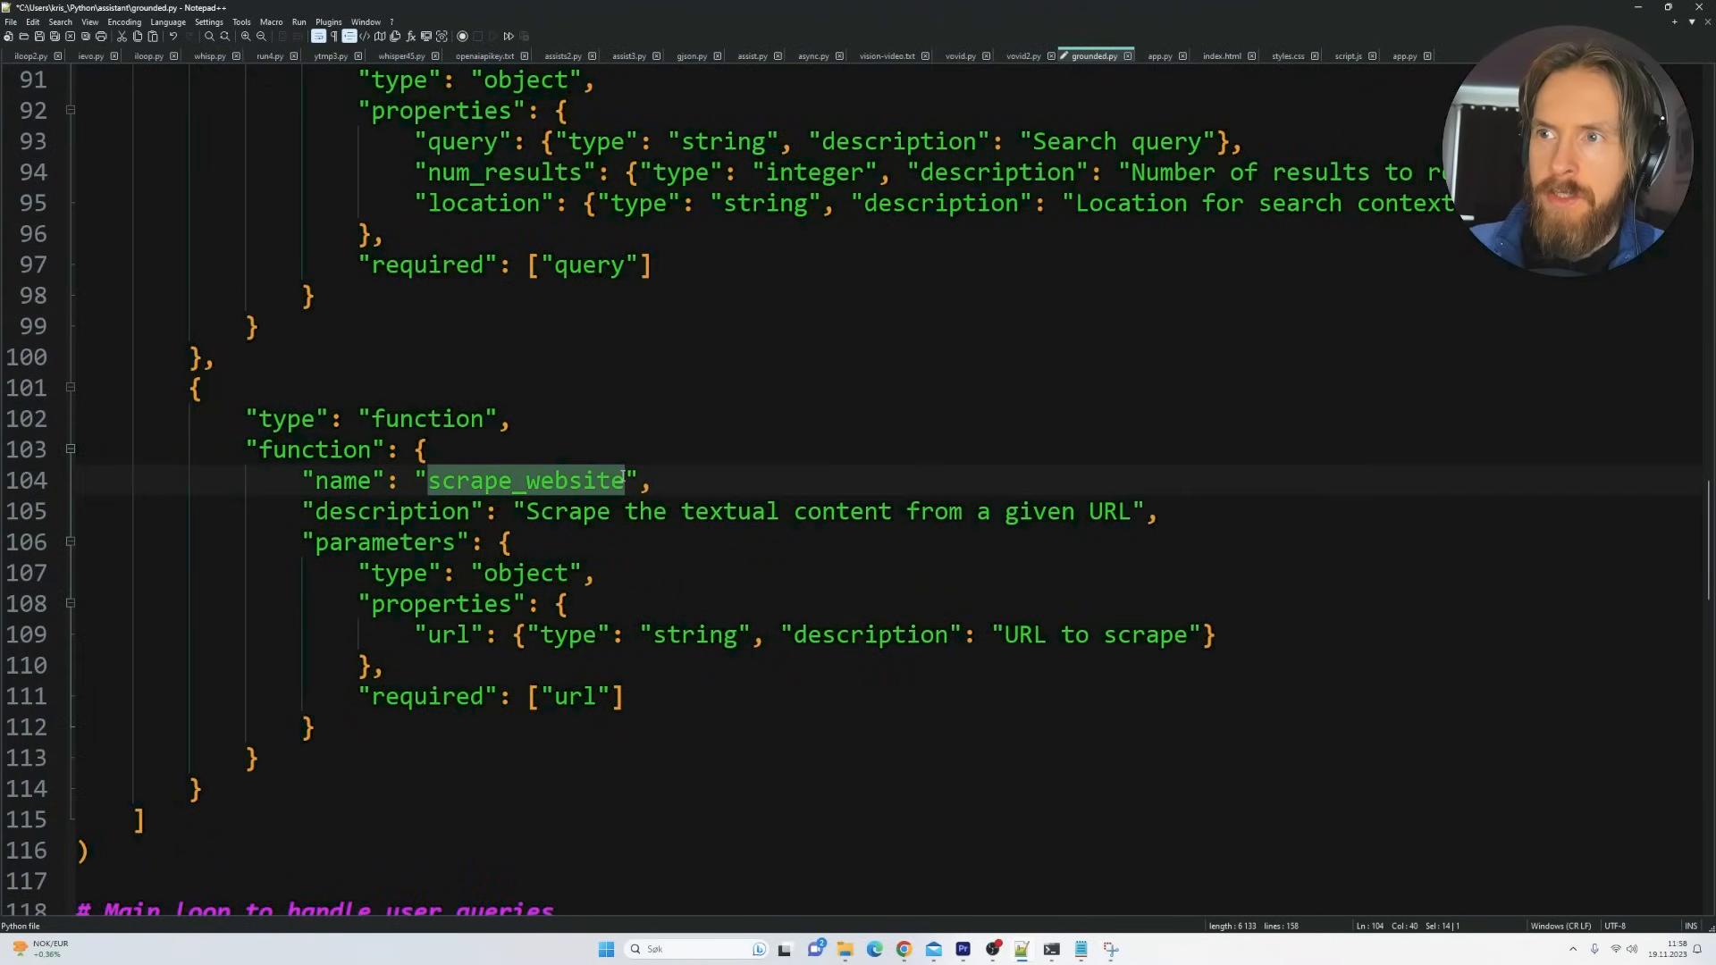
{"action": "scroll", "scroll_direction": "up", "scroll_amount": 3}
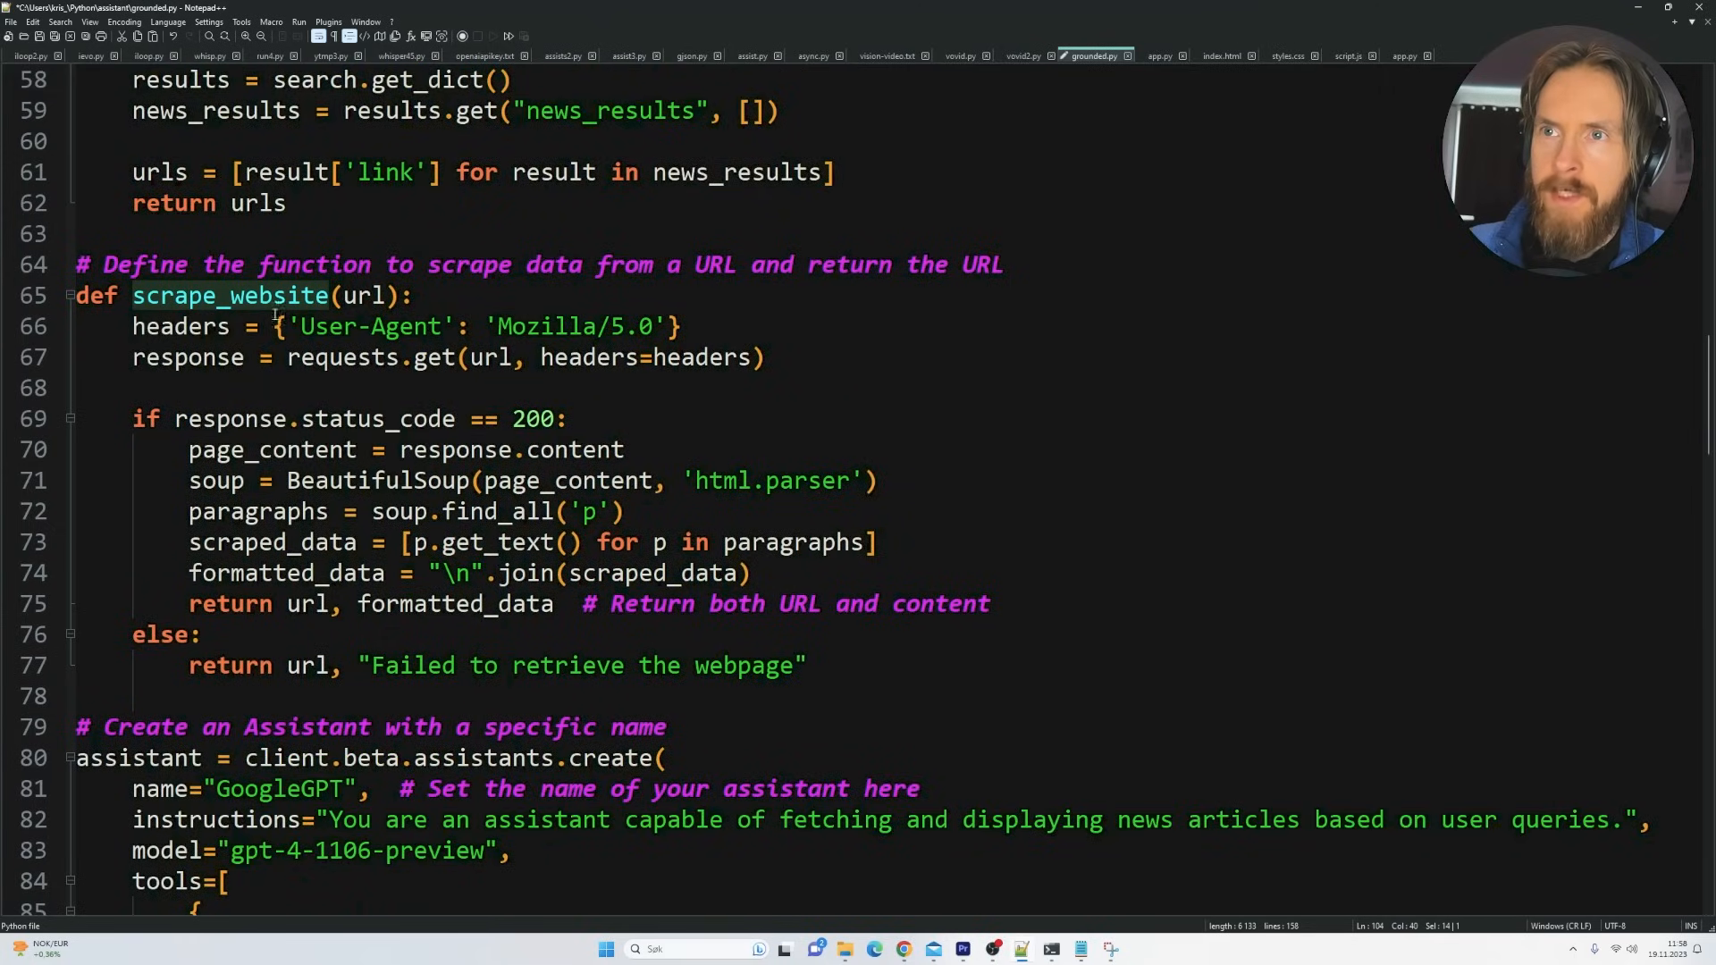
{"action": "scroll", "scroll_direction": "down", "scroll_amount": 3}
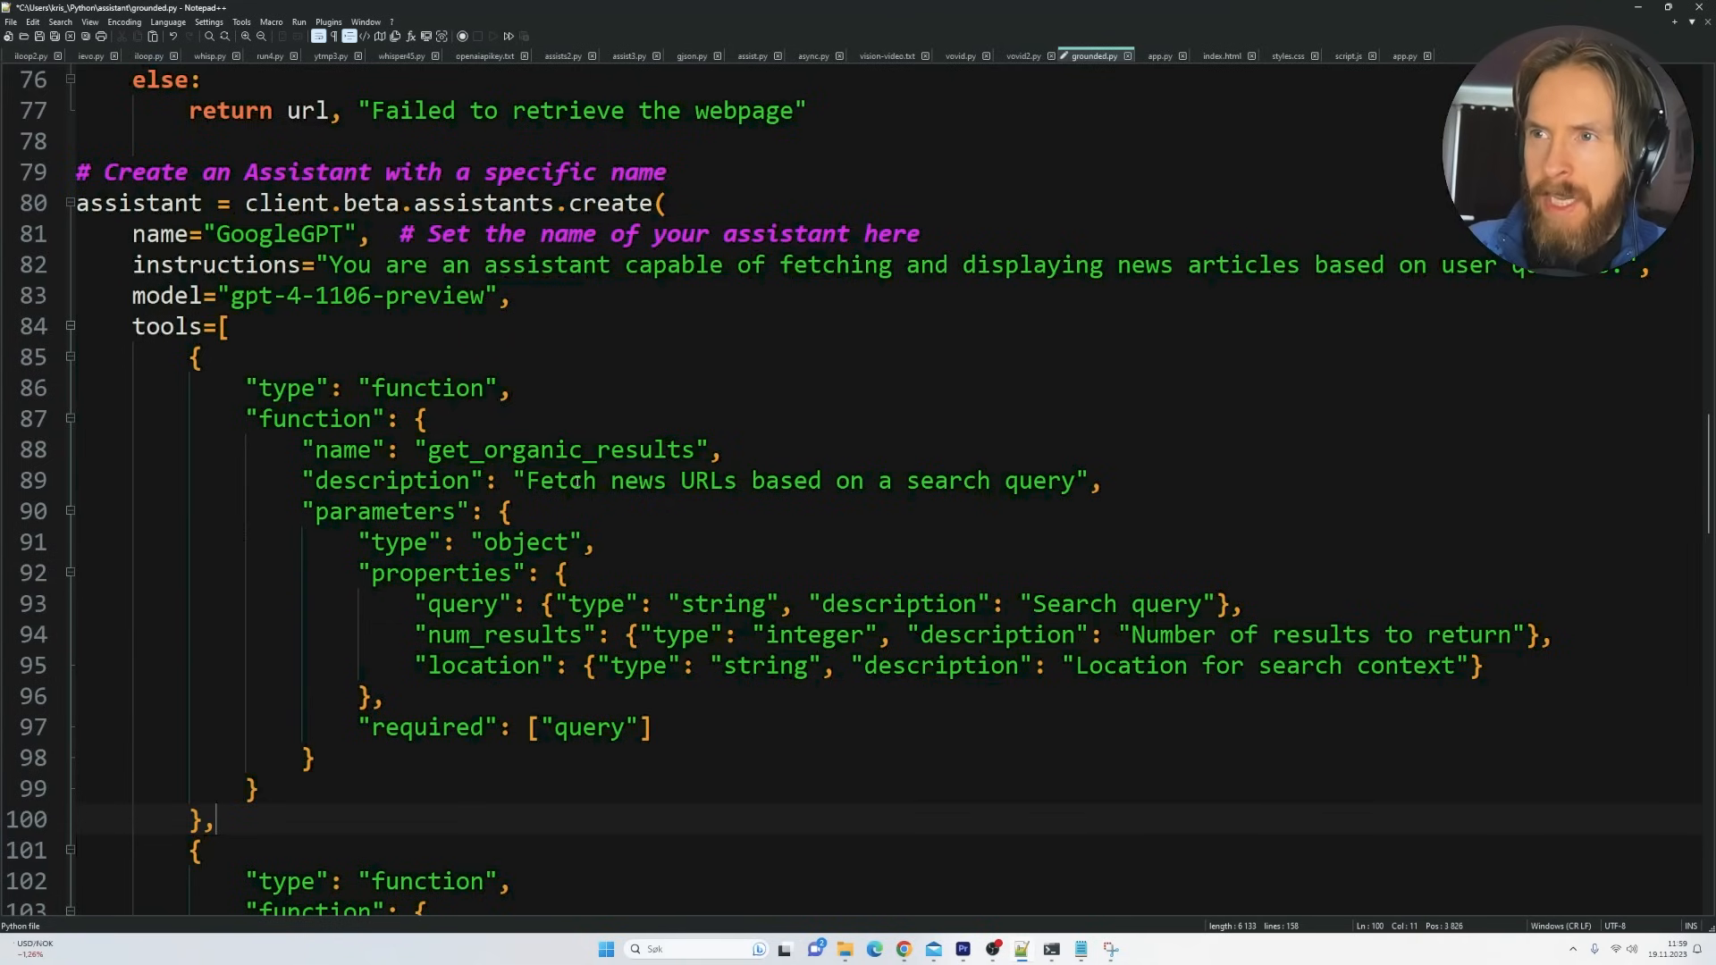
{"action": "scroll", "scroll_direction": "down", "scroll_amount": 3}
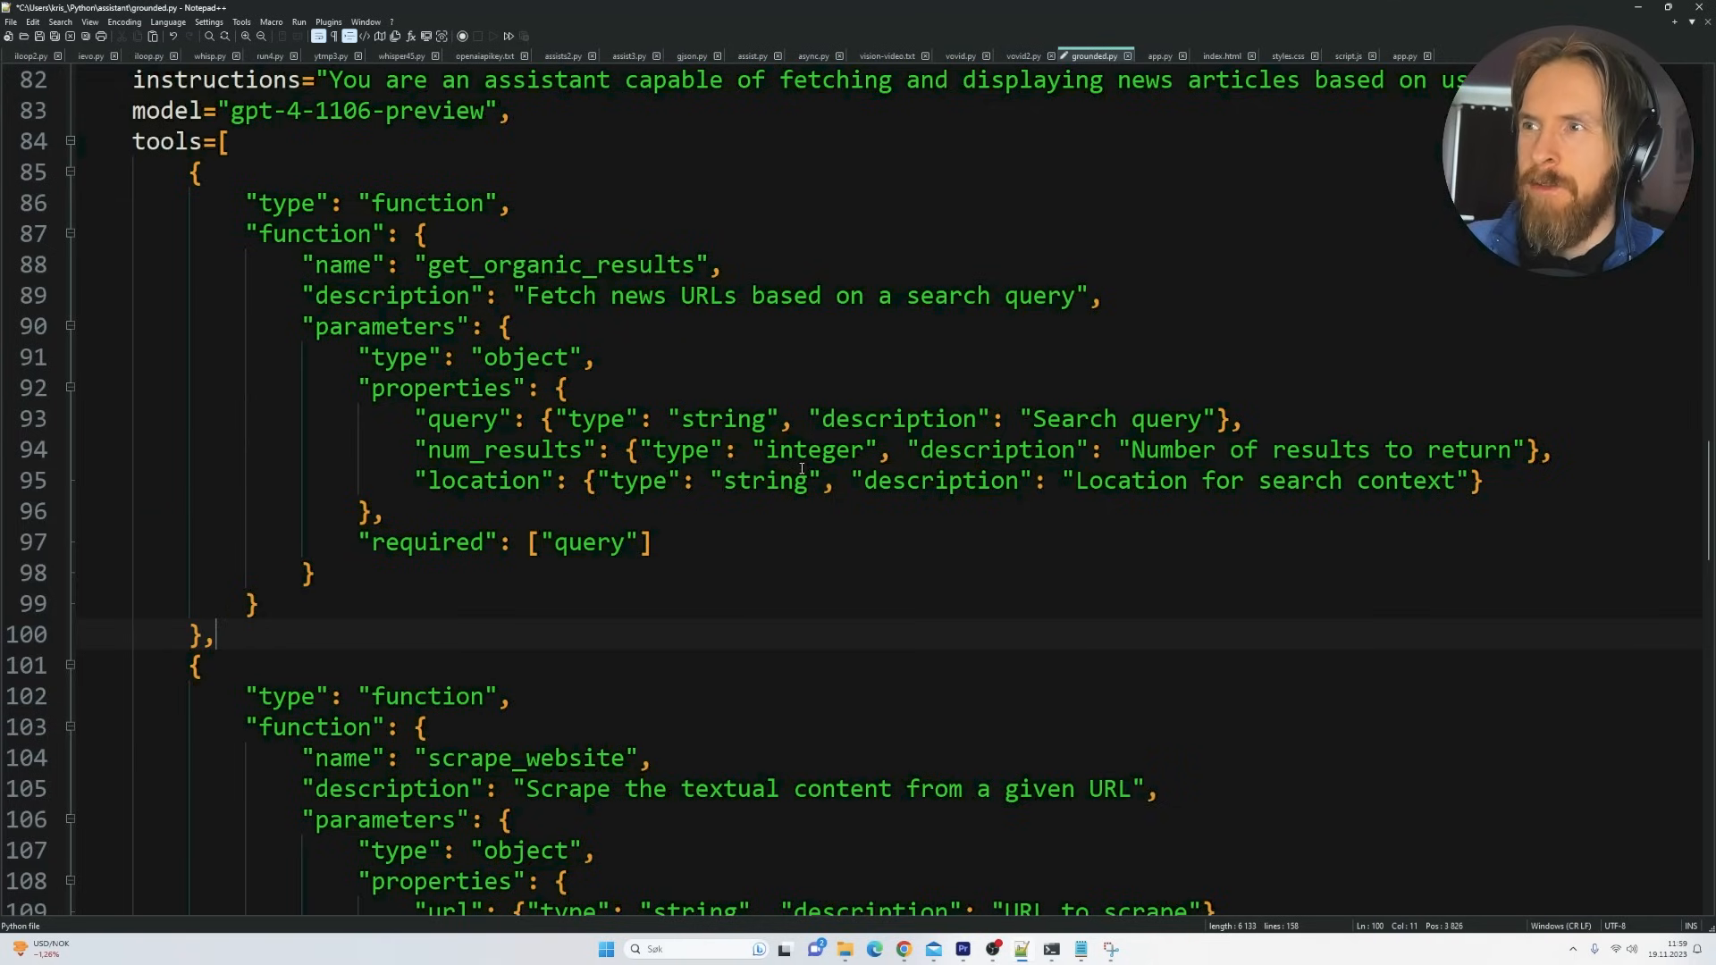
{"action": "mouse_move", "coordinate": [621, 514]}
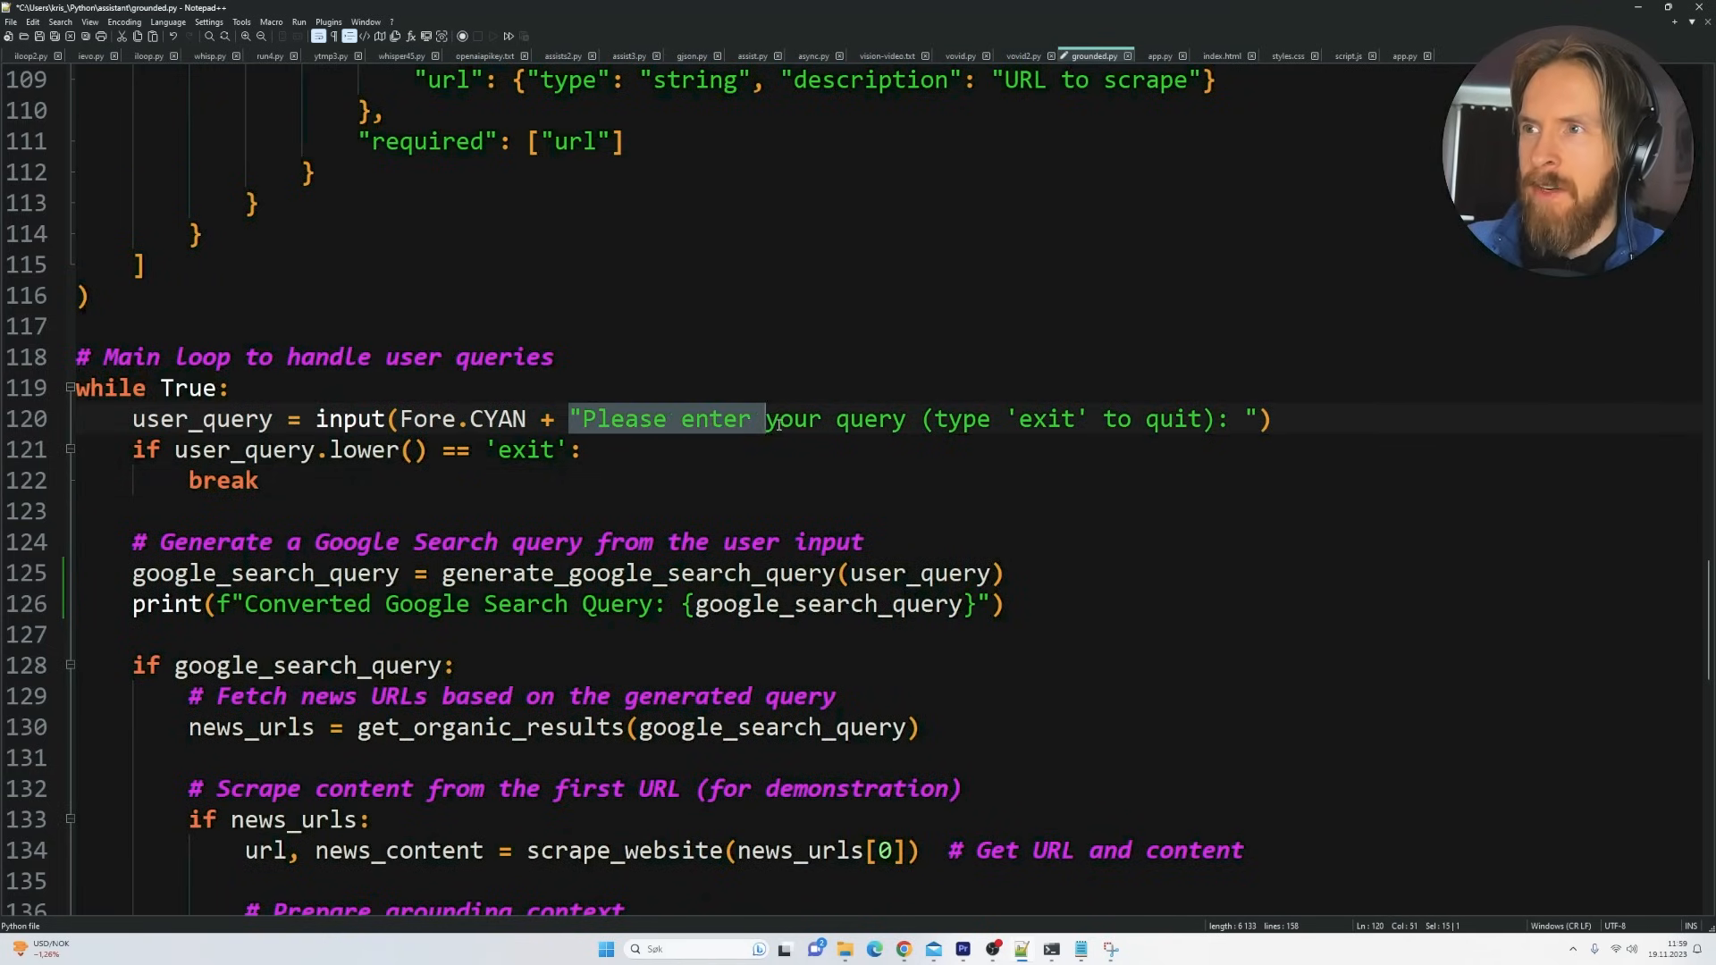
{"action": "left_click", "coordinate": [752, 449]}
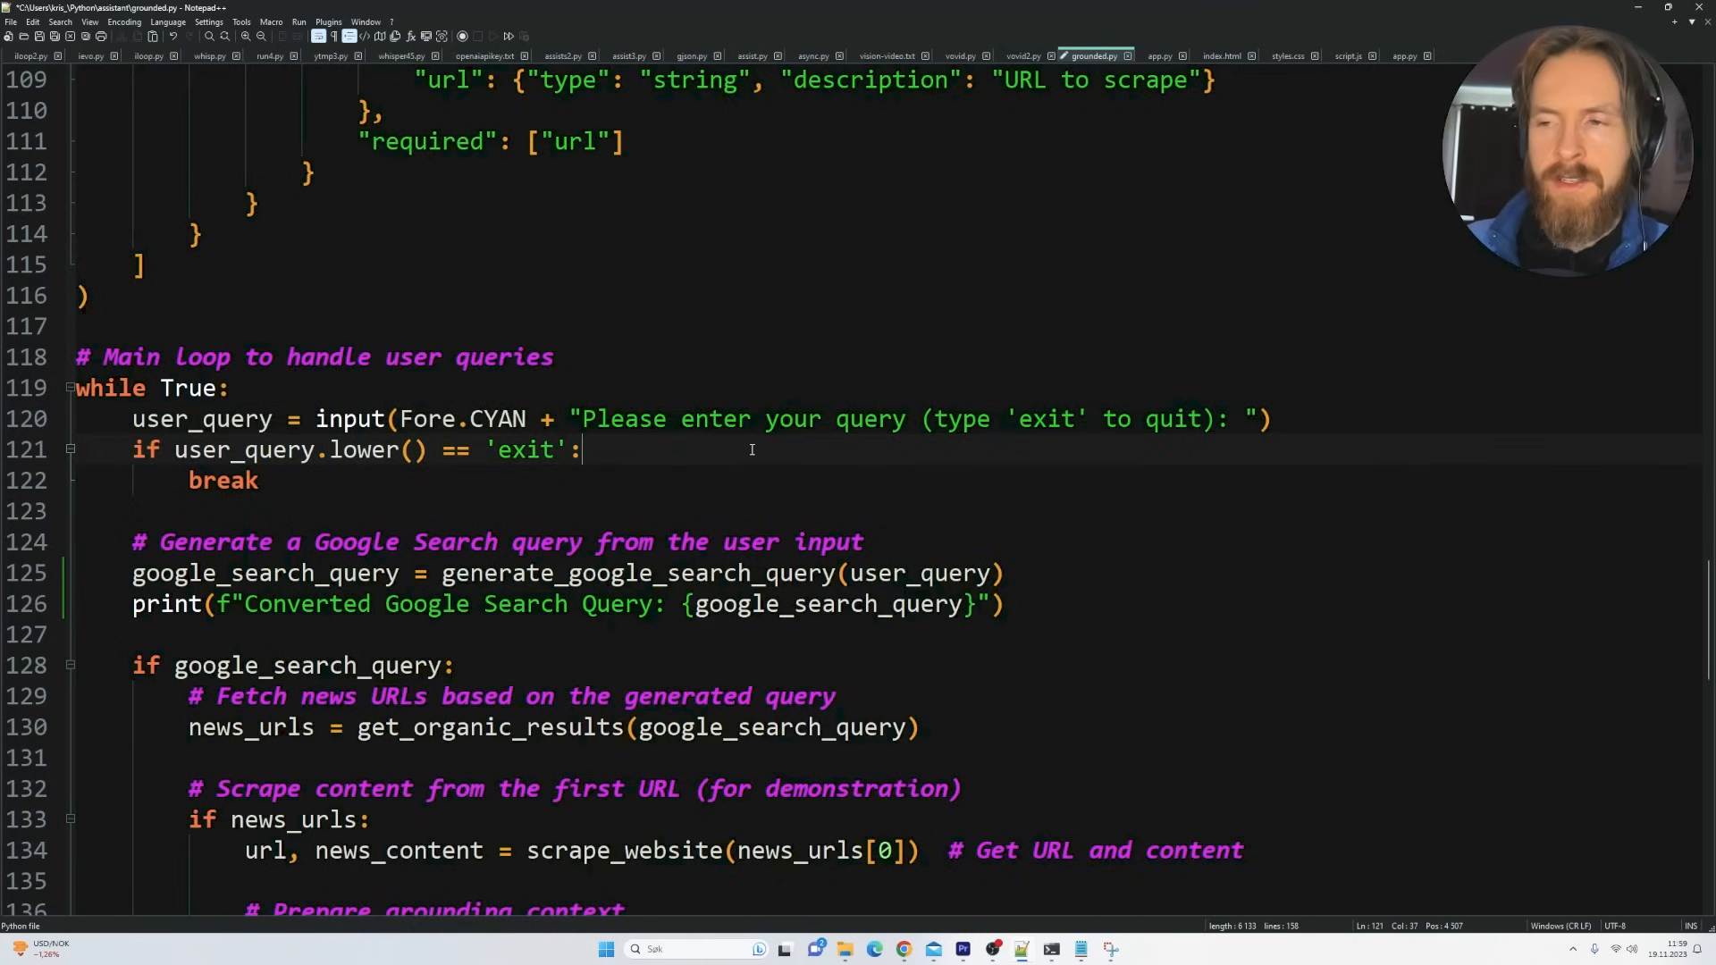
{"action": "scroll", "scroll_direction": "down", "scroll_amount": 3}
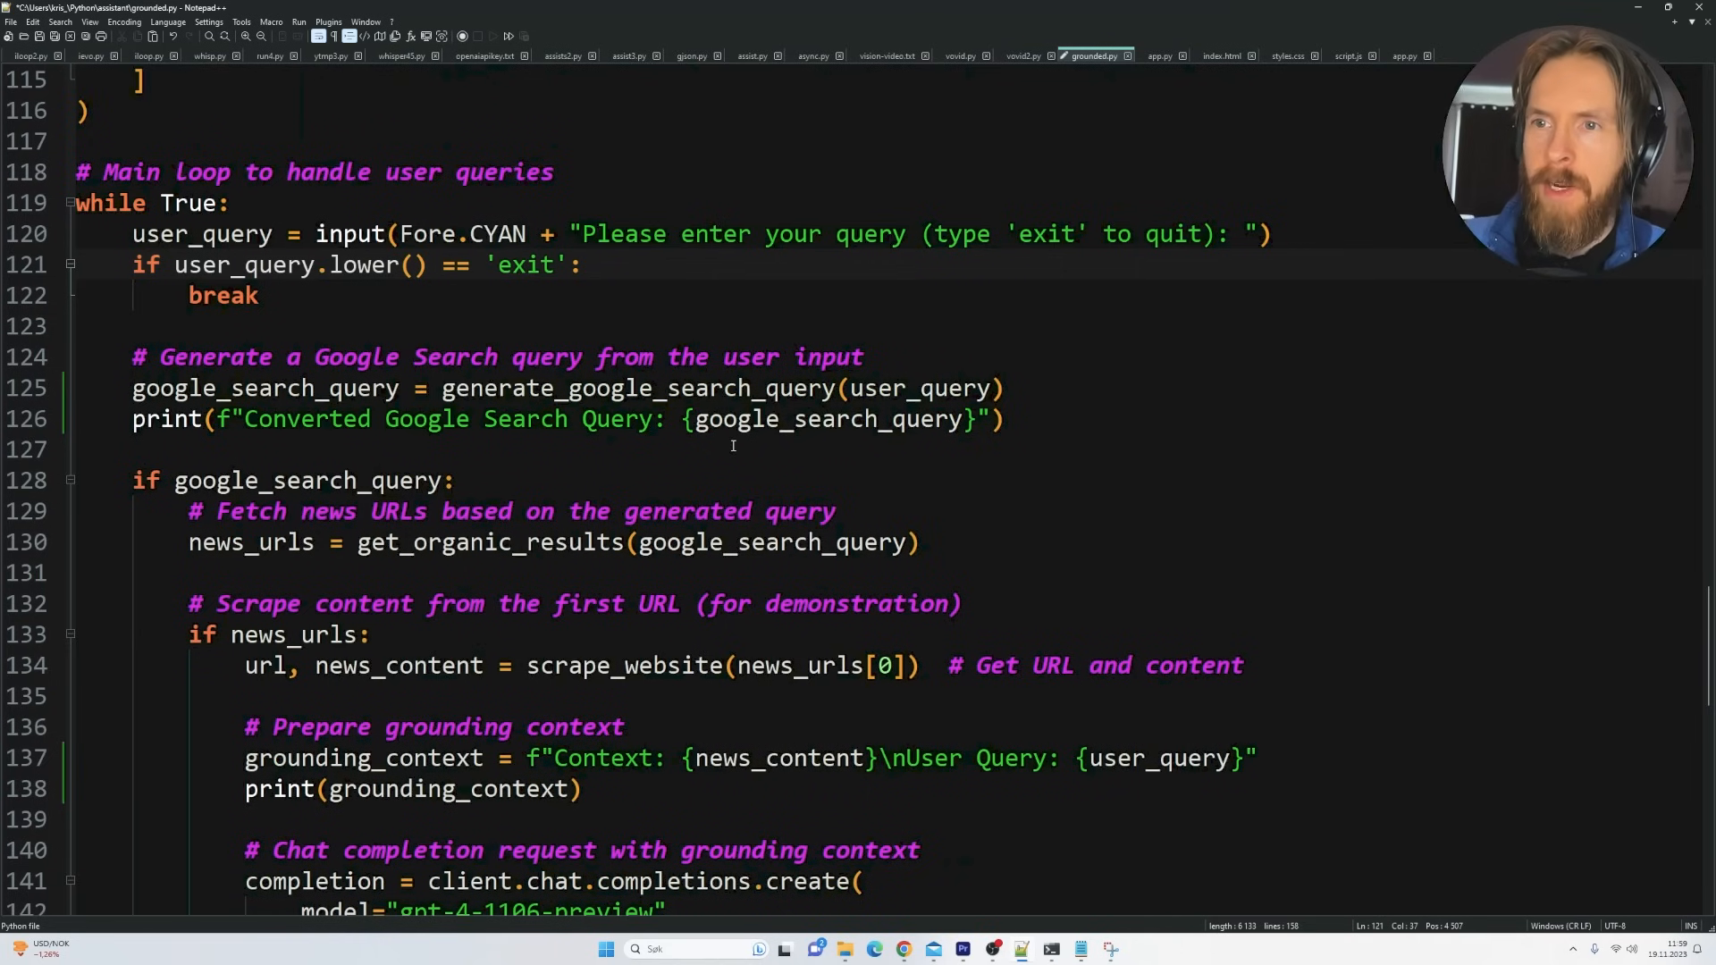
{"action": "scroll", "scroll_direction": "down", "scroll_amount": 3}
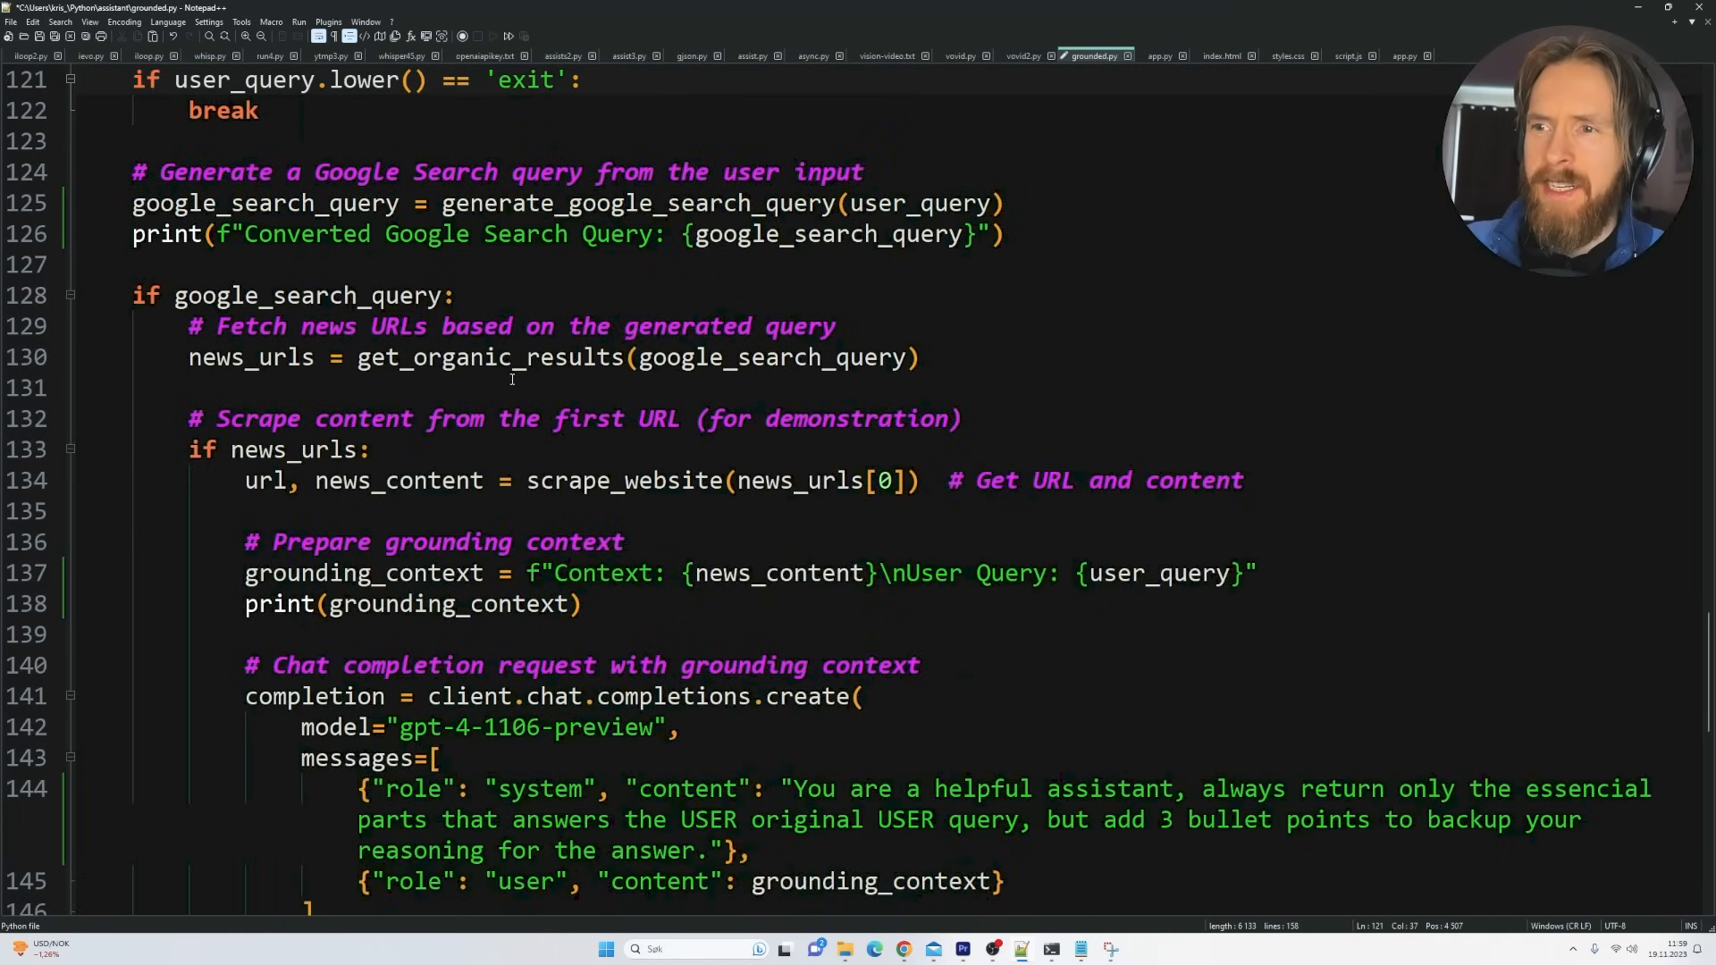
{"action": "scroll", "scroll_direction": "down", "scroll_amount": 3}
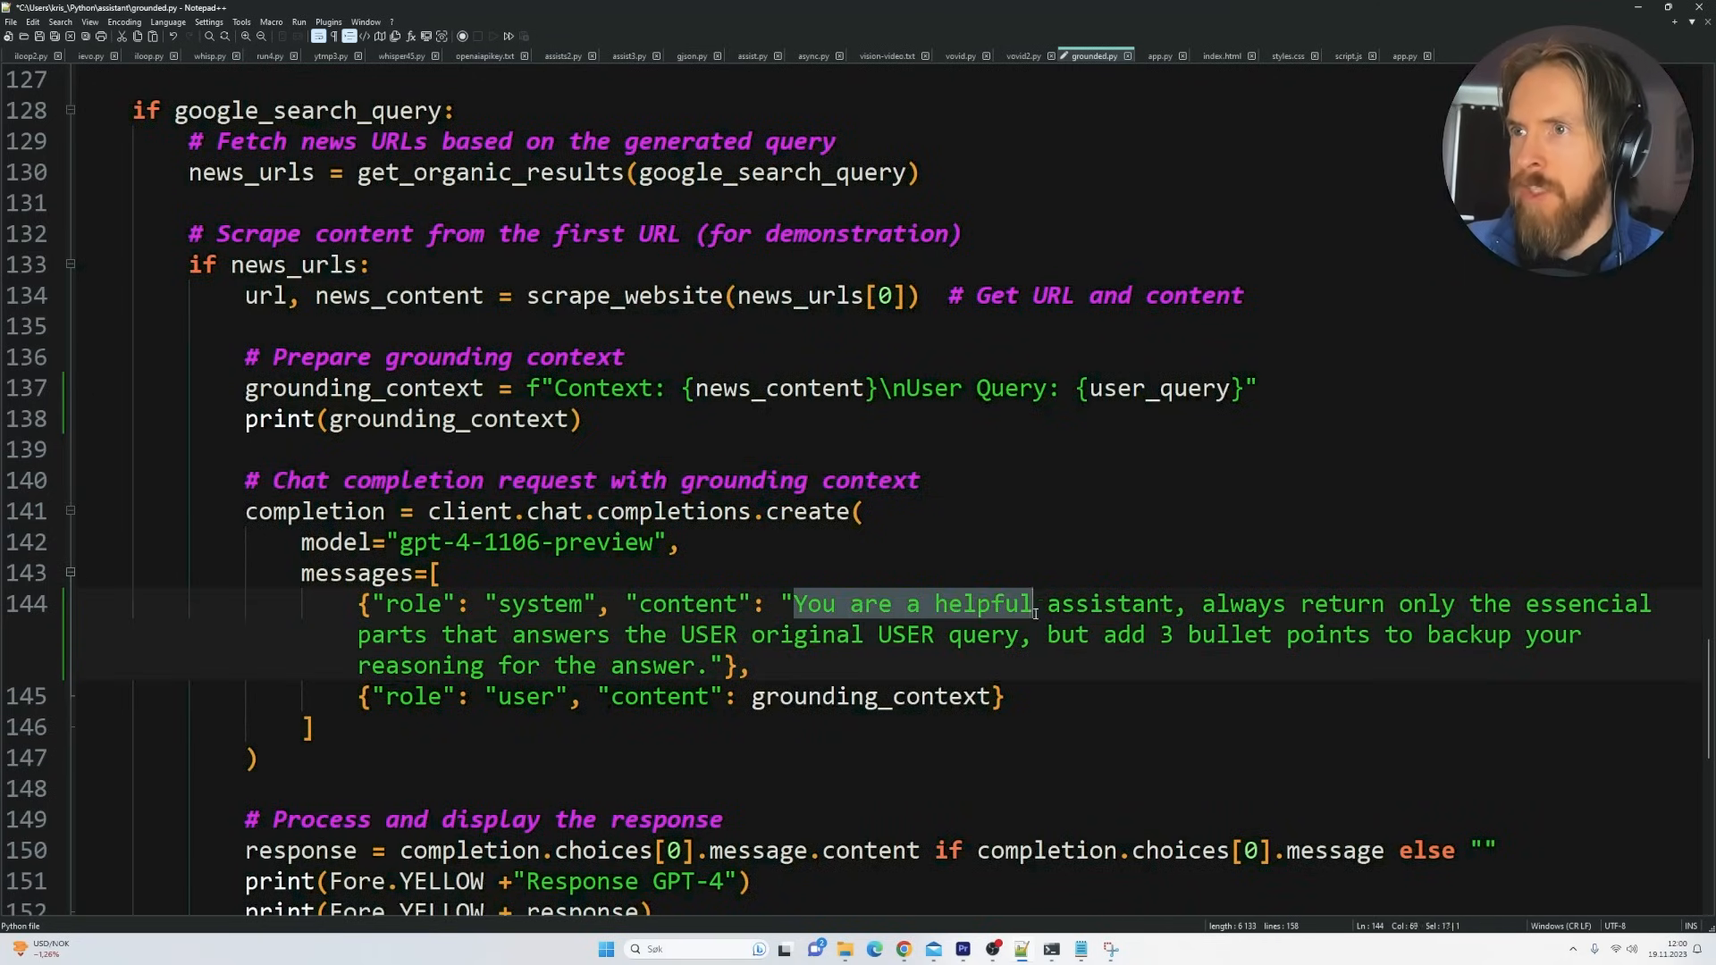
{"action": "left_click_drag", "start_coordinate": [1034, 603], "coordinate": [747, 665]}
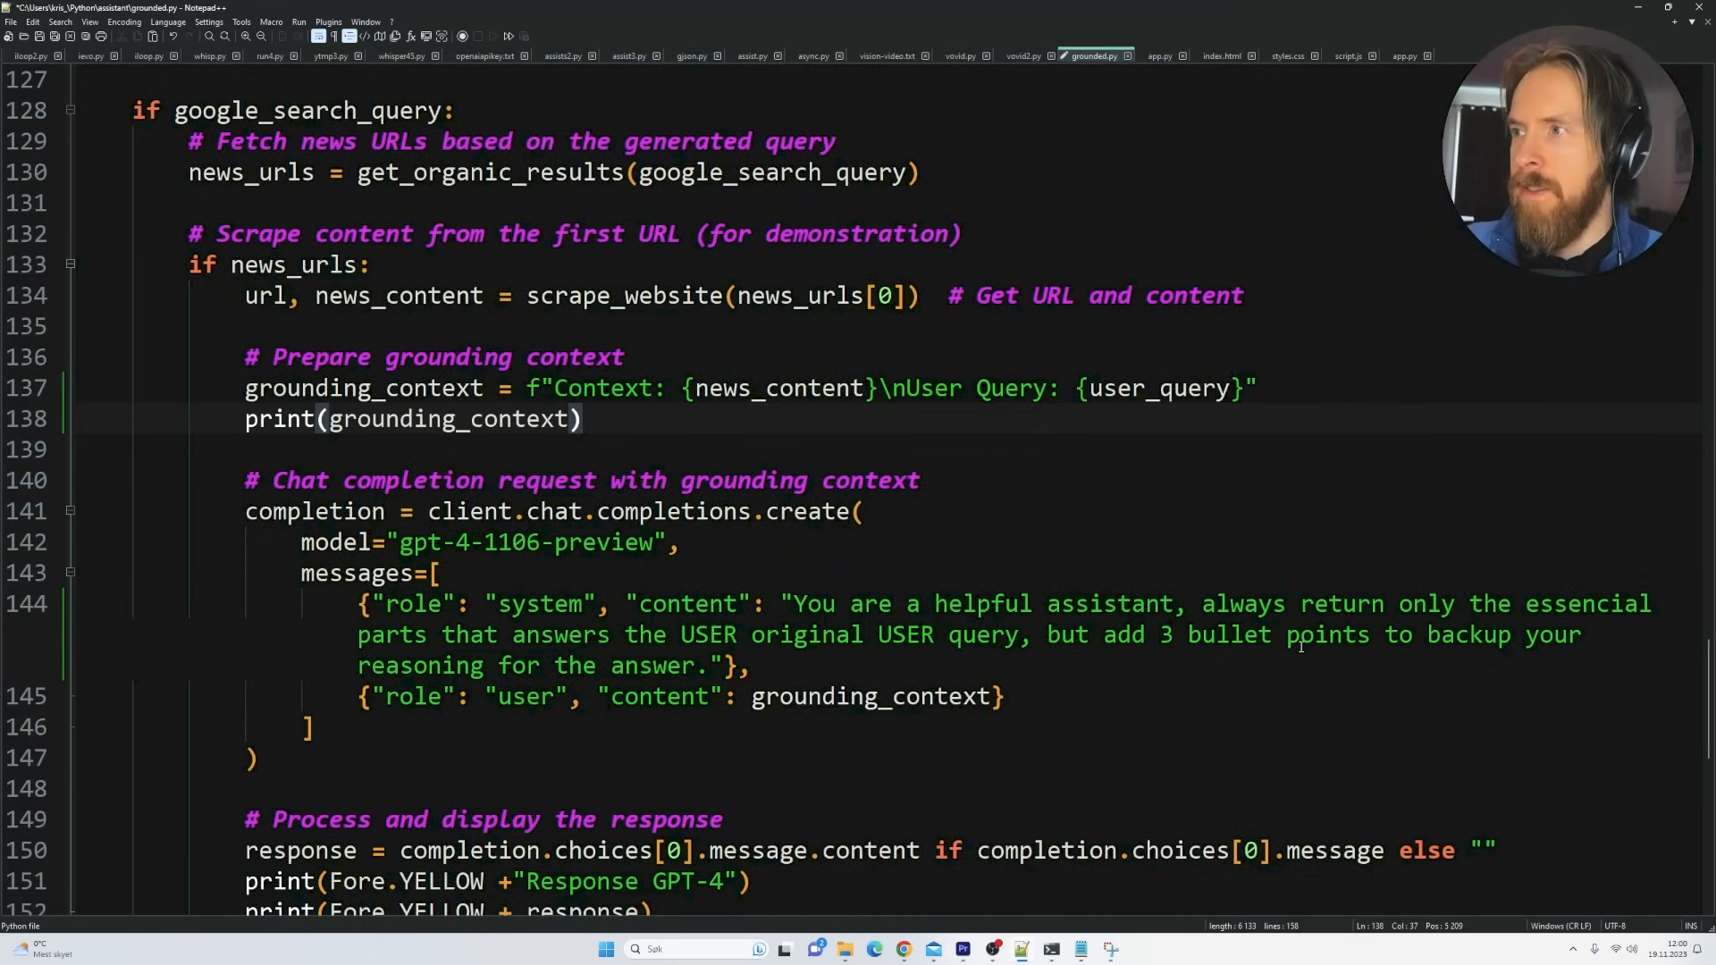
{"action": "left_click_drag", "start_coordinate": [1202, 603], "coordinate": [1658, 603]}
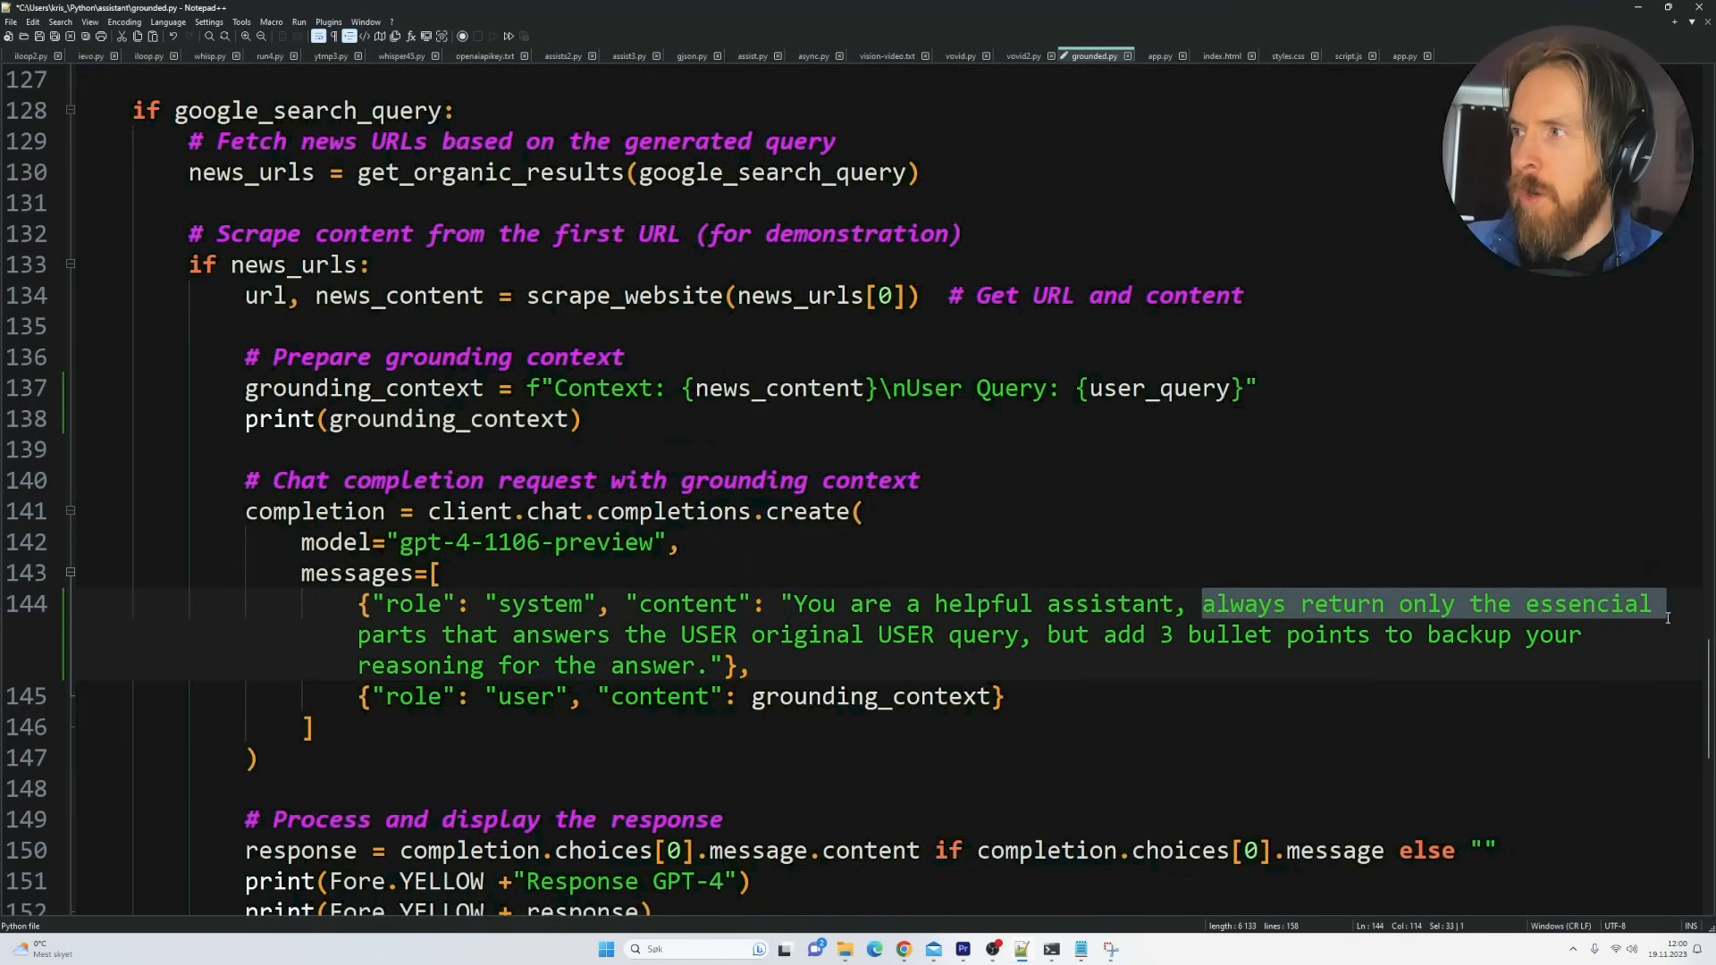
{"action": "left_click_drag", "start_coordinate": [1663, 604], "coordinate": [796, 633]}
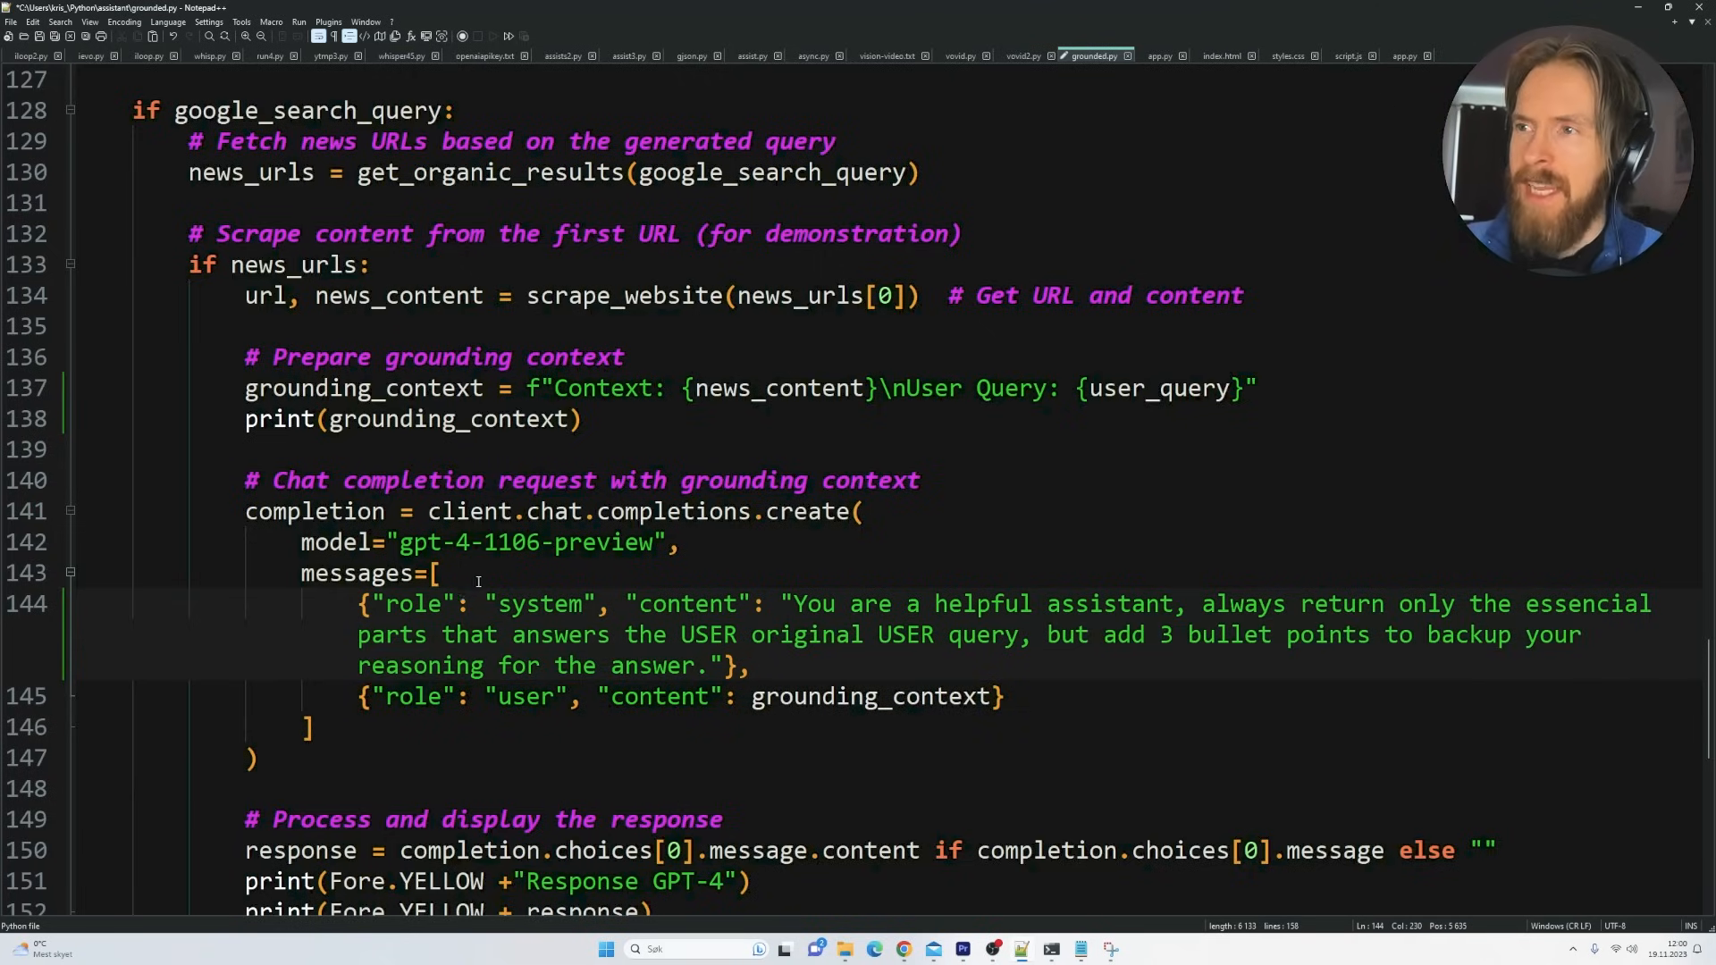
{"action": "scroll", "scroll_direction": "down", "scroll_amount": 3}
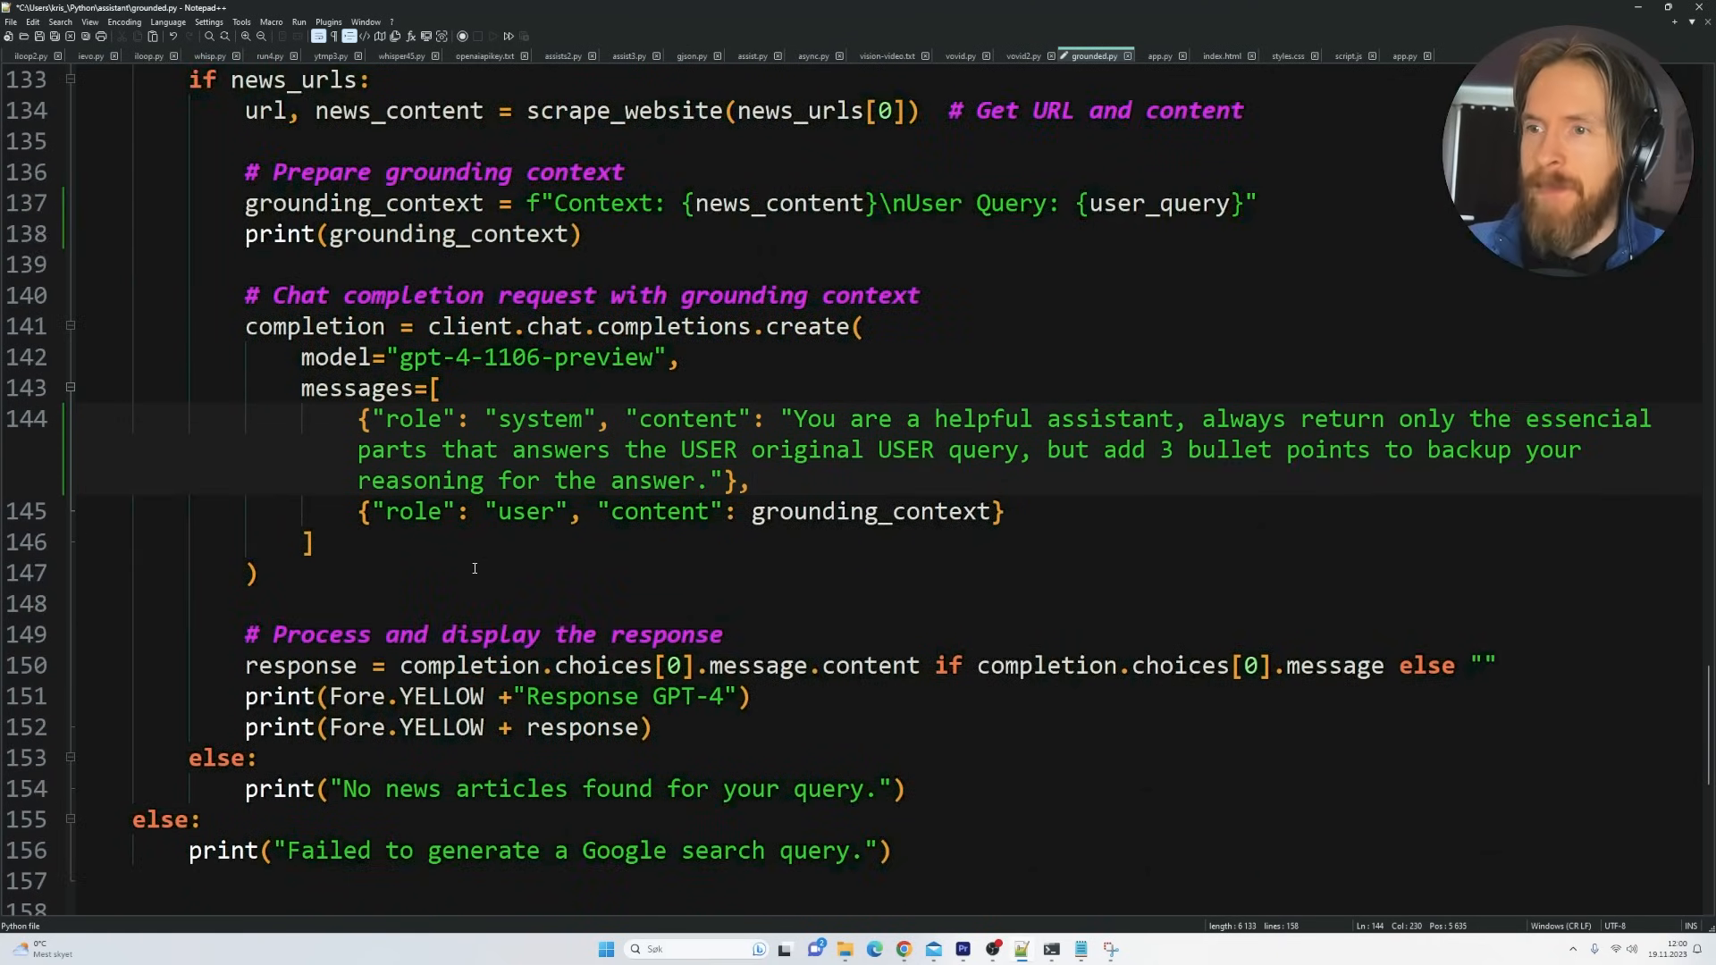
{"action": "double_click", "coordinate": [445, 697]}
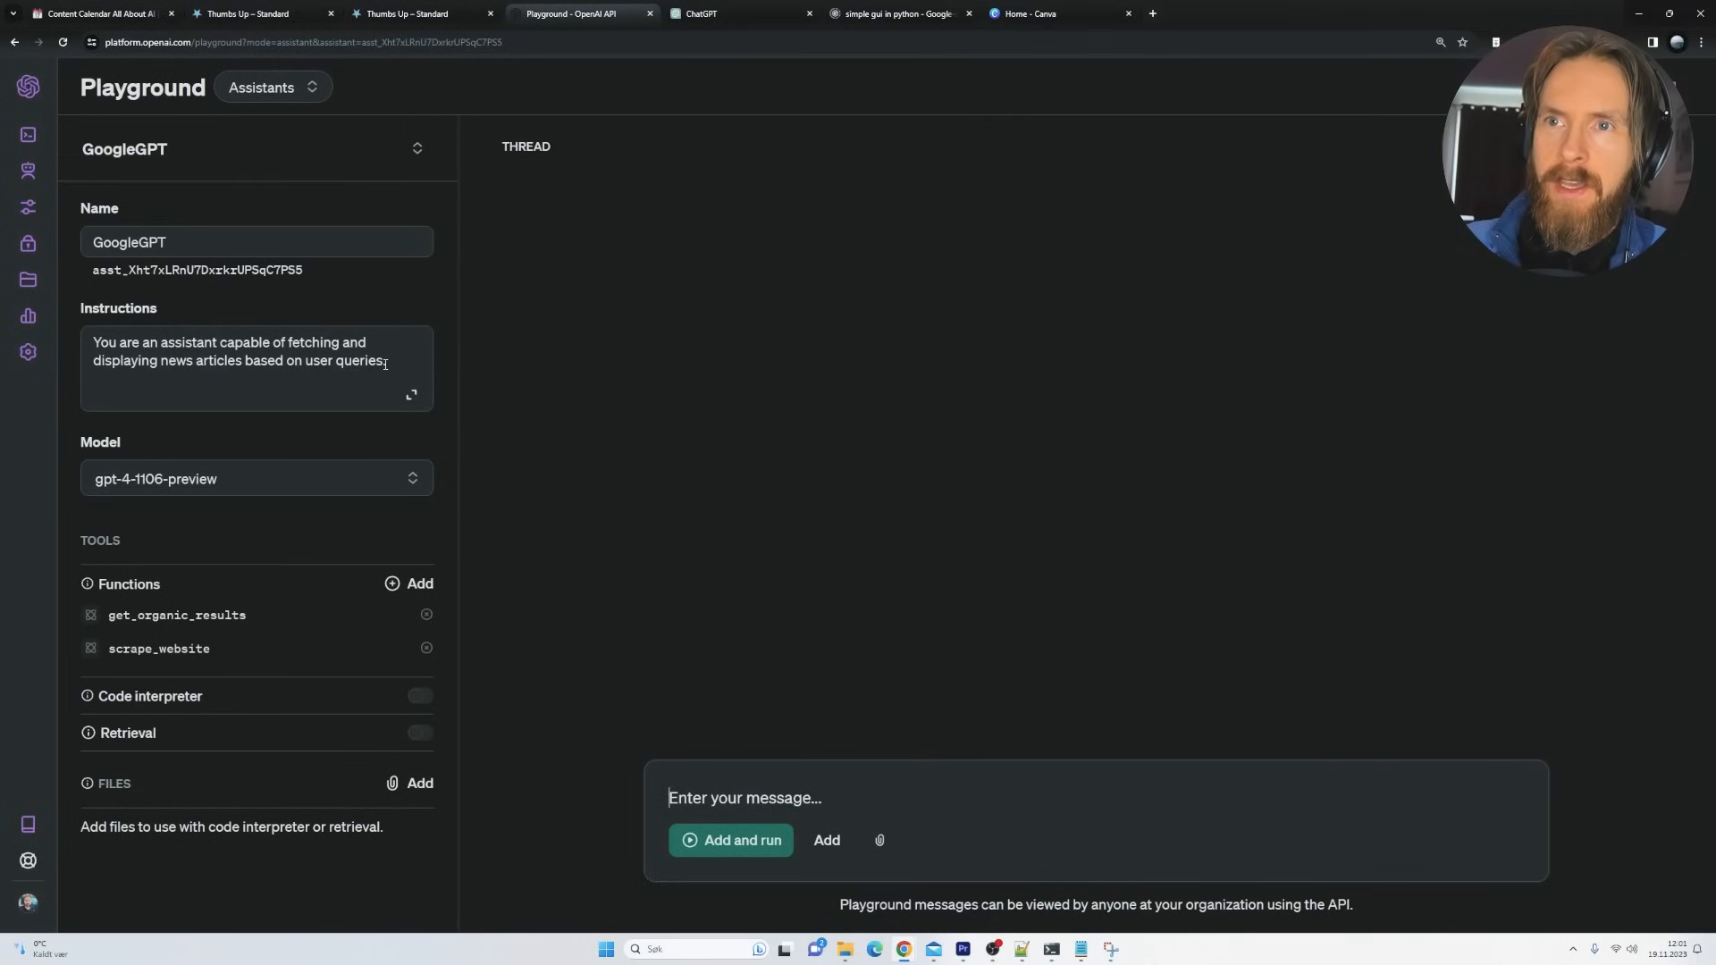
{"action": "left_click_drag", "start_coordinate": [96, 342], "coordinate": [386, 361]}
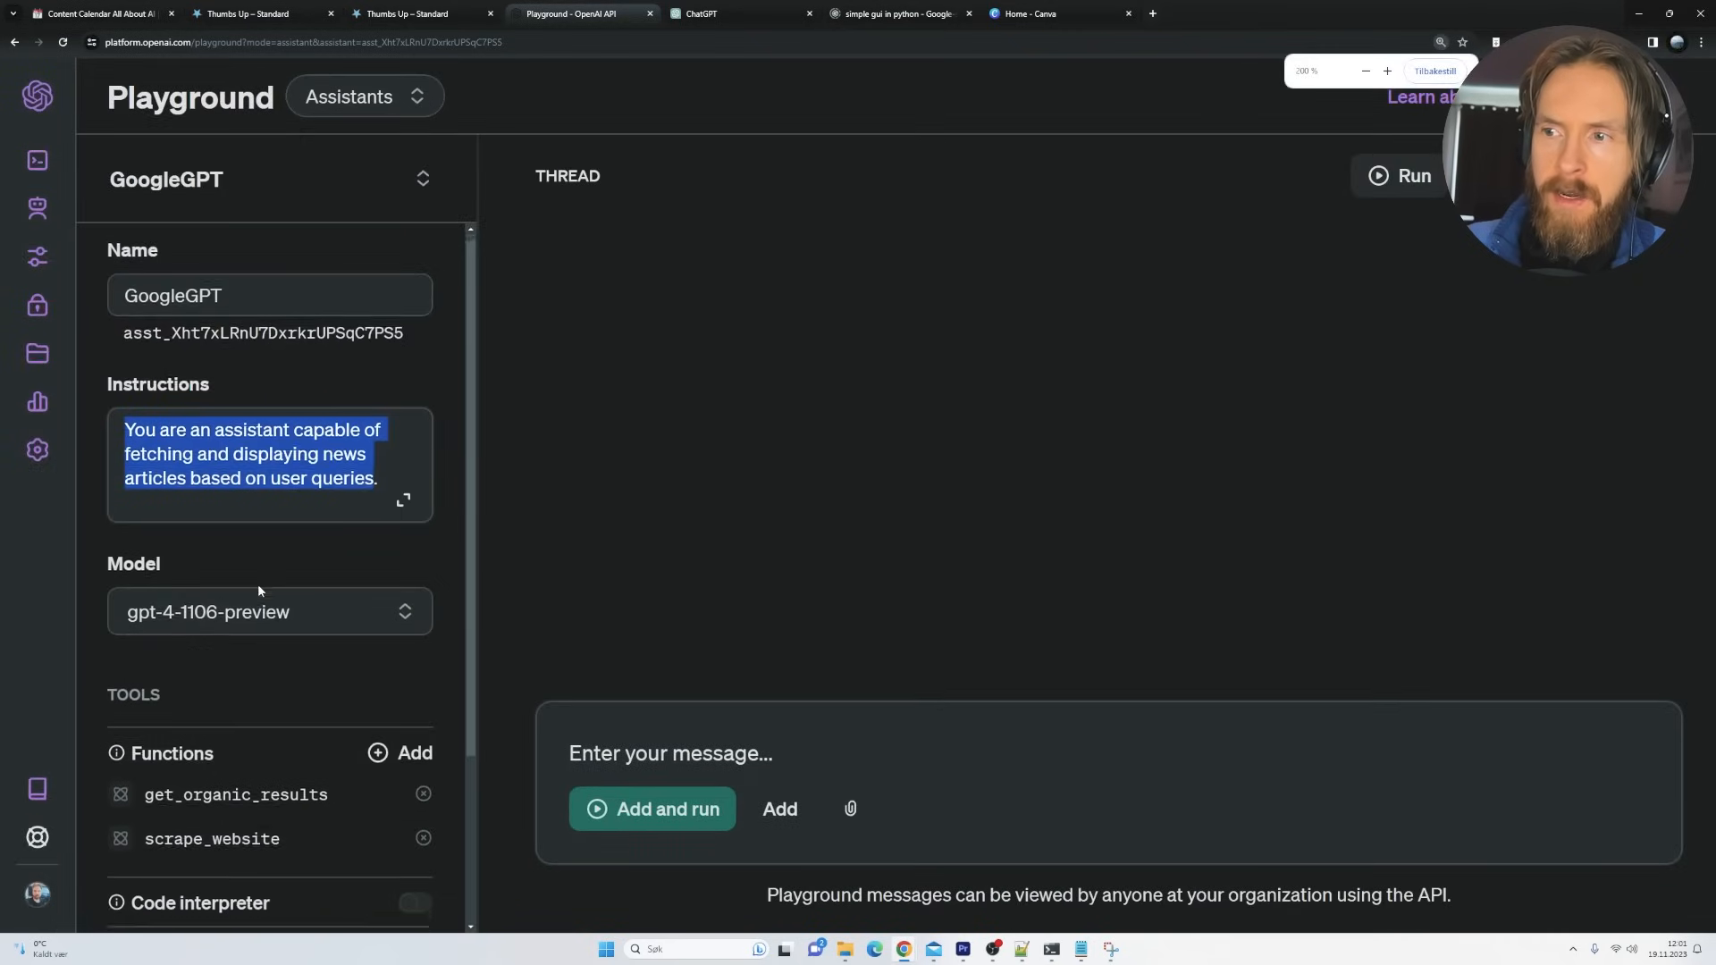
{"action": "left_click", "coordinate": [236, 795]}
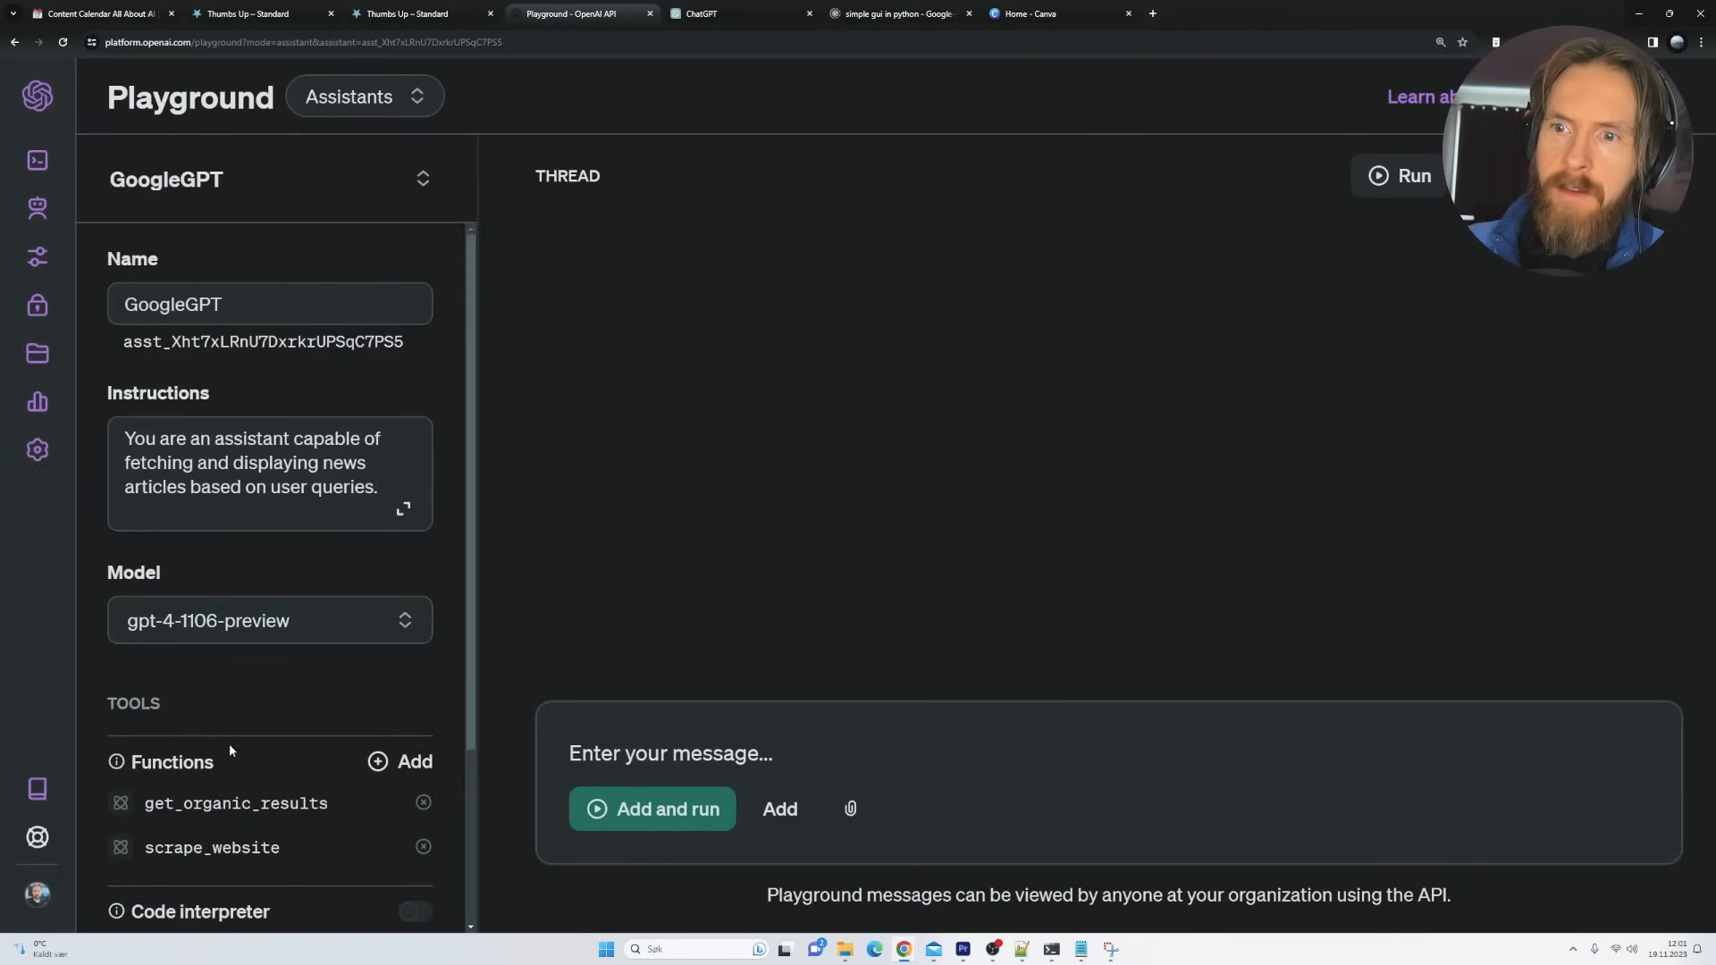
{"action": "left_click", "coordinate": [212, 849]}
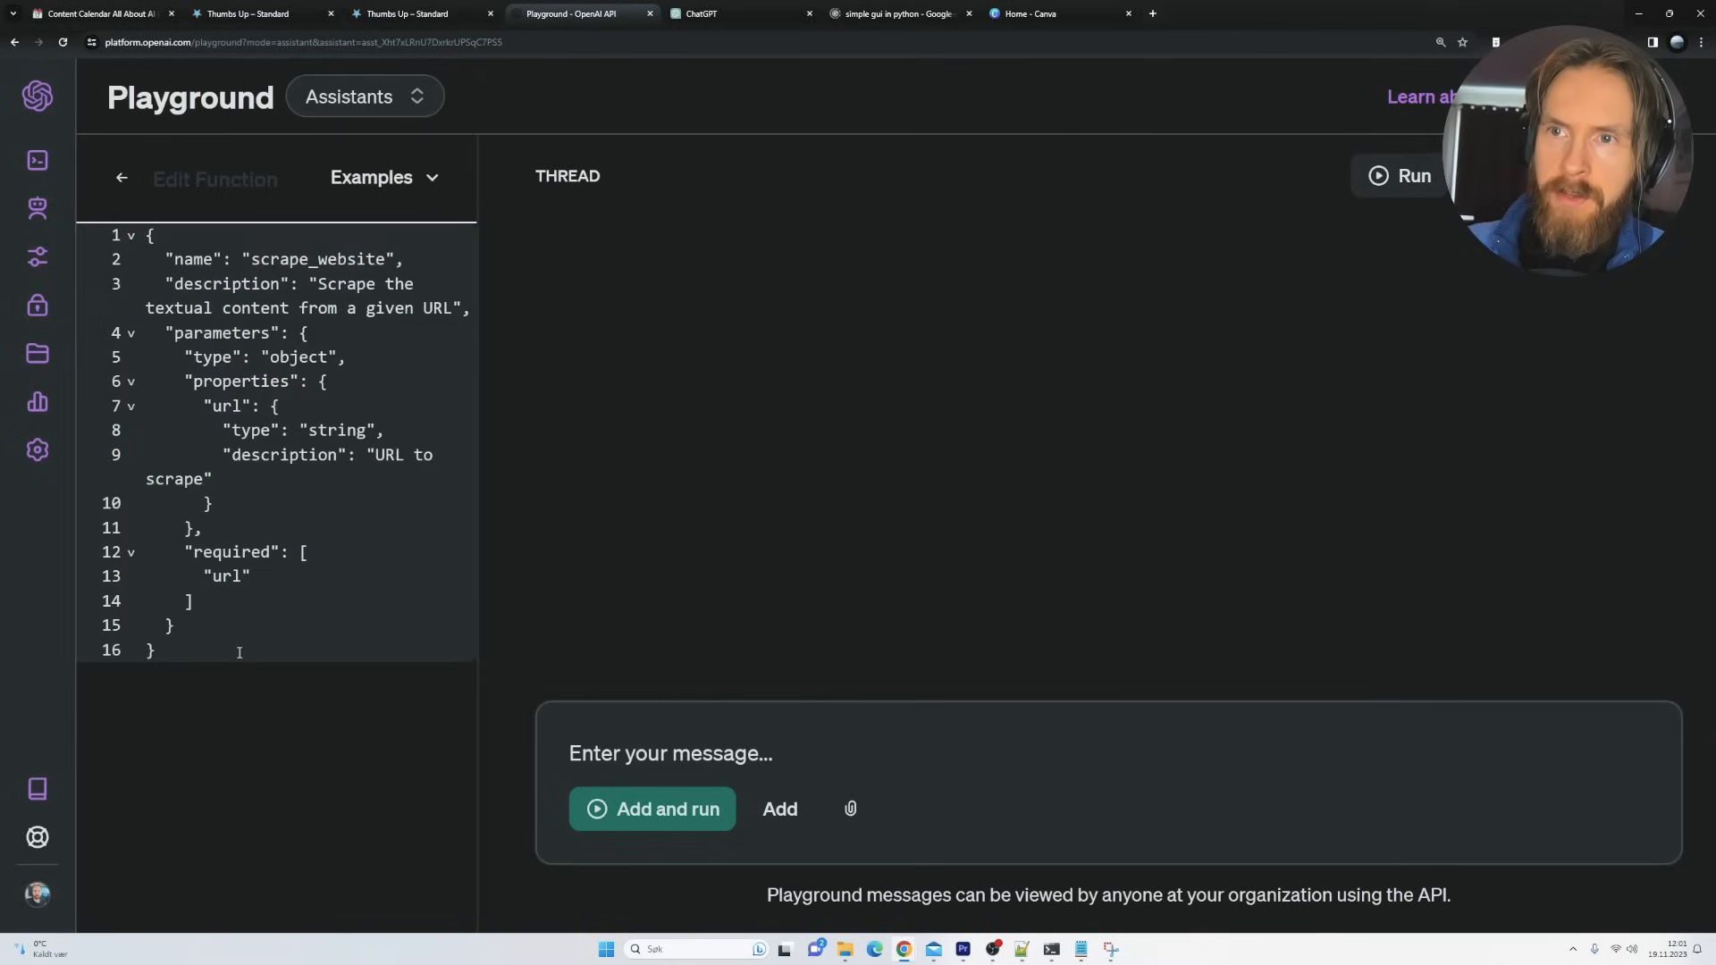
{"action": "left_click", "coordinate": [122, 179]}
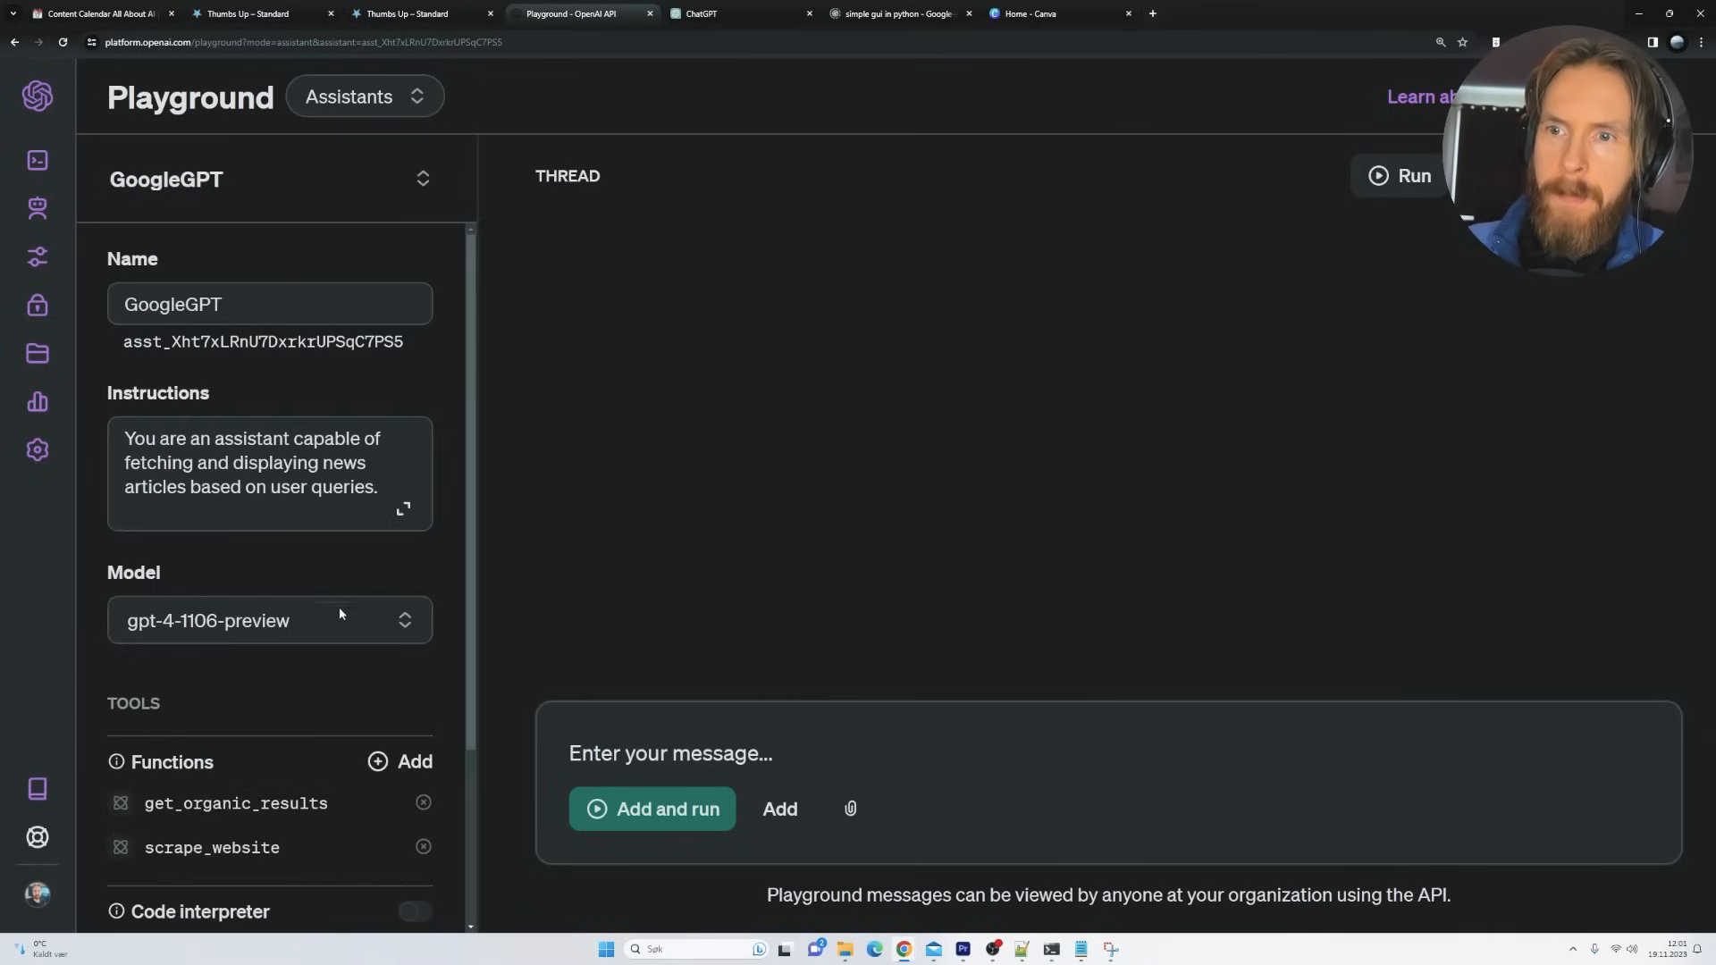
{"action": "scroll", "scroll_direction": "down", "scroll_amount": 3}
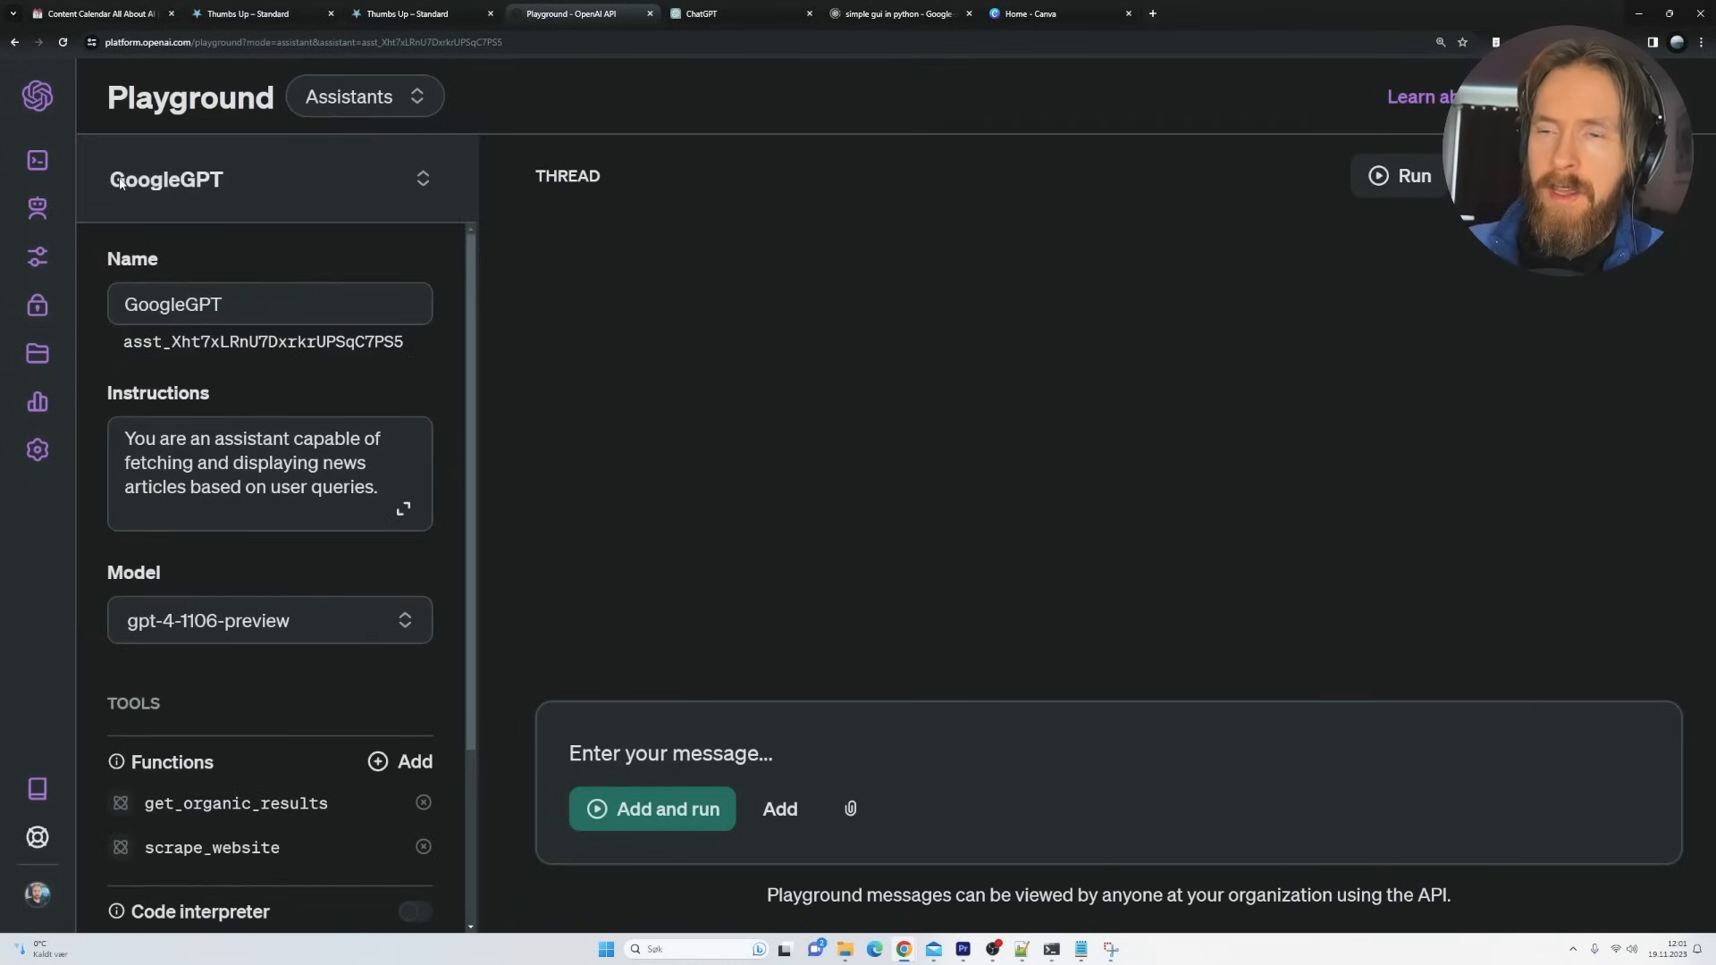
{"action": "scroll", "scroll_direction": "down", "scroll_amount": 3}
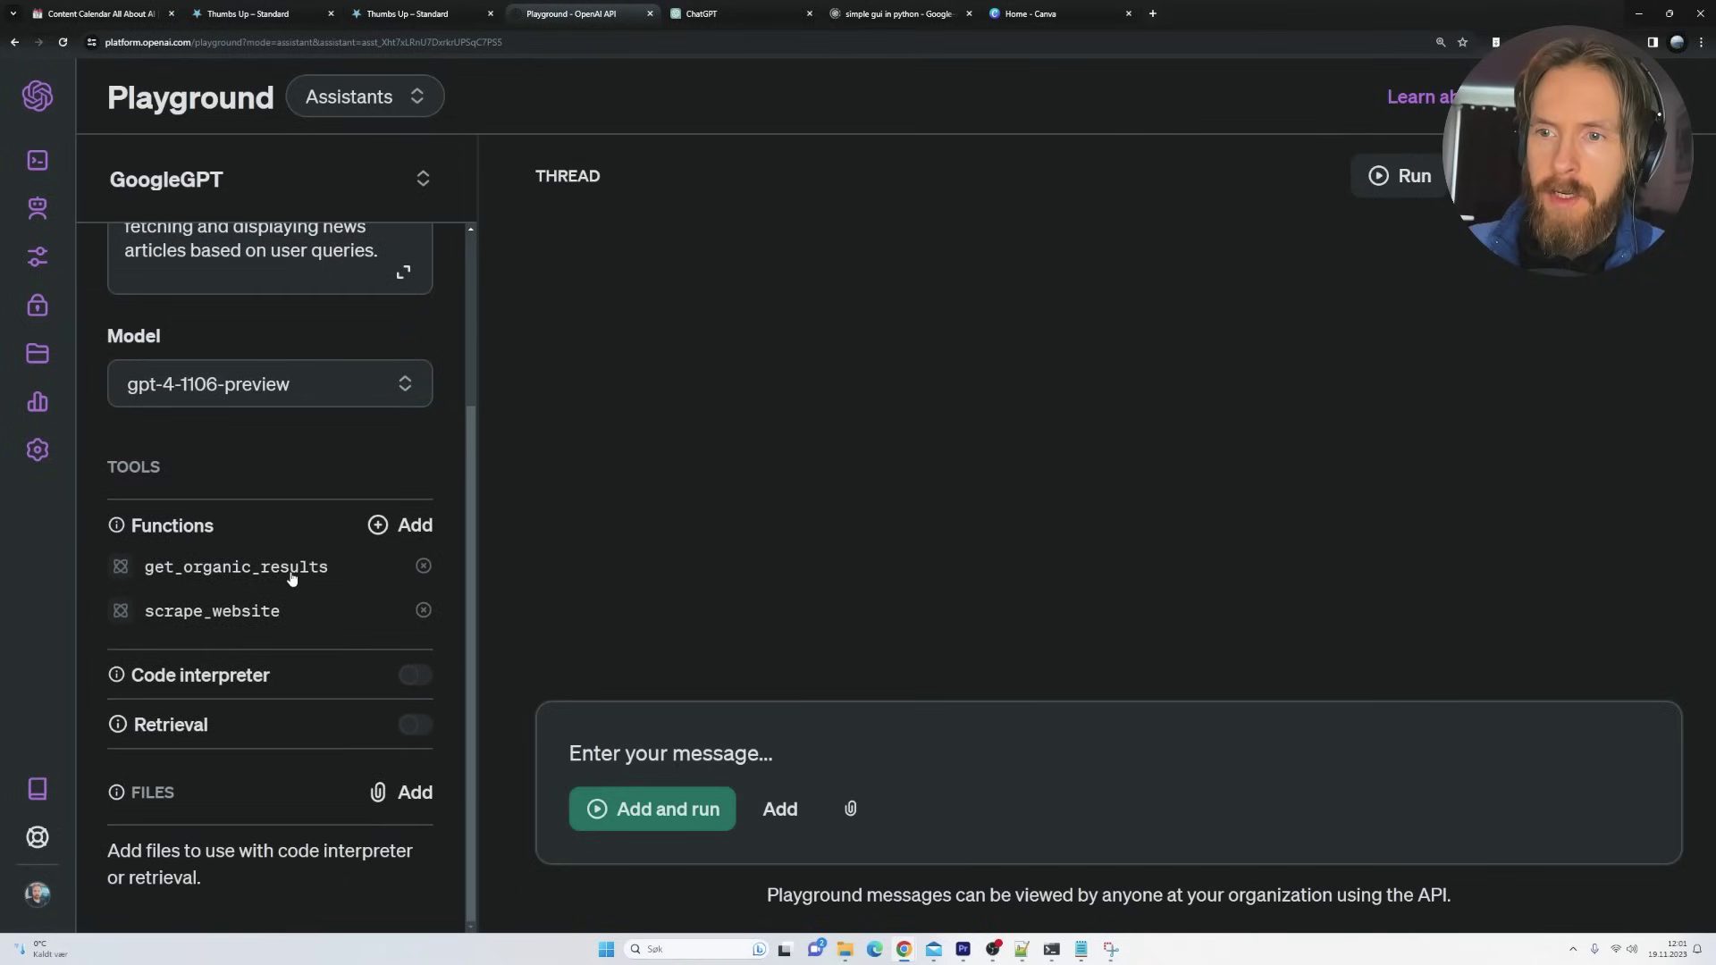
{"action": "mouse_move", "coordinate": [1044, 933]}
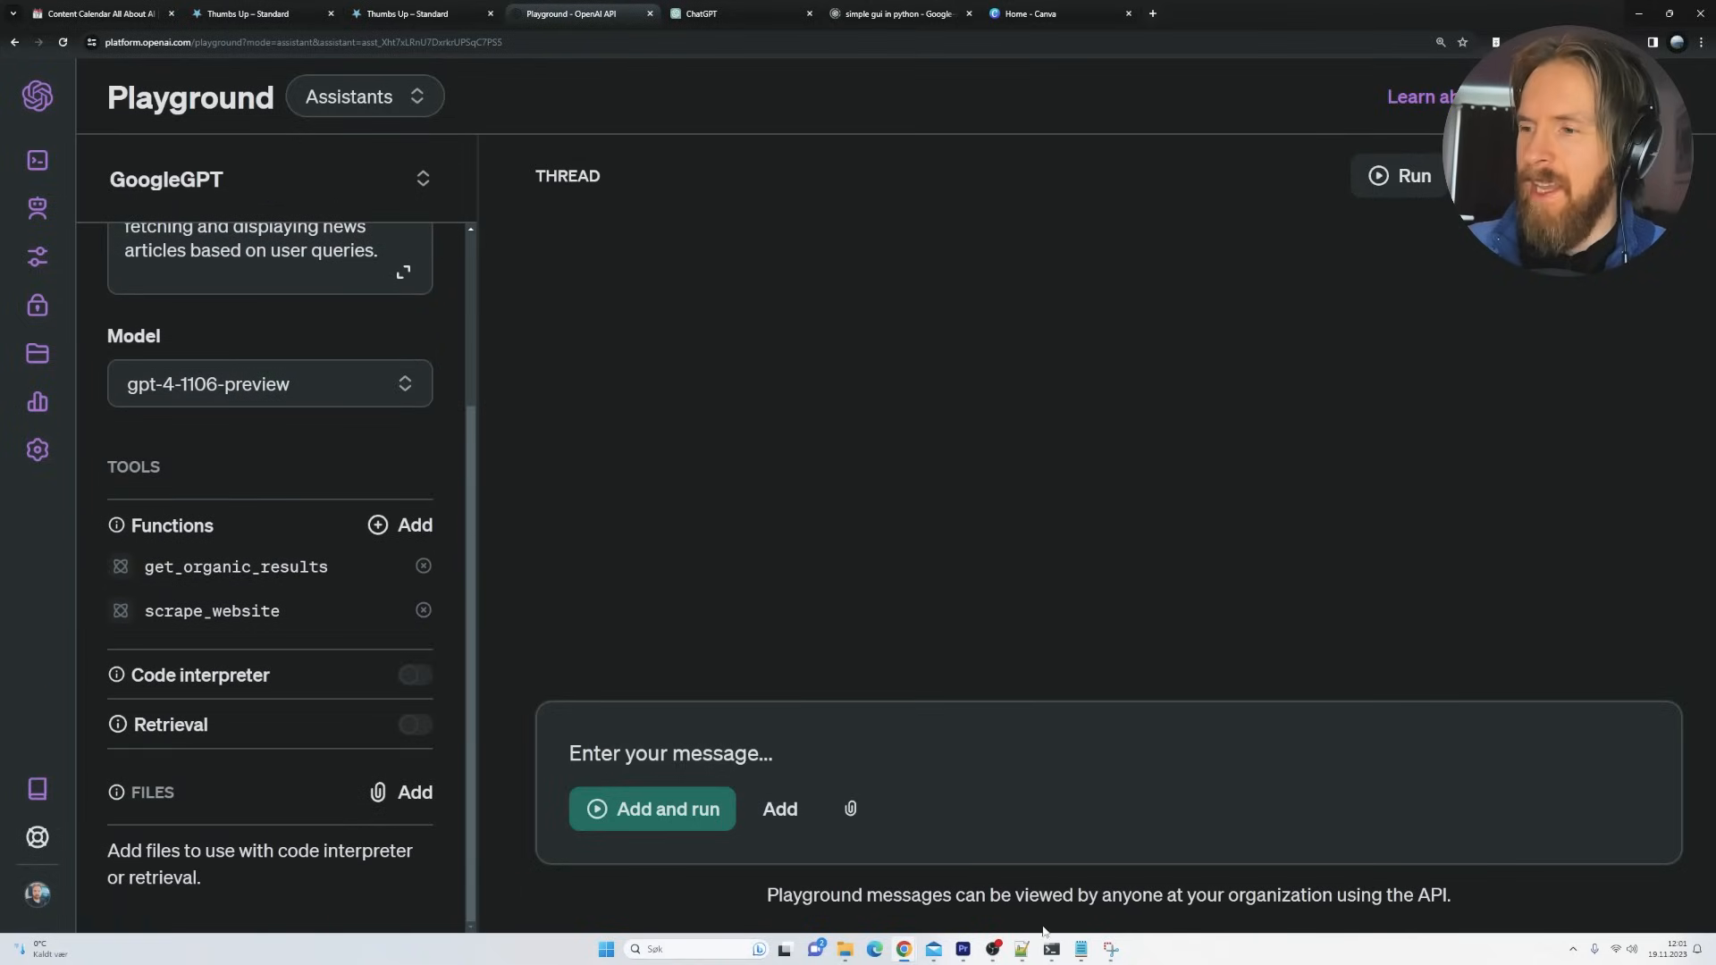
{"action": "left_click", "coordinate": [1049, 948]}
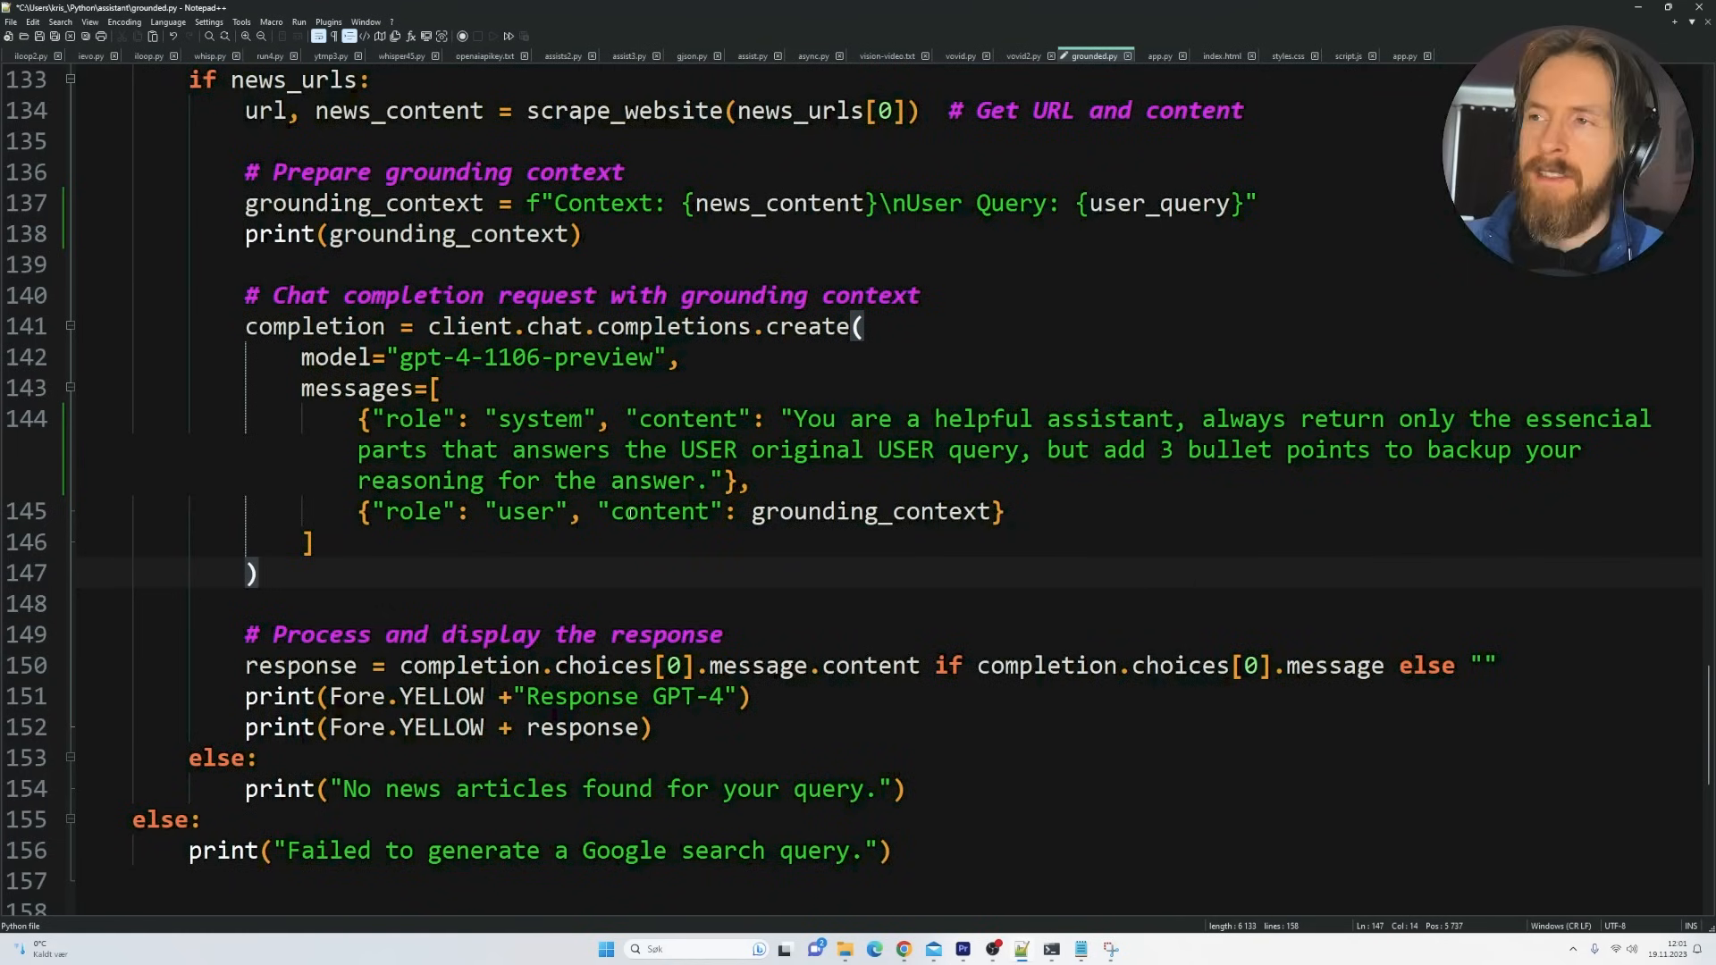
Reposition the PowerShell window running grounded.py over Notepad++
{"action": "left_click_drag", "start_coordinate": [777, 418], "coordinate": [747, 479]}
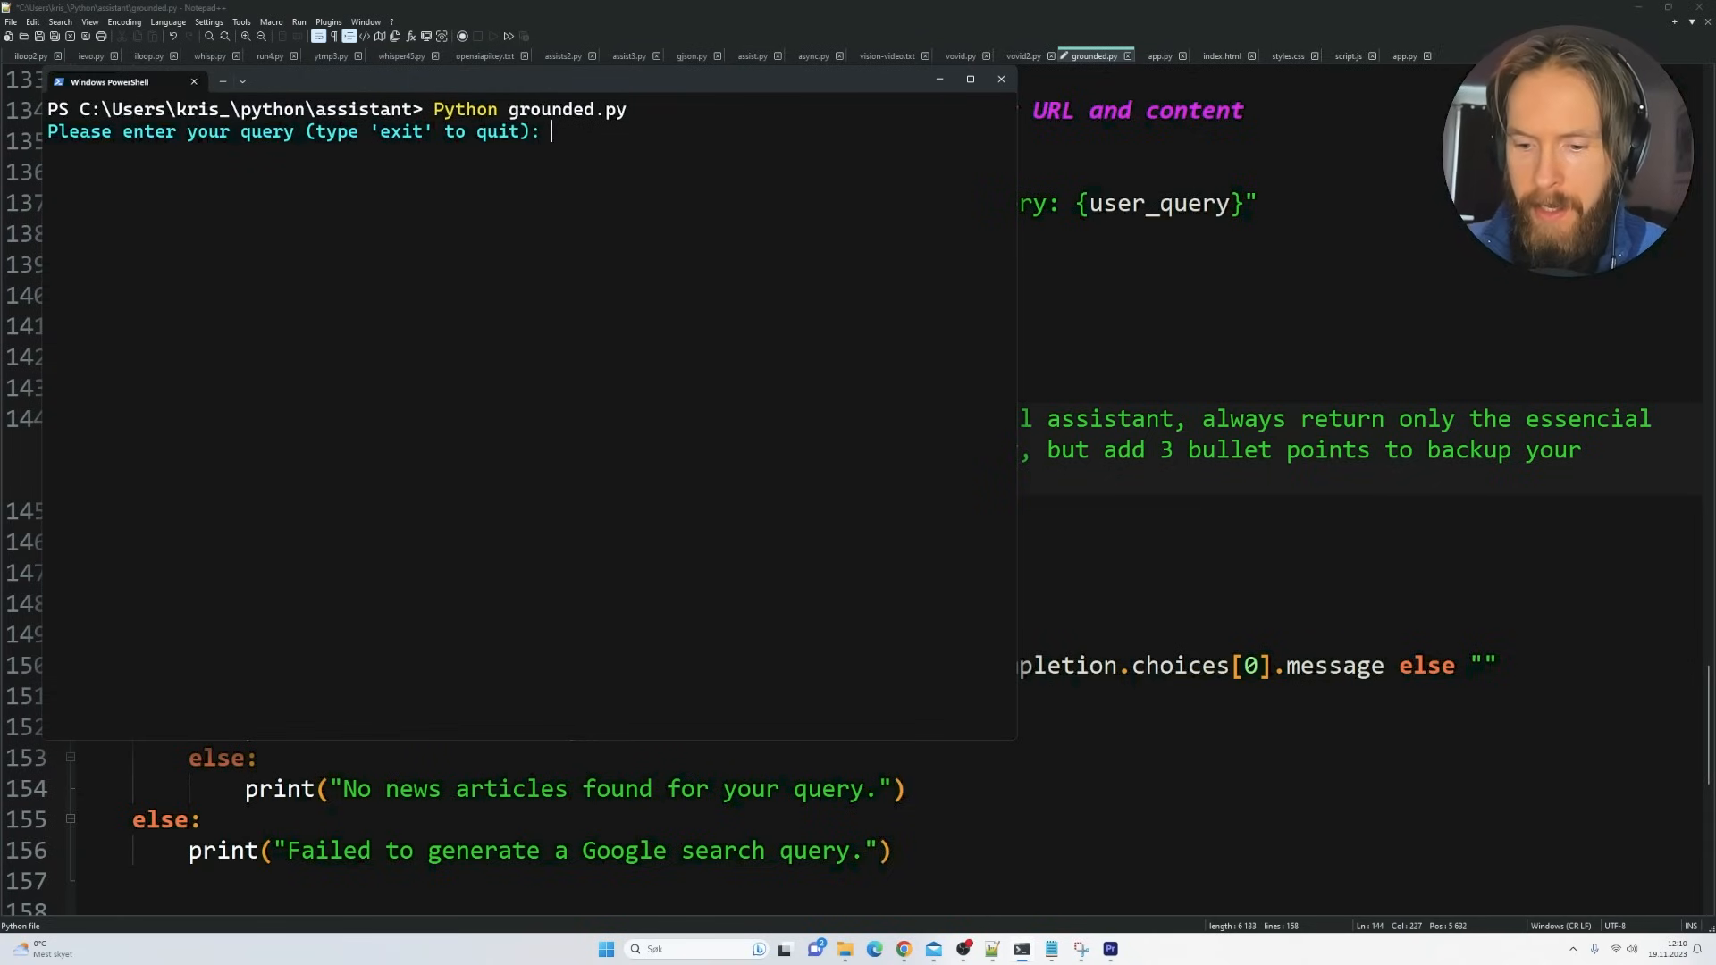
Ask 'Is Sam Altman fired from OpenAI?' and highlight the scraped article context
{"action": "type", "text": "Is"}
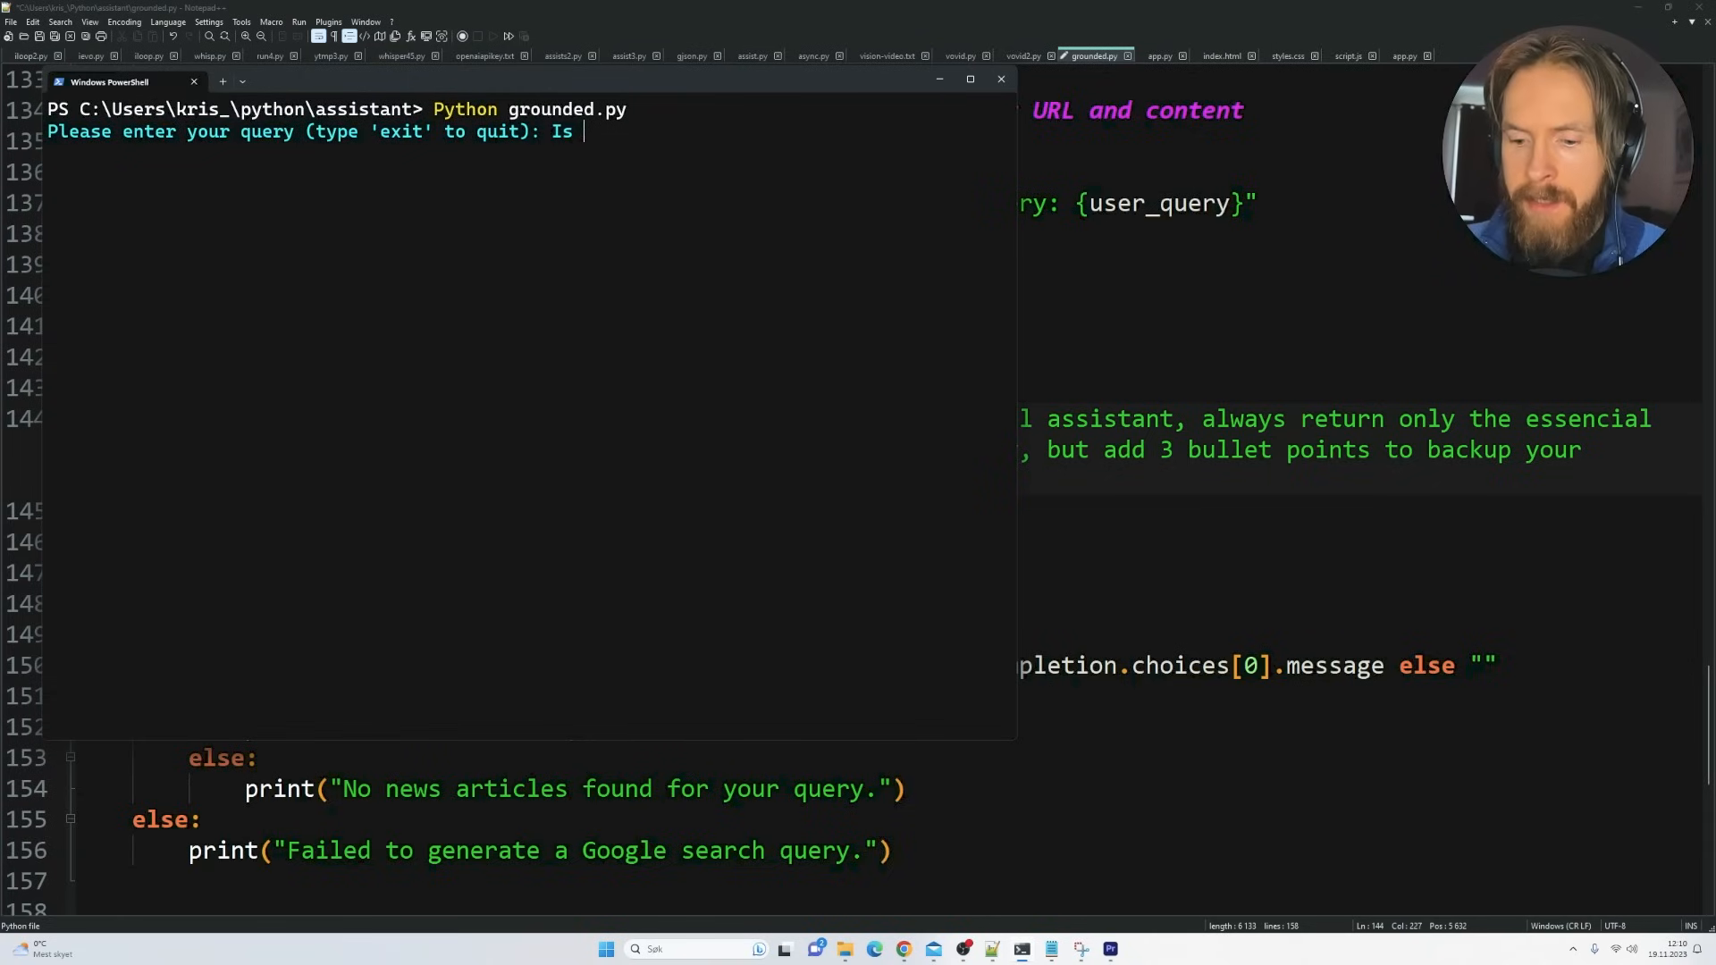
{"action": "type", "text": "Sam Altman fire"}
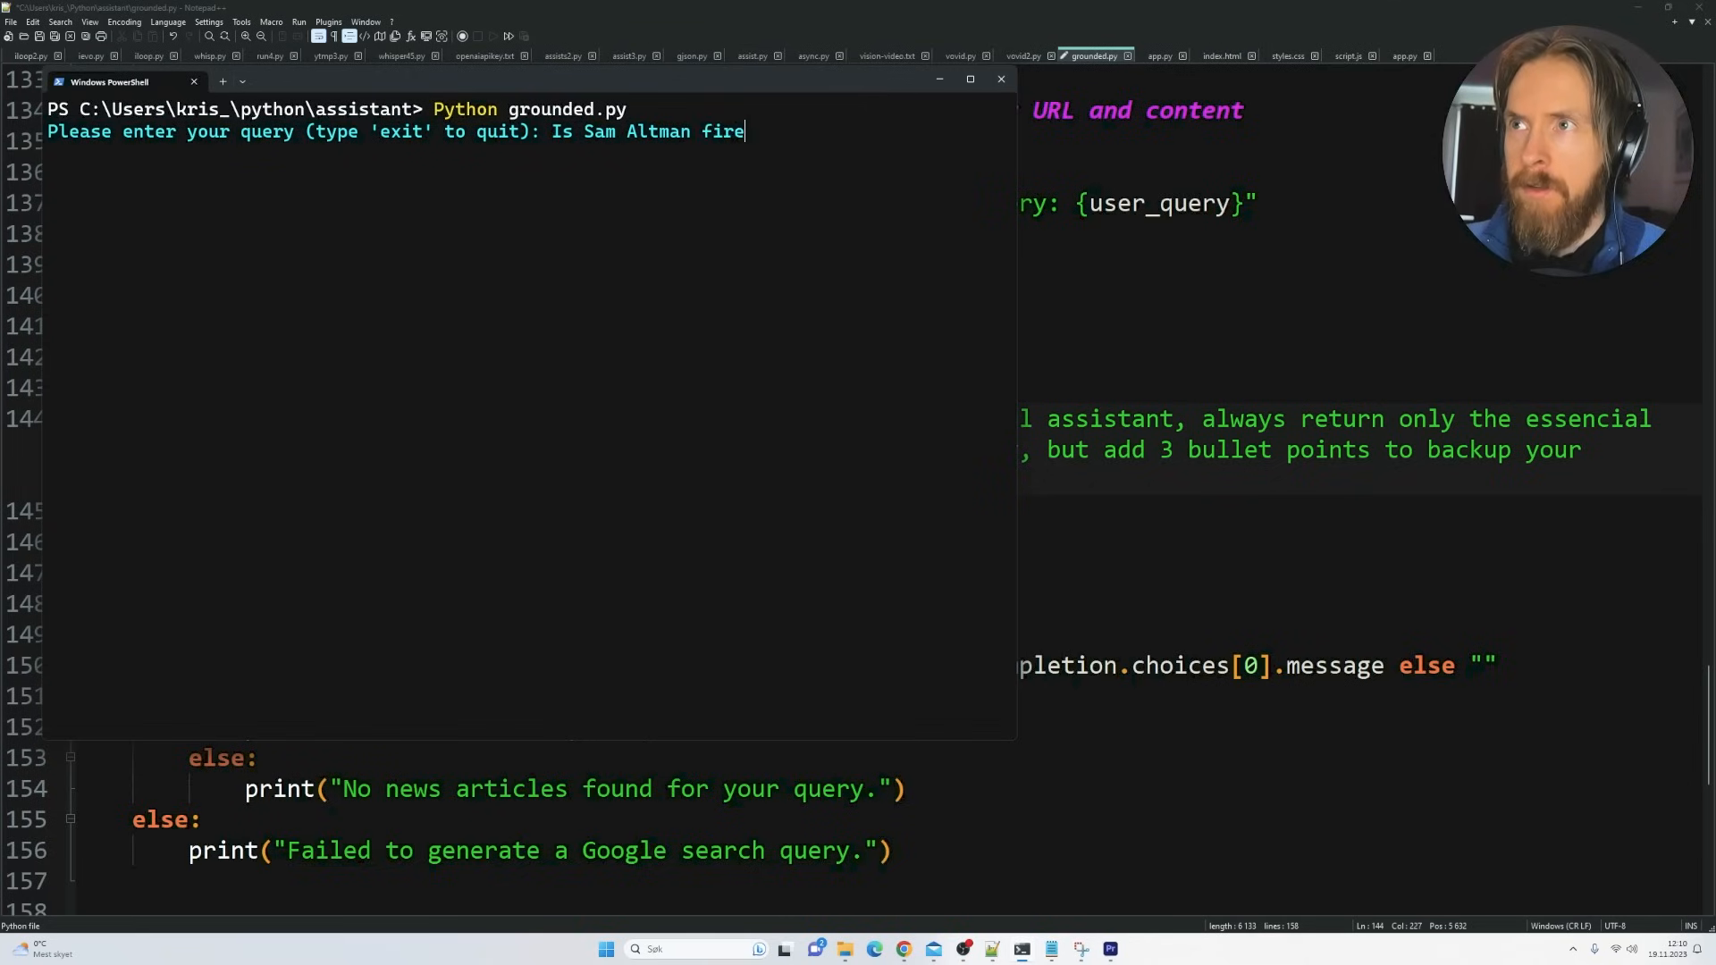
{"action": "type", "text": "d from OpenAI?"}
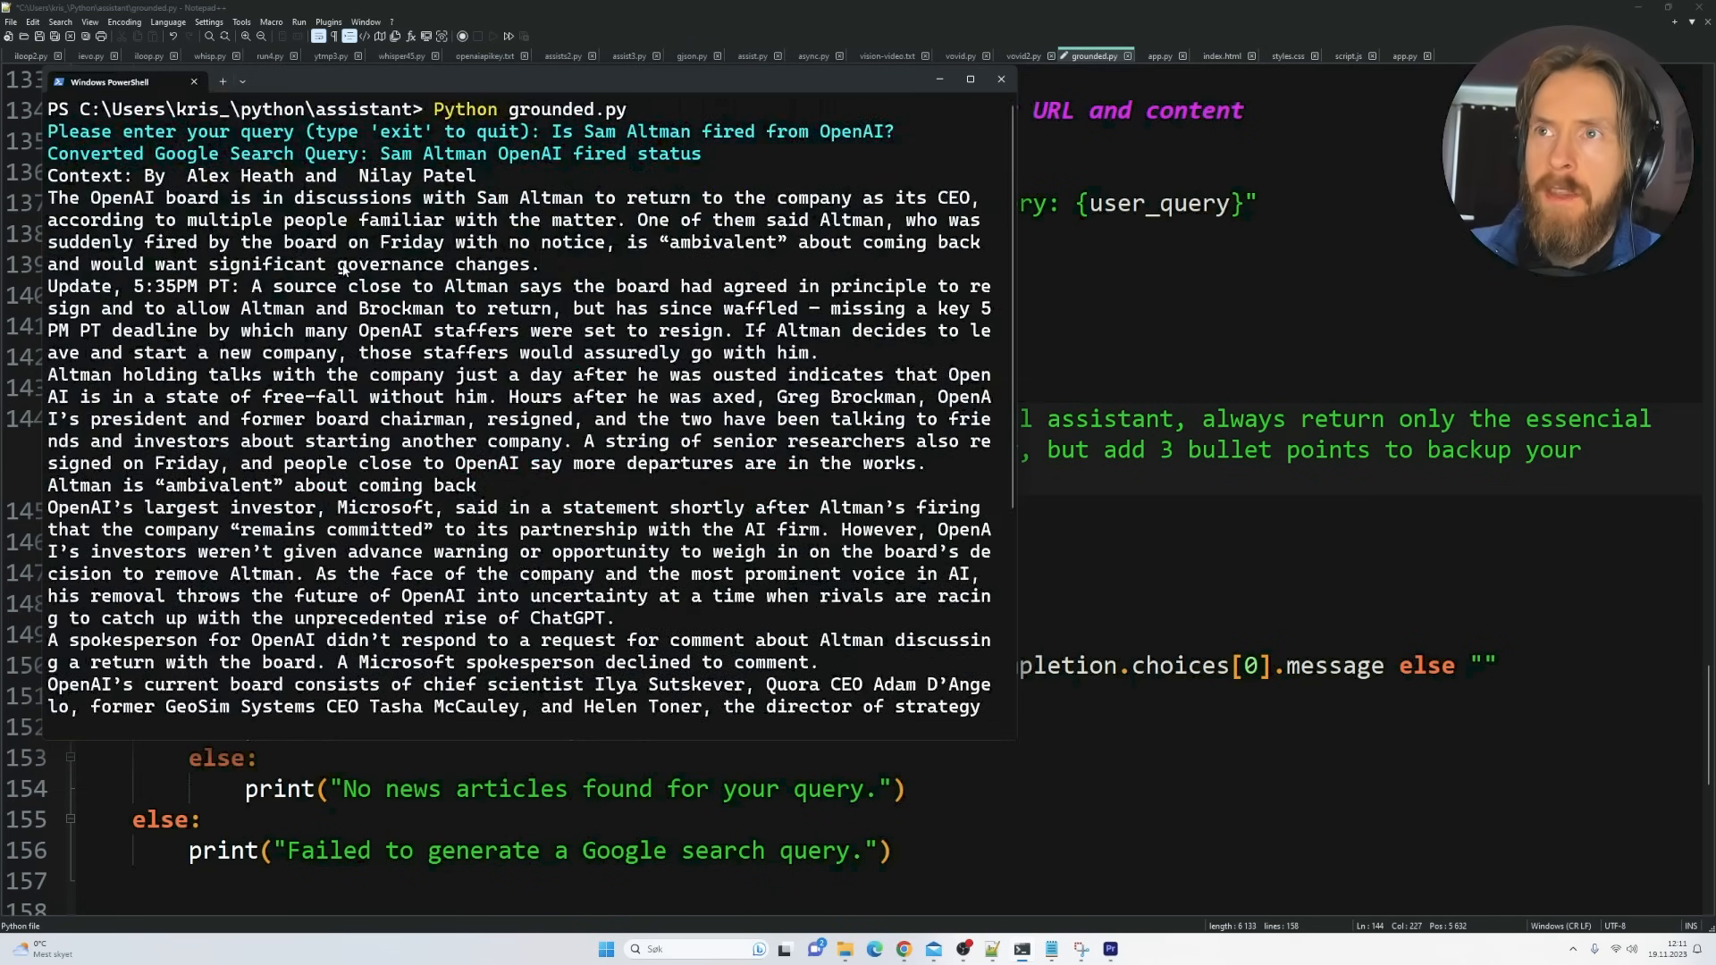
{"action": "mouse_move", "coordinate": [383, 164]}
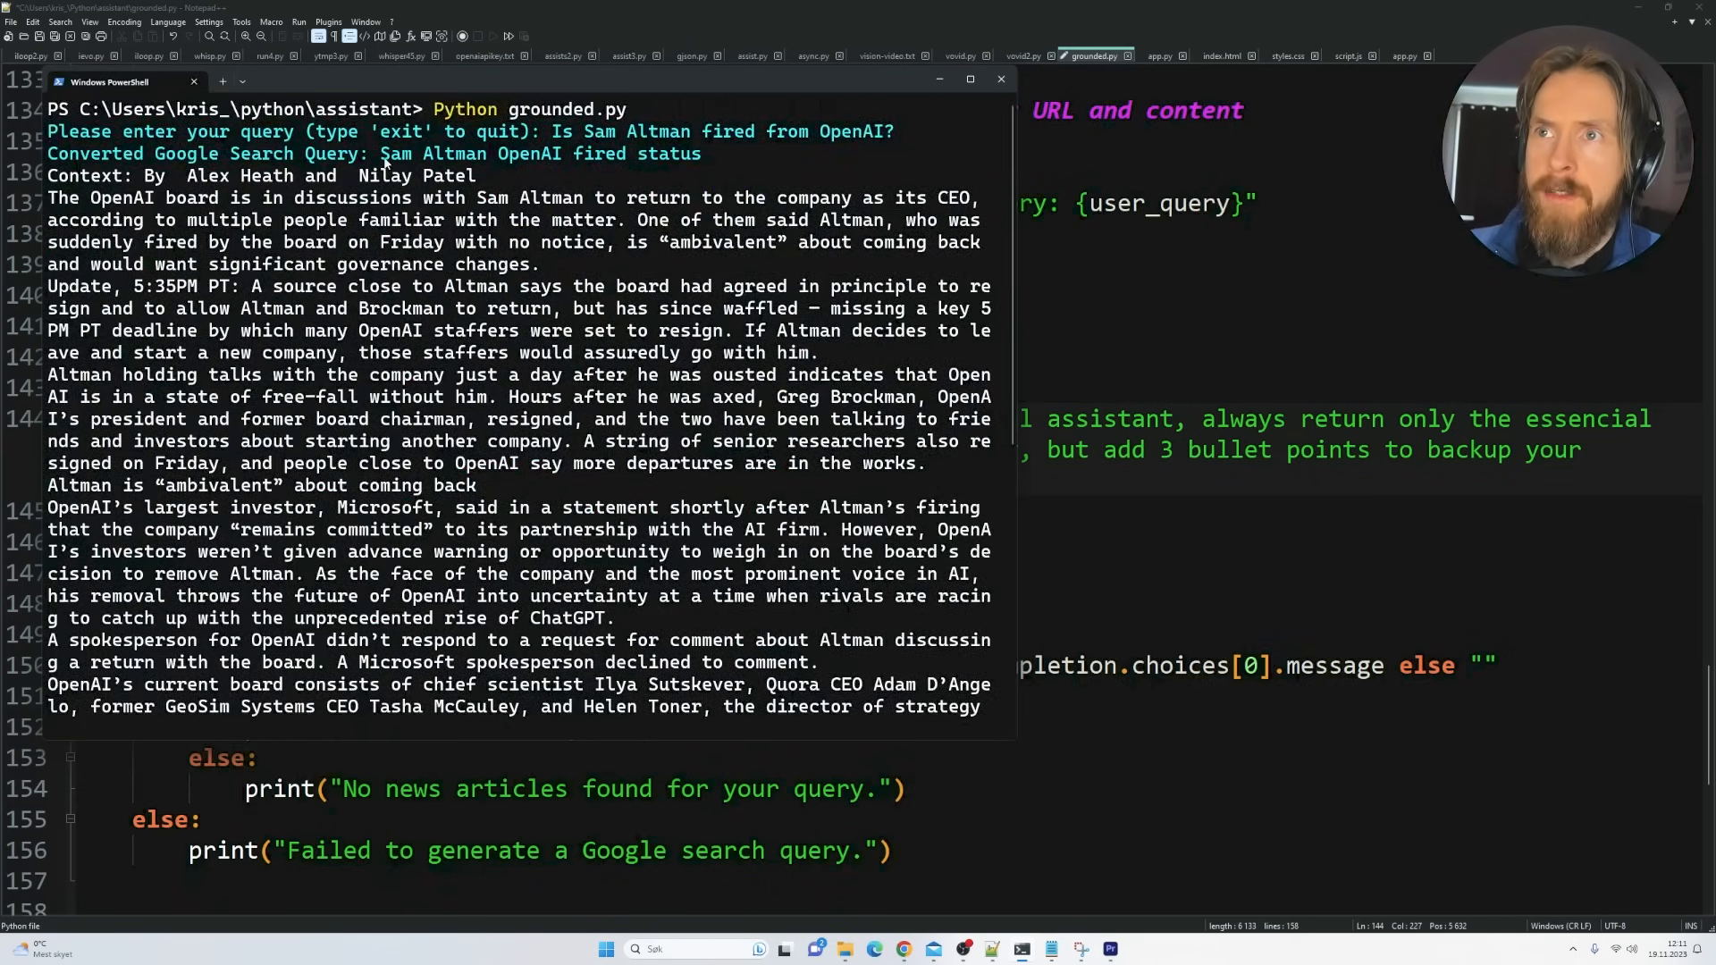
{"action": "left_click_drag", "start_coordinate": [382, 153], "coordinate": [706, 153]}
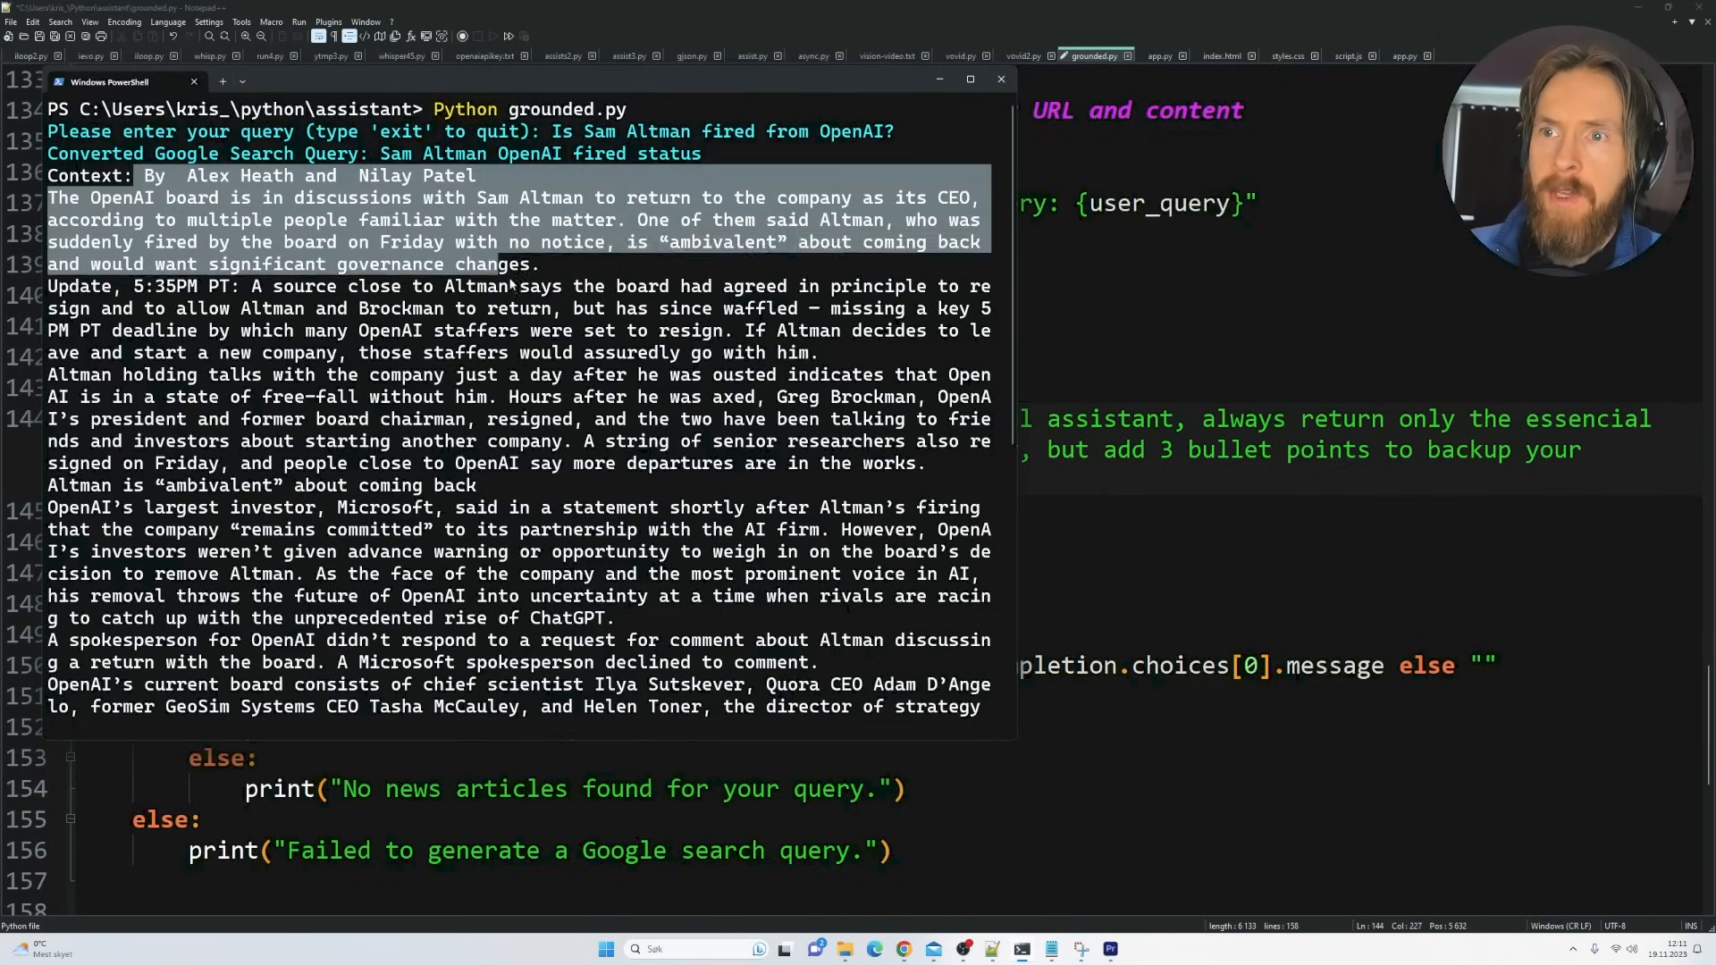
Review the three bullet-point answers, marking bullets, and return focus to the query prompt
{"action": "scroll", "scroll_direction": "down", "scroll_amount": 3}
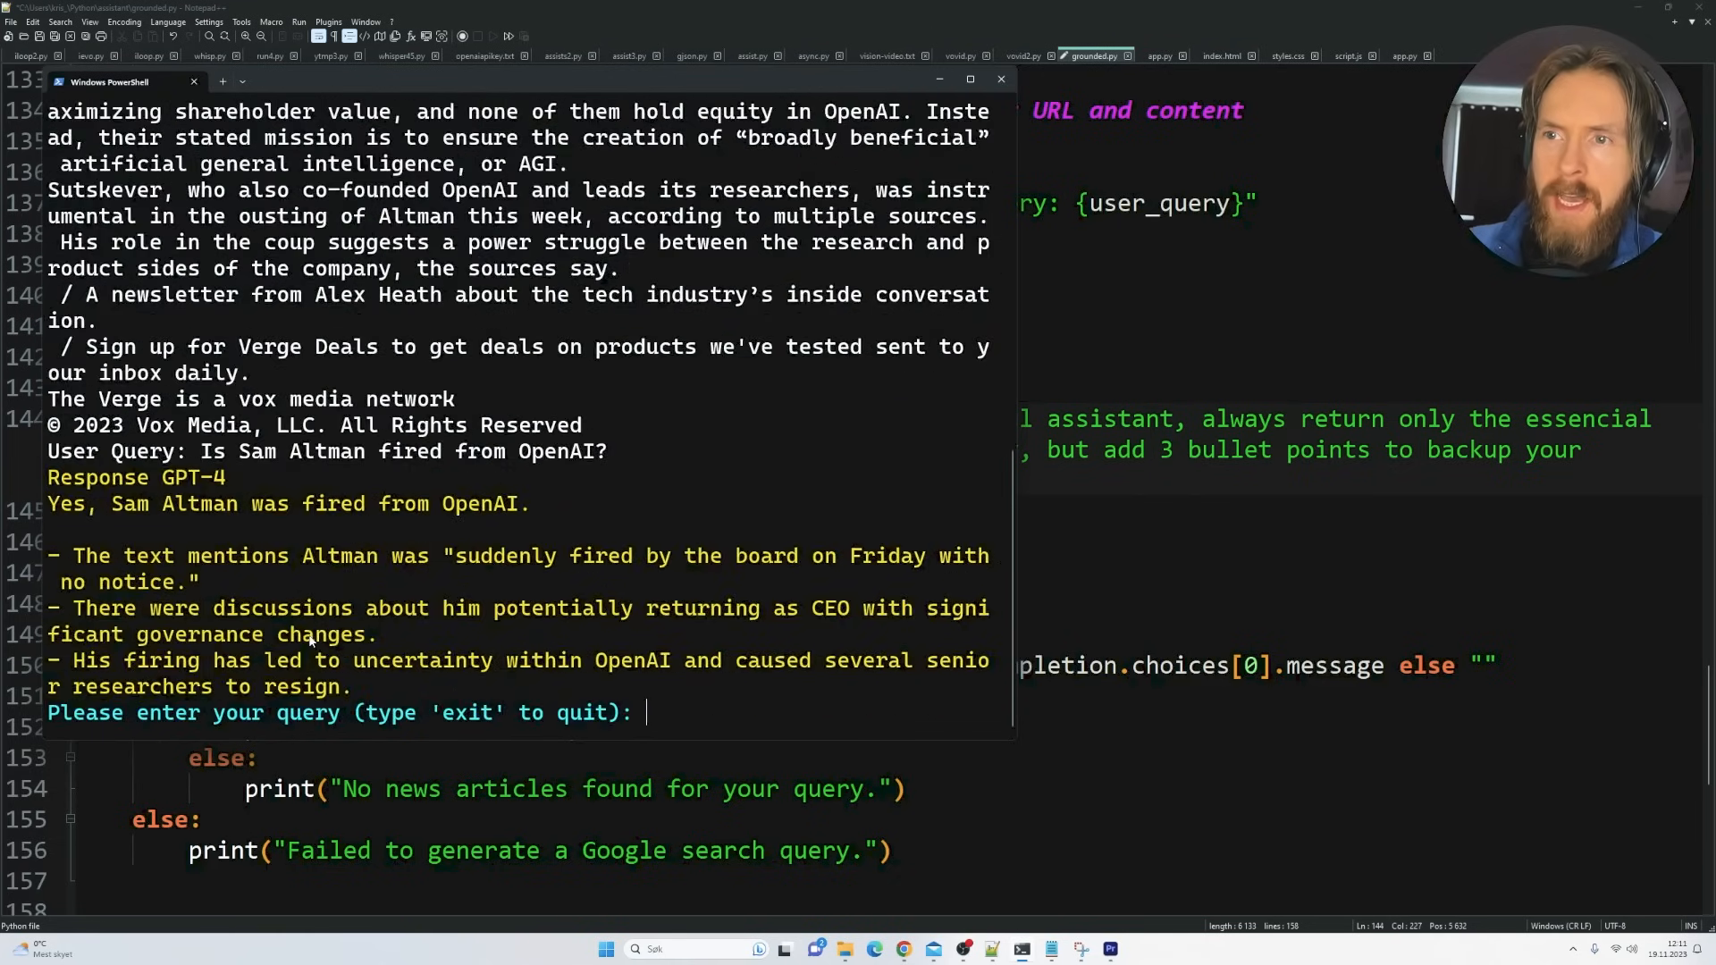
{"action": "double_click", "coordinate": [65, 503]}
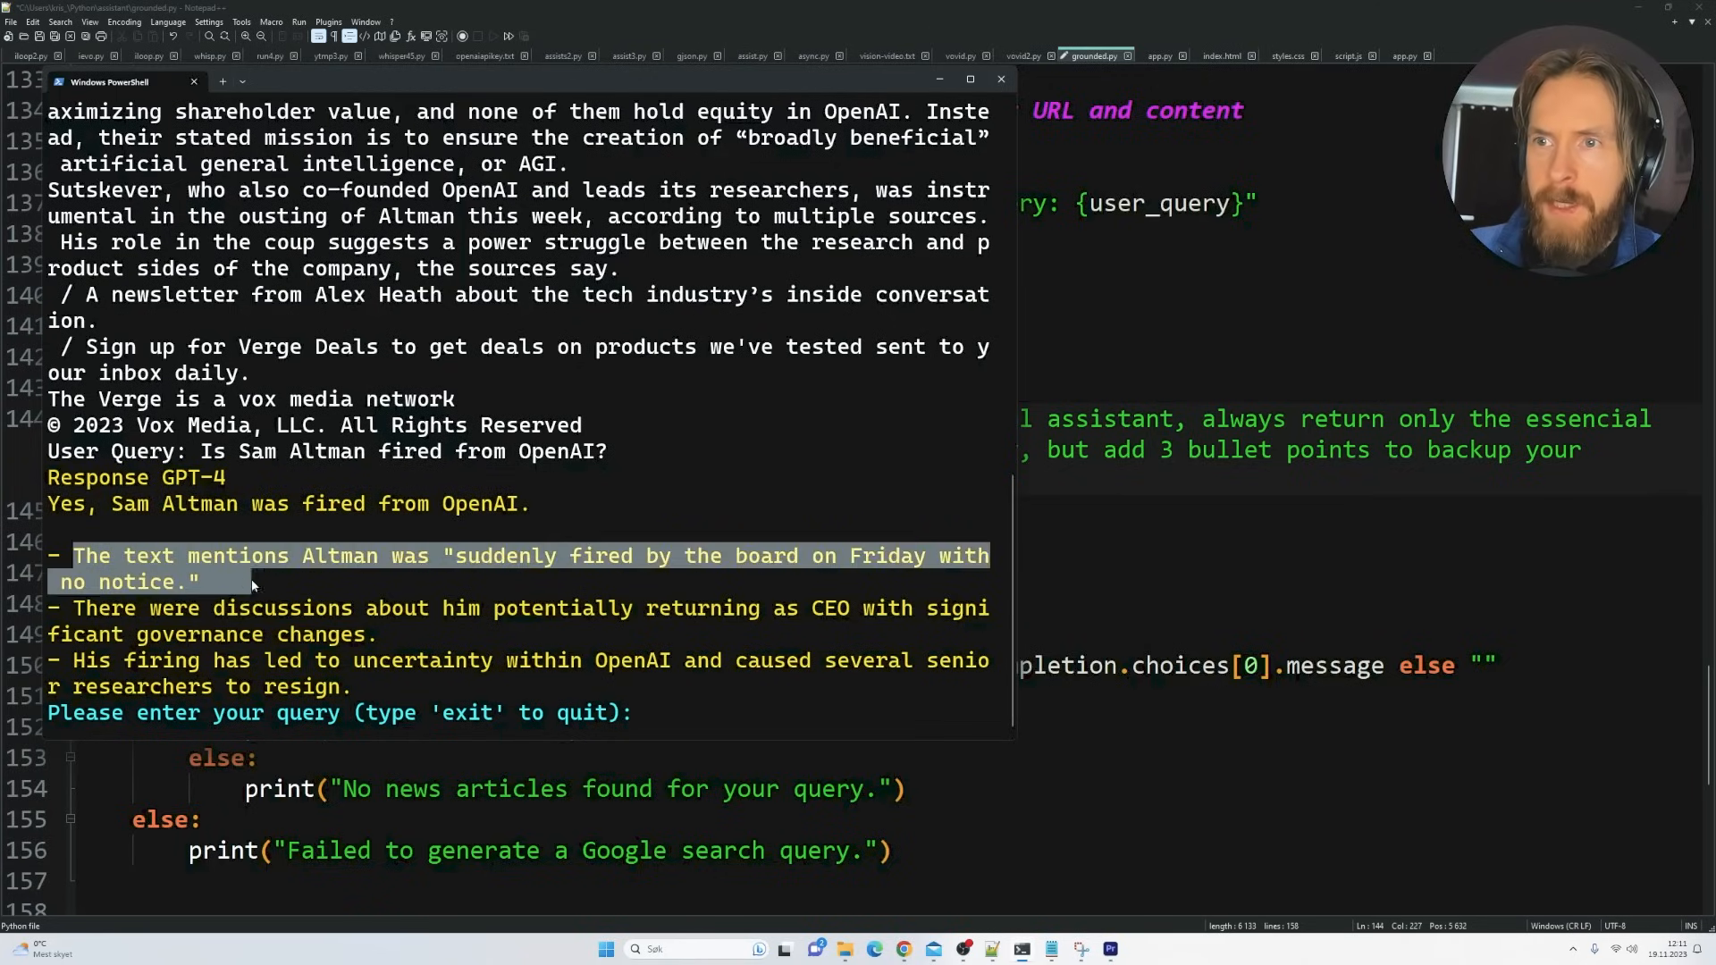
{"action": "left_click", "coordinate": [280, 586]}
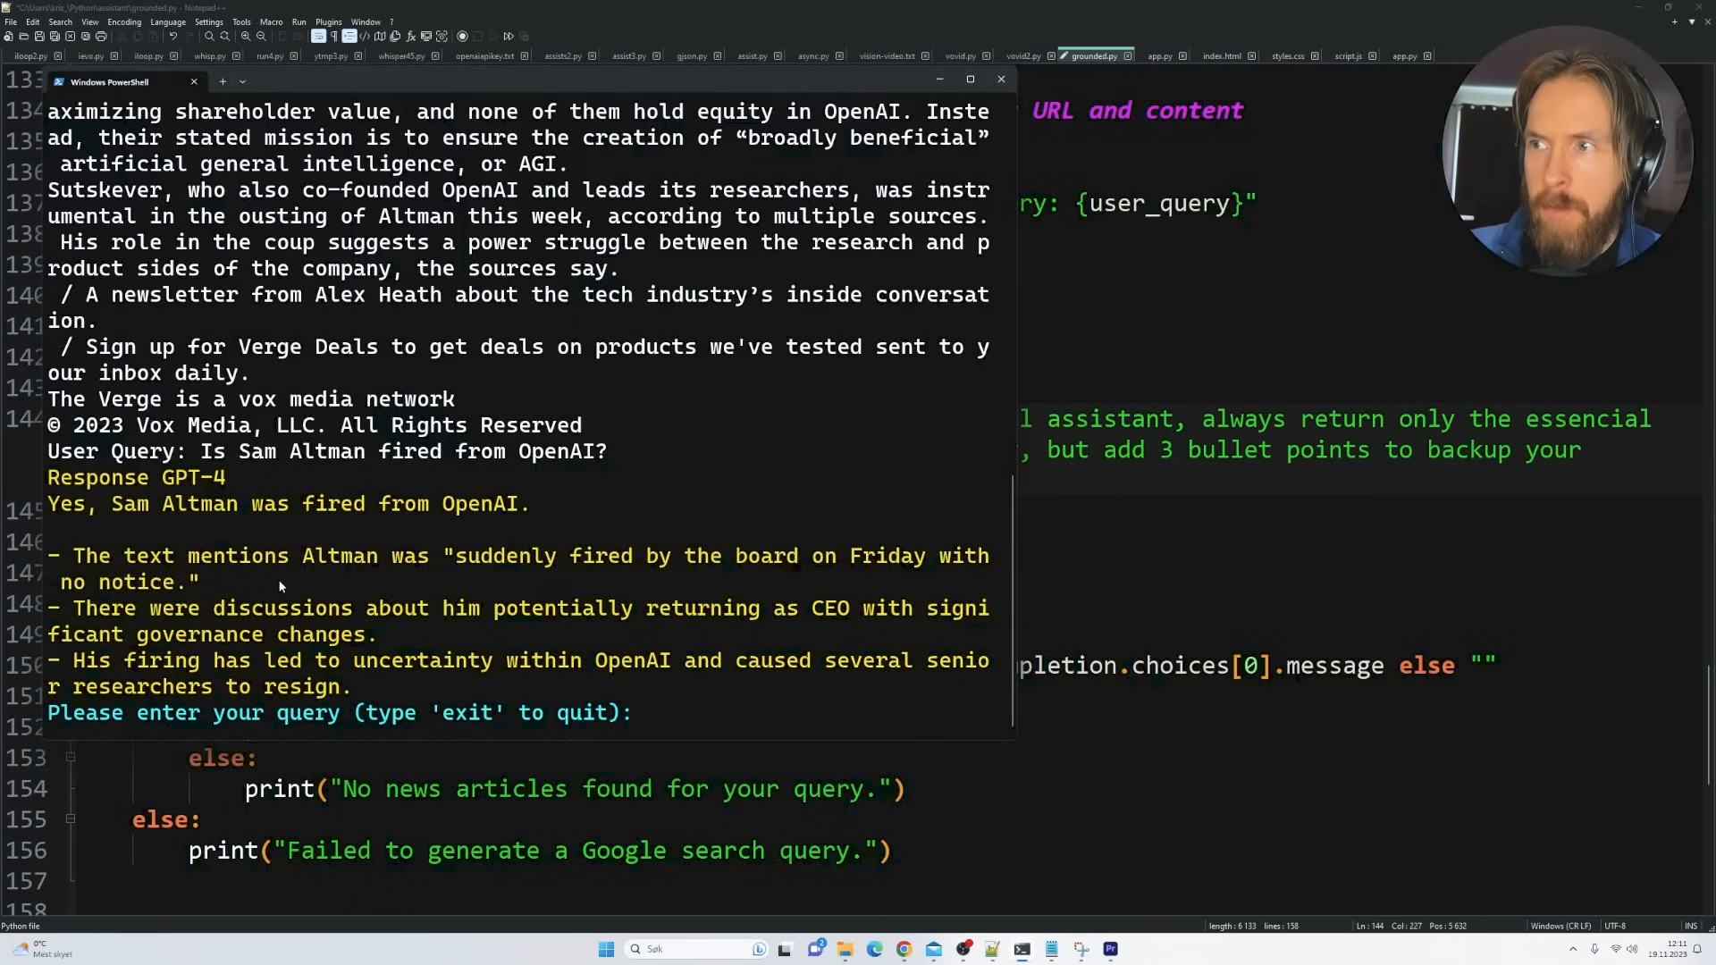
{"action": "left_click_drag", "start_coordinate": [74, 608], "coordinate": [312, 608]}
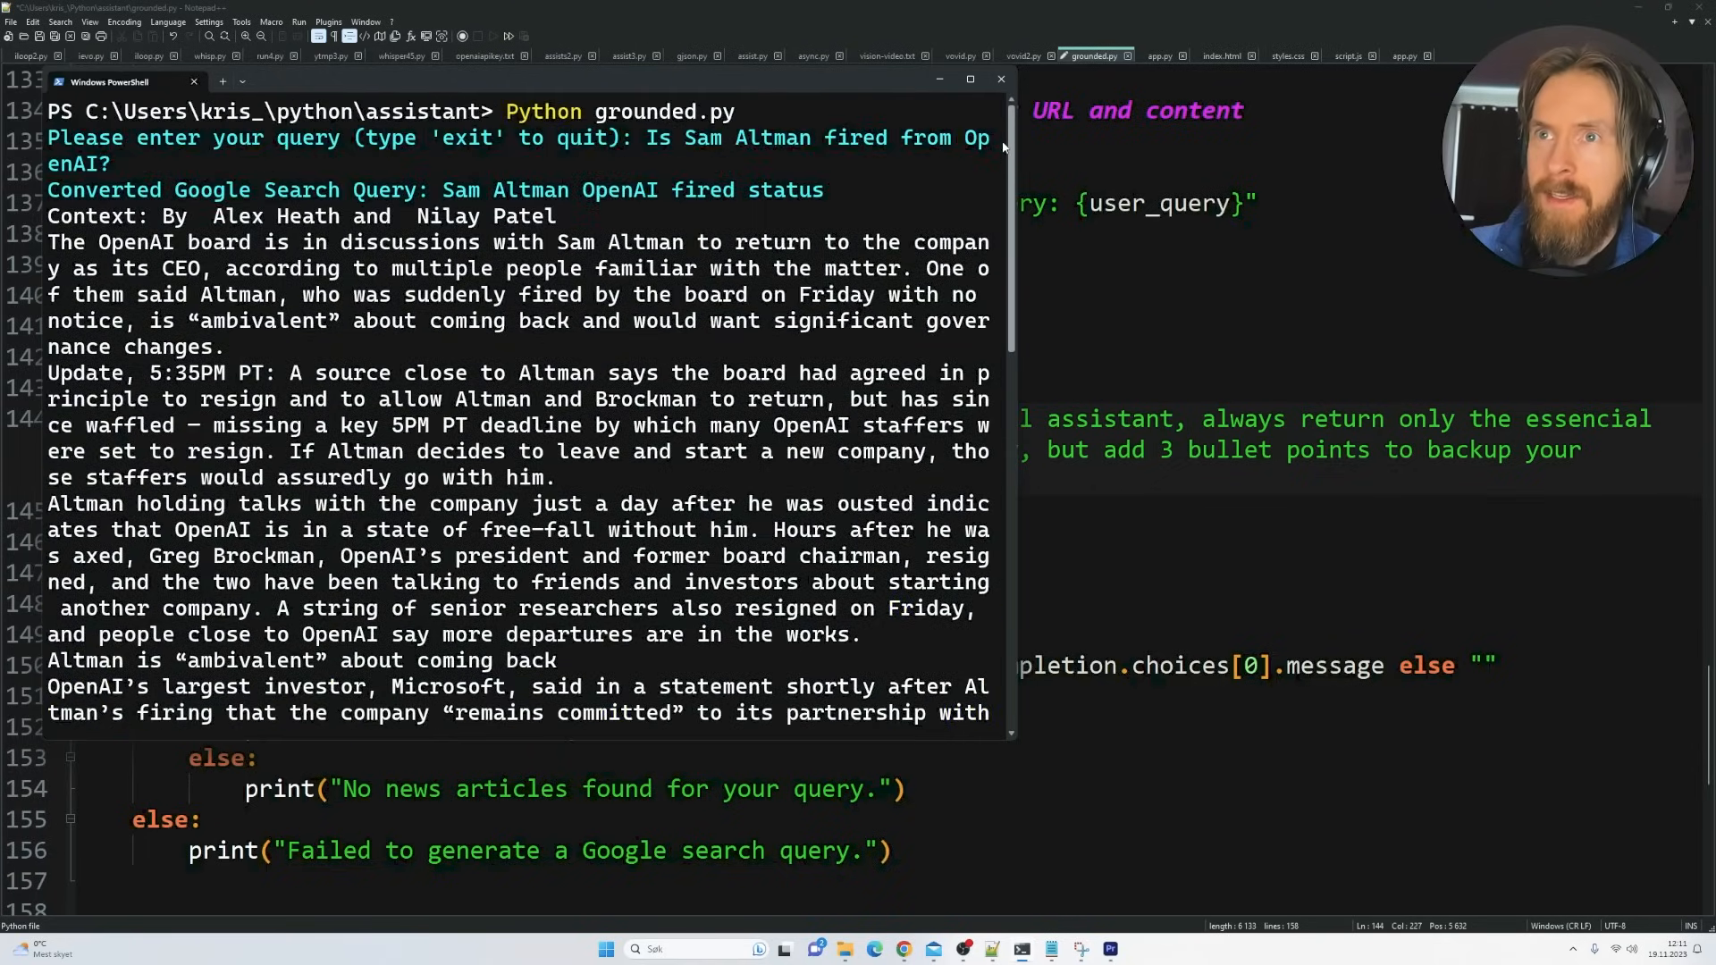
{"action": "scroll", "scroll_direction": "down", "scroll_amount": 3}
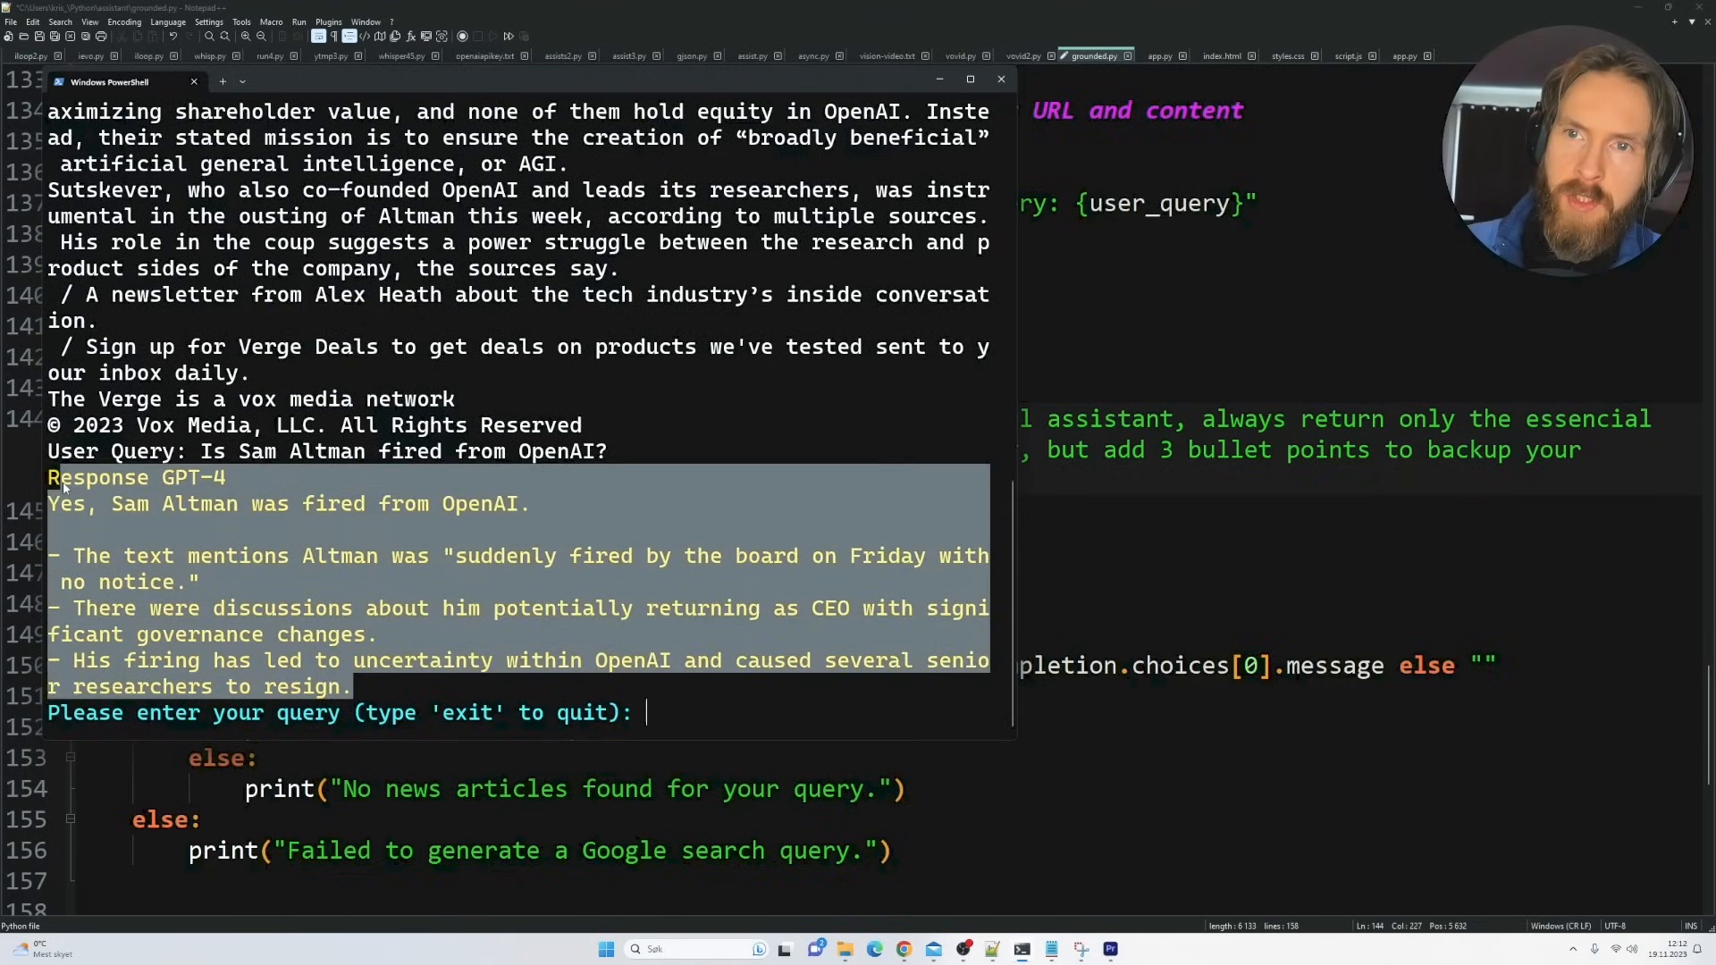
{"action": "left_click", "coordinate": [683, 724]}
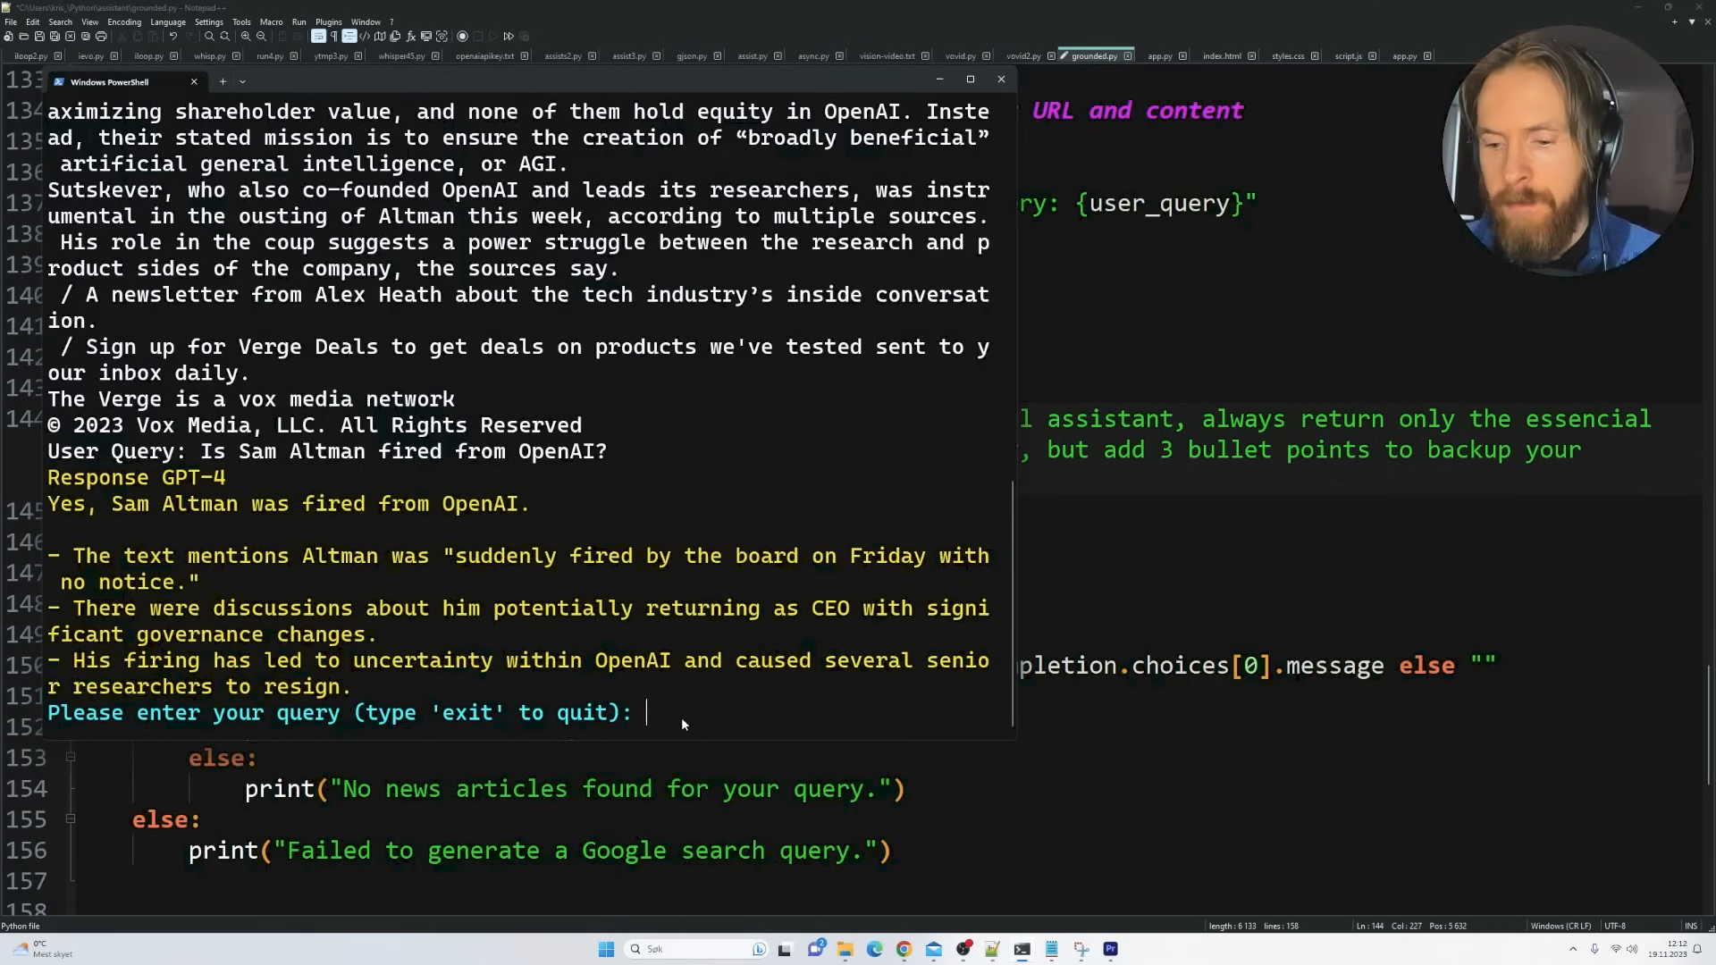
Ask 'Who won the Las Vegas F1 Grand Prix?' and mark bullets about Verstappen's win
{"action": "type", "text": "Who won the Las Vegas F1 Grand Prix?"}
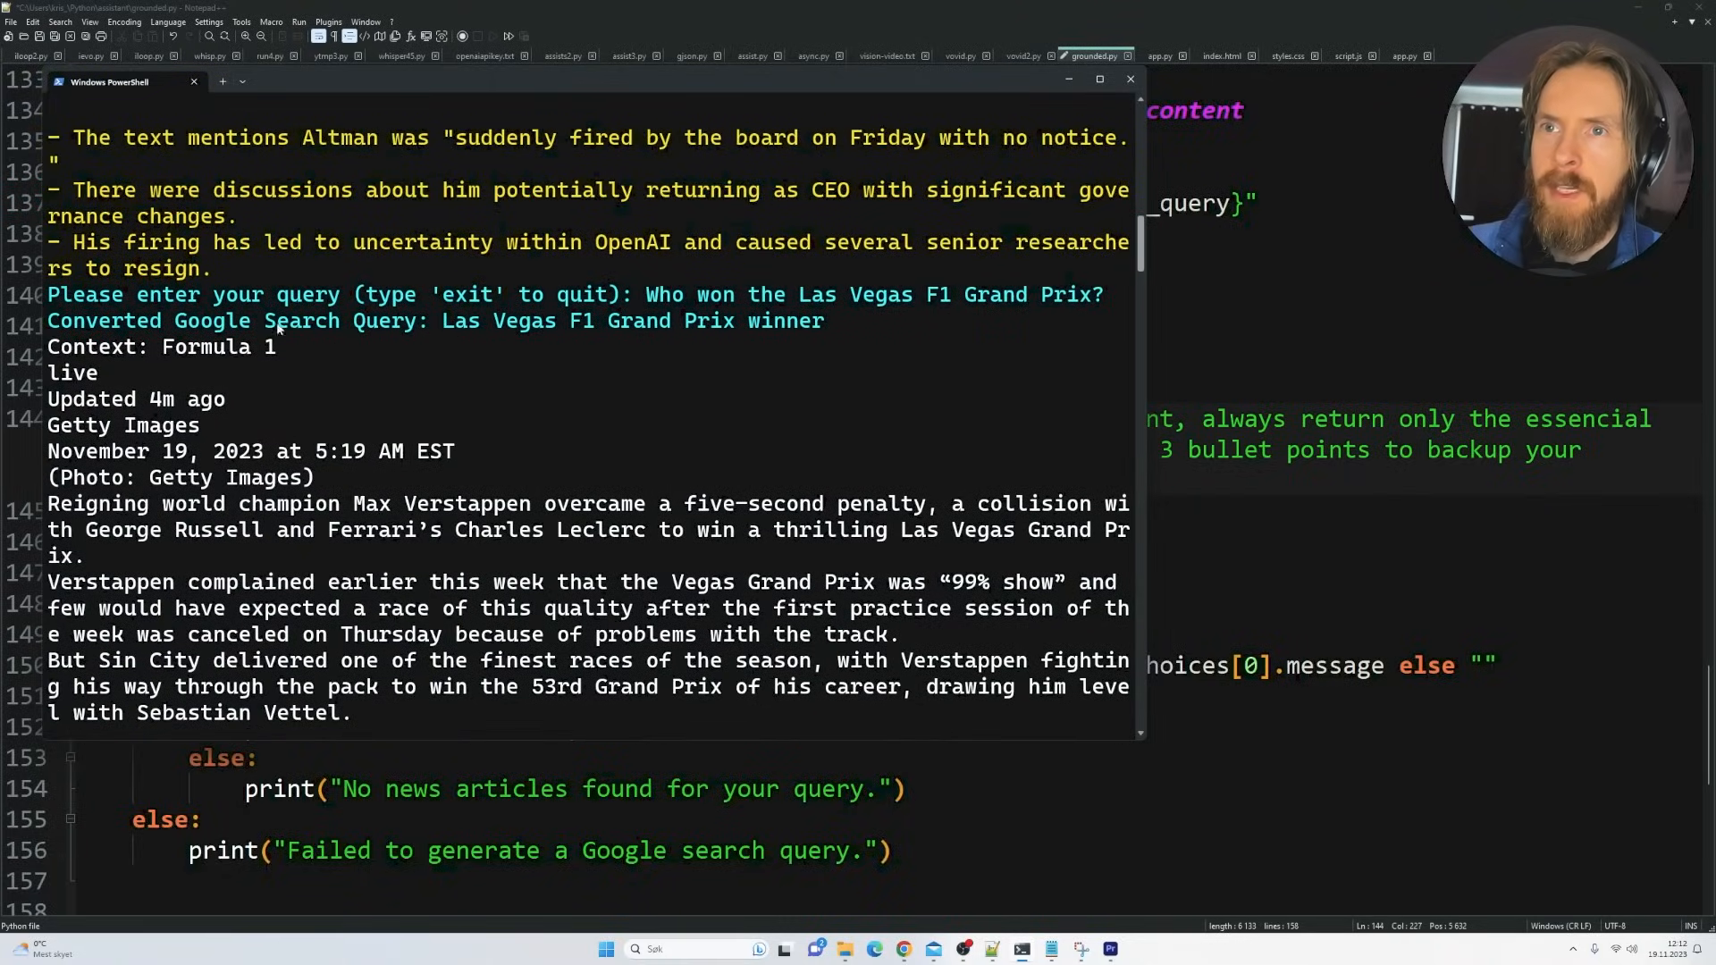
{"action": "mouse_move", "coordinate": [451, 333]}
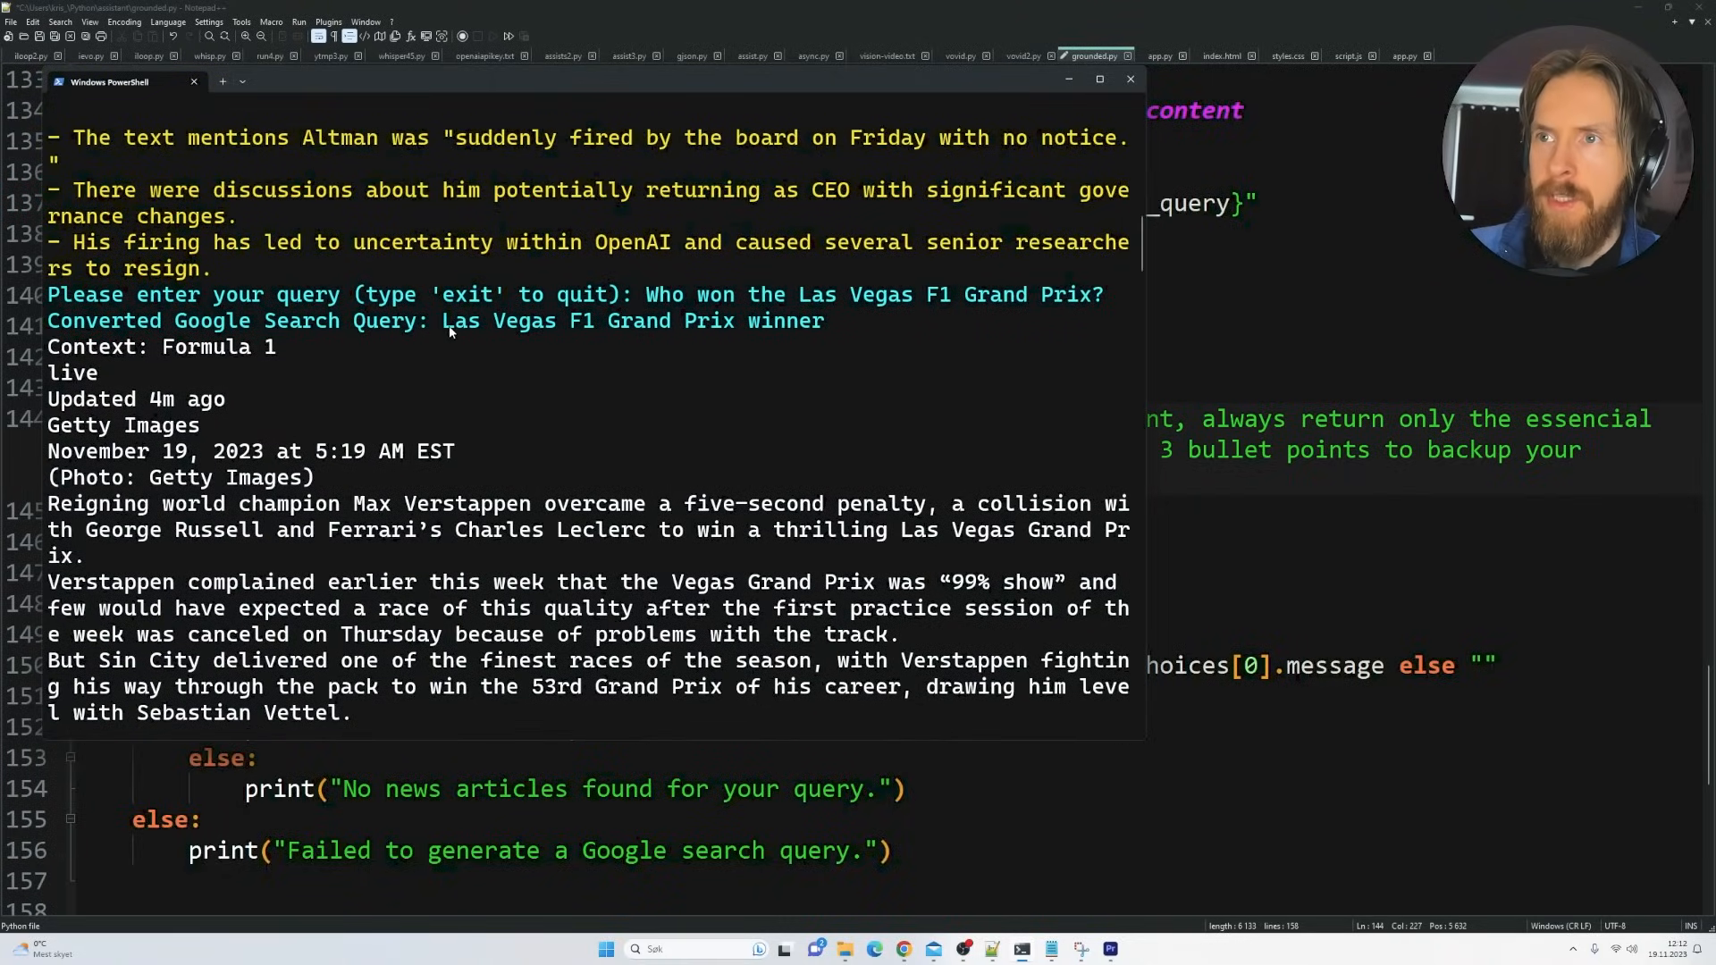
{"action": "left_click_drag", "start_coordinate": [487, 321], "coordinate": [824, 321]}
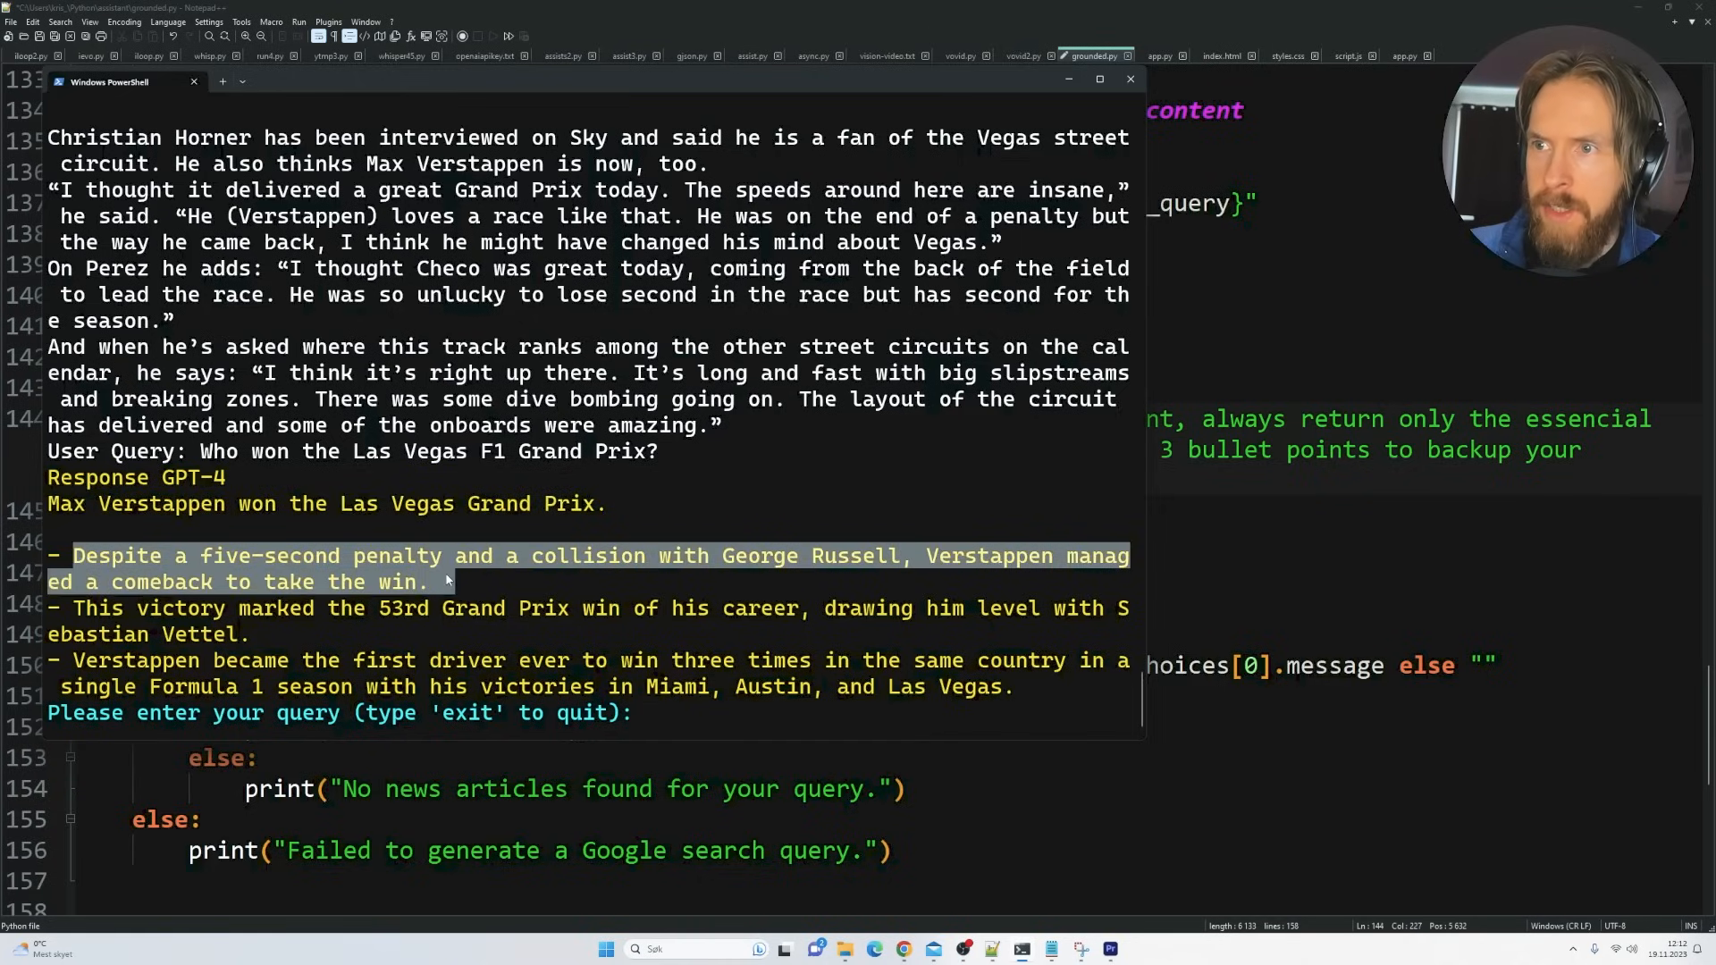
{"action": "left_click", "coordinate": [472, 591]}
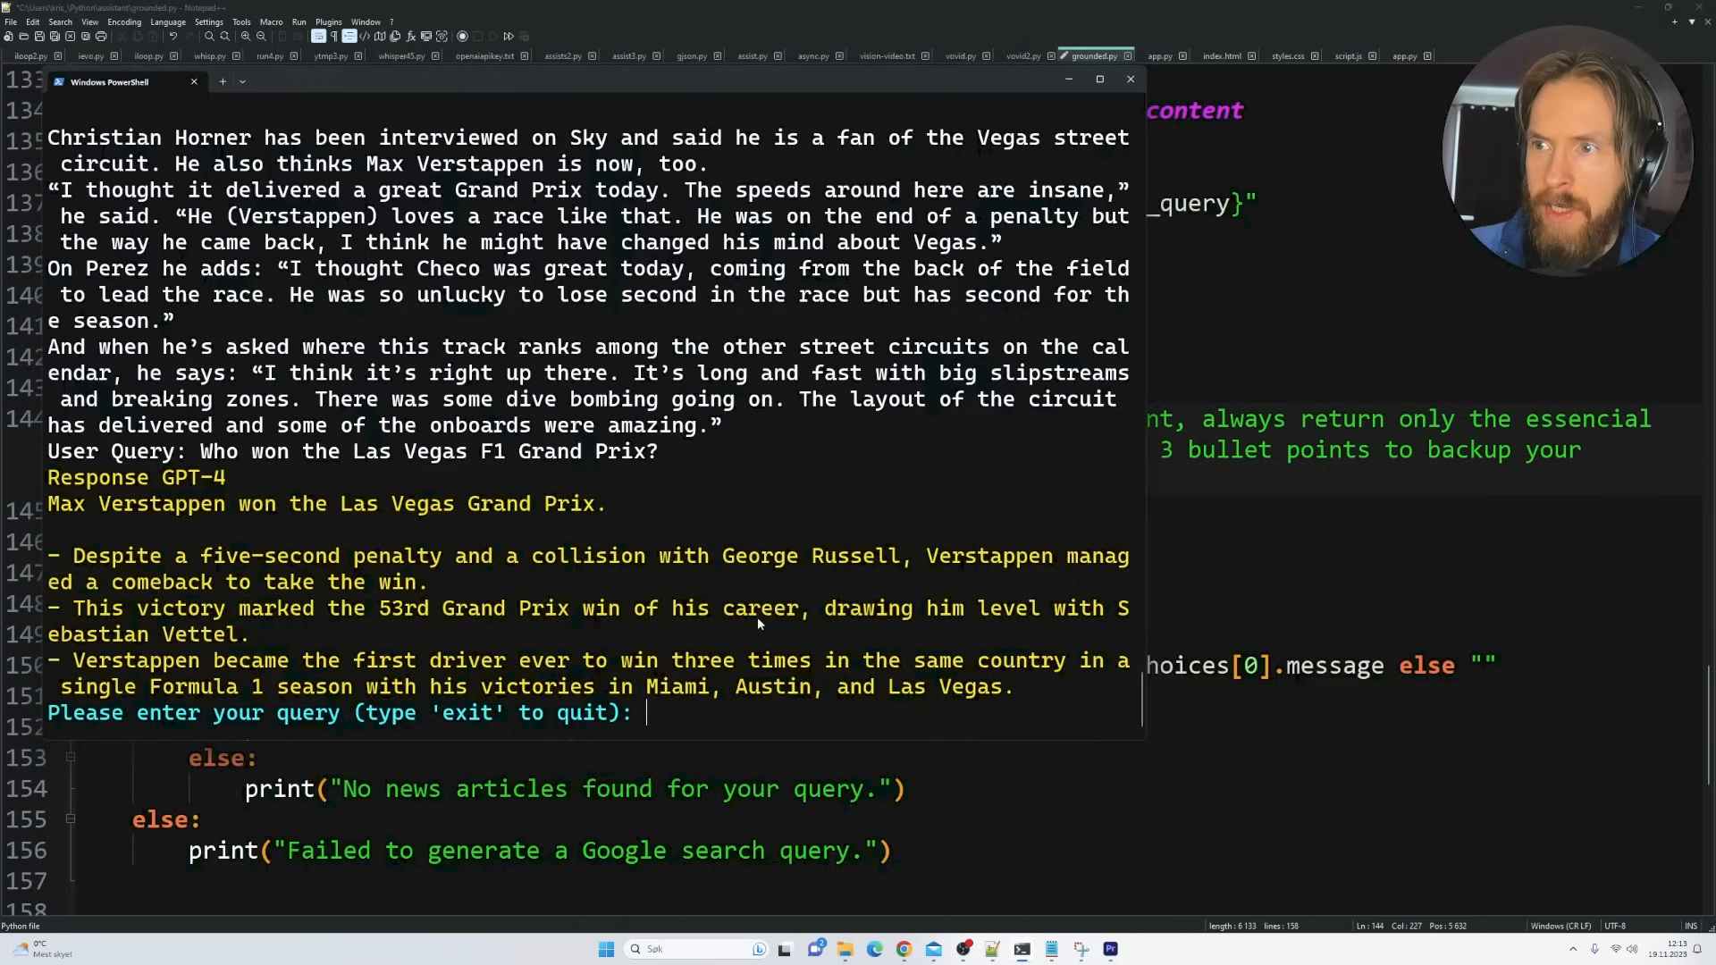
{"action": "left_click_drag", "start_coordinate": [62, 660], "coordinate": [506, 660]}
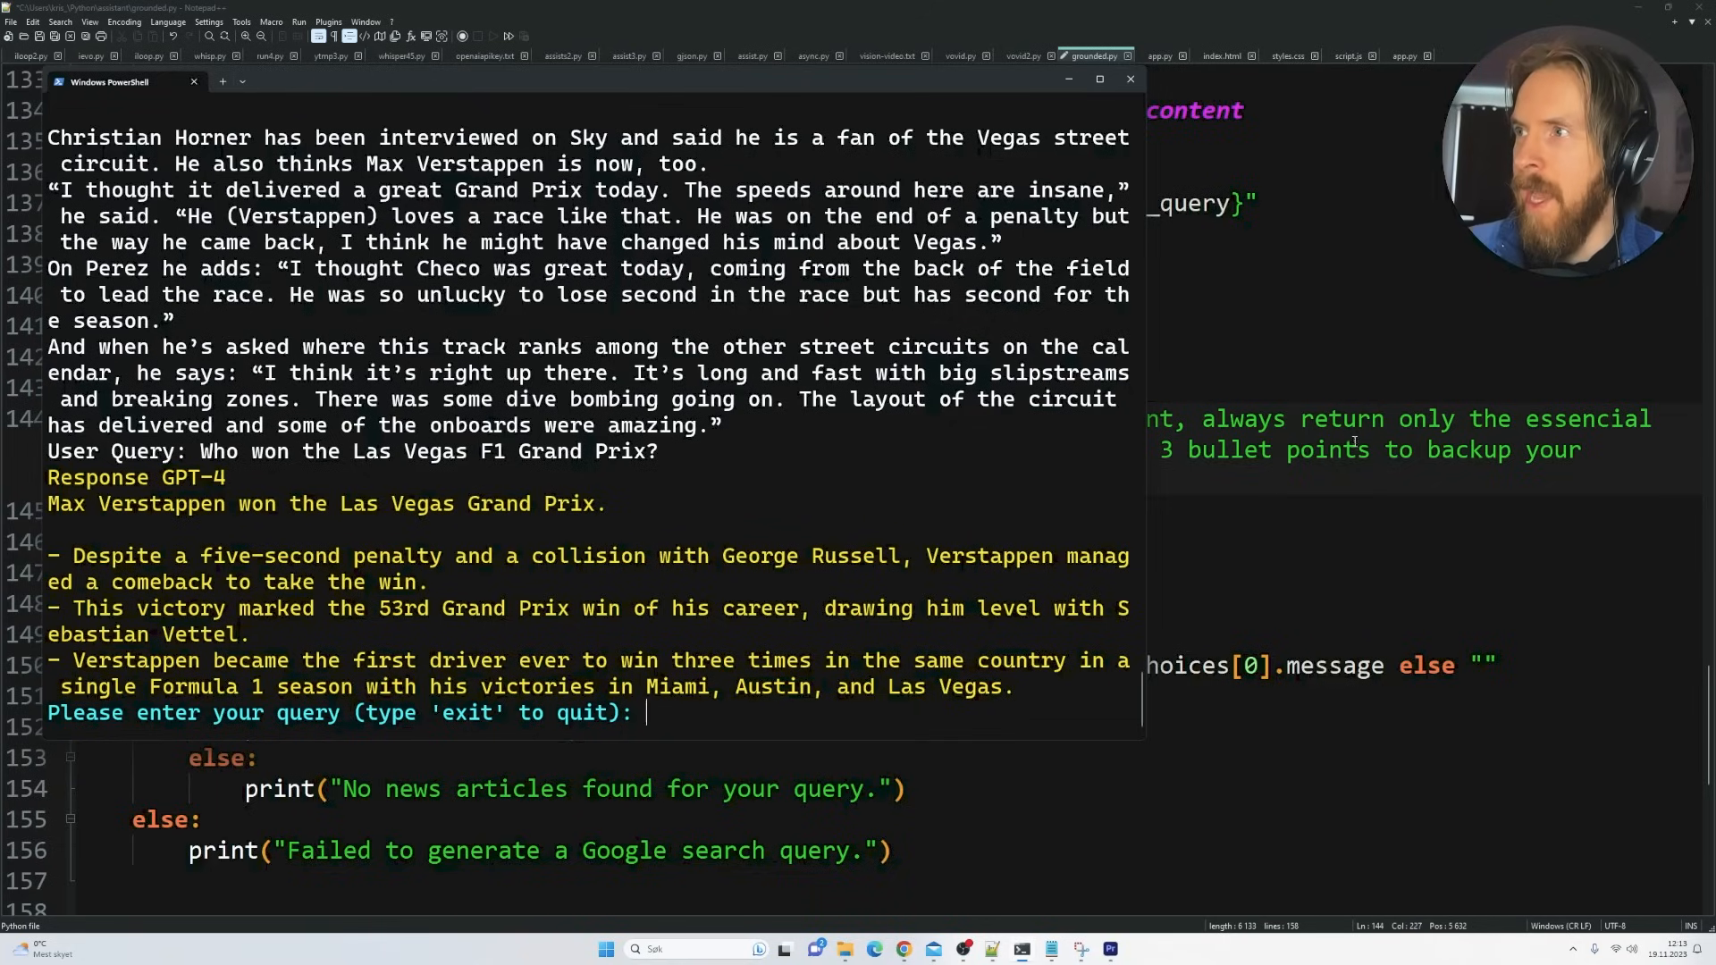
{"action": "mouse_move", "coordinate": [611, 578]}
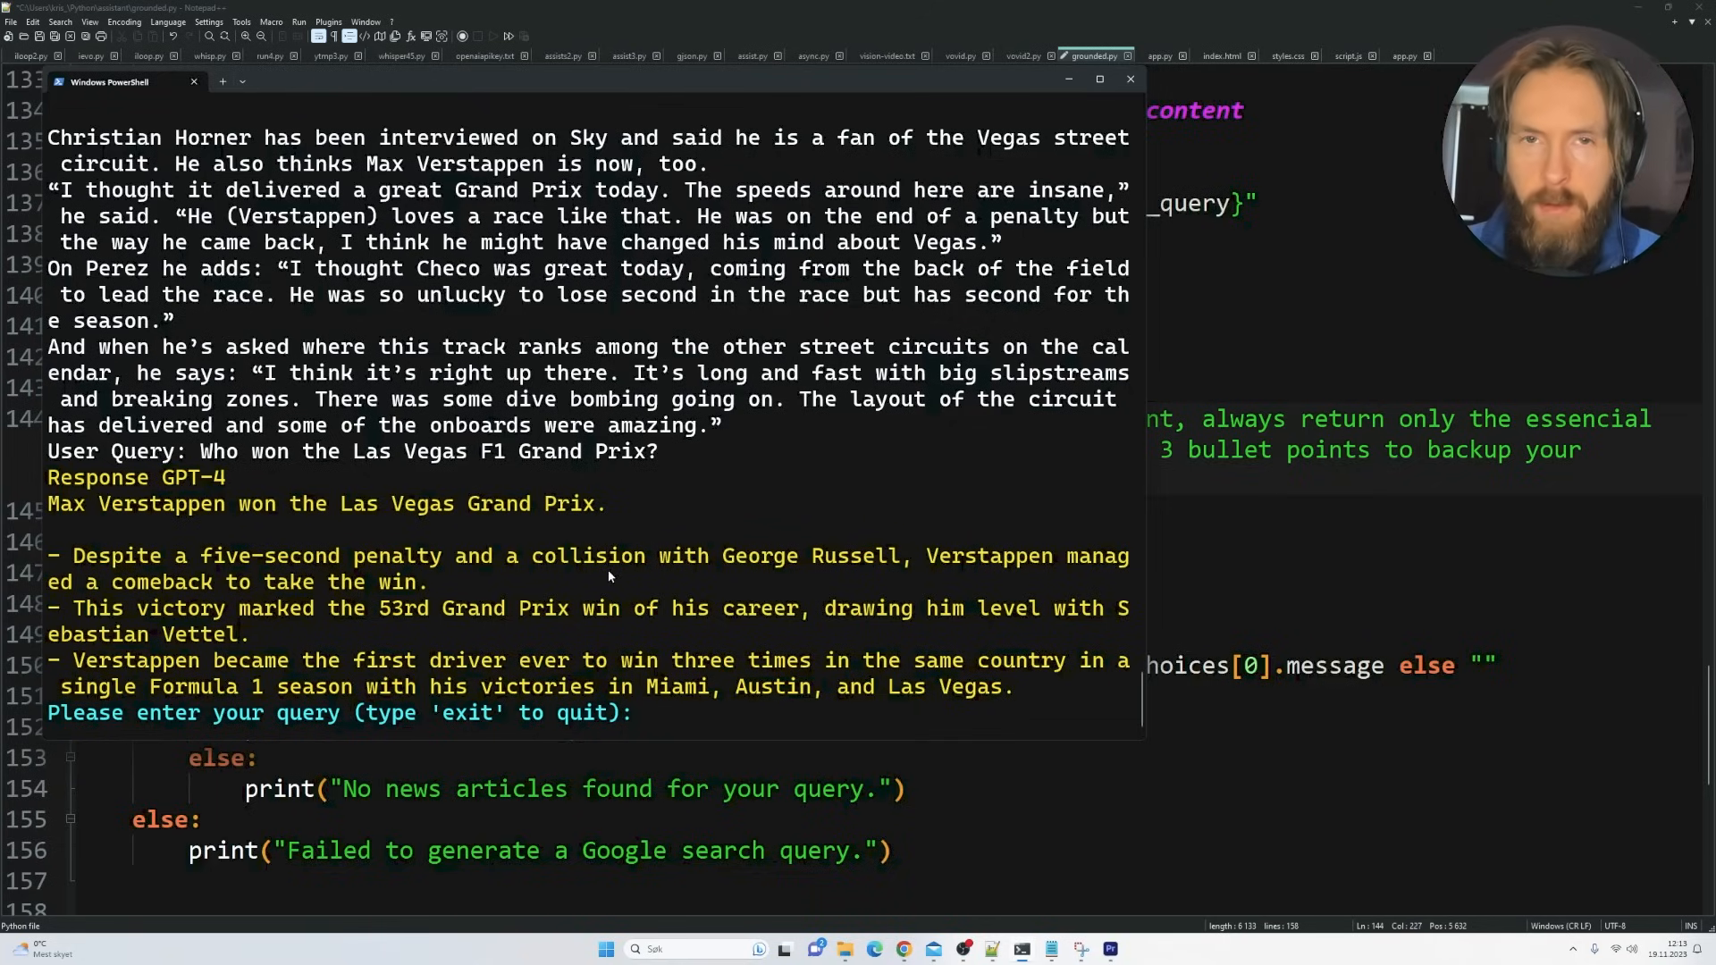
In grounded.py, mark the system prompt's short concise JSON instruction
{"action": "left_click", "coordinate": [1129, 79]}
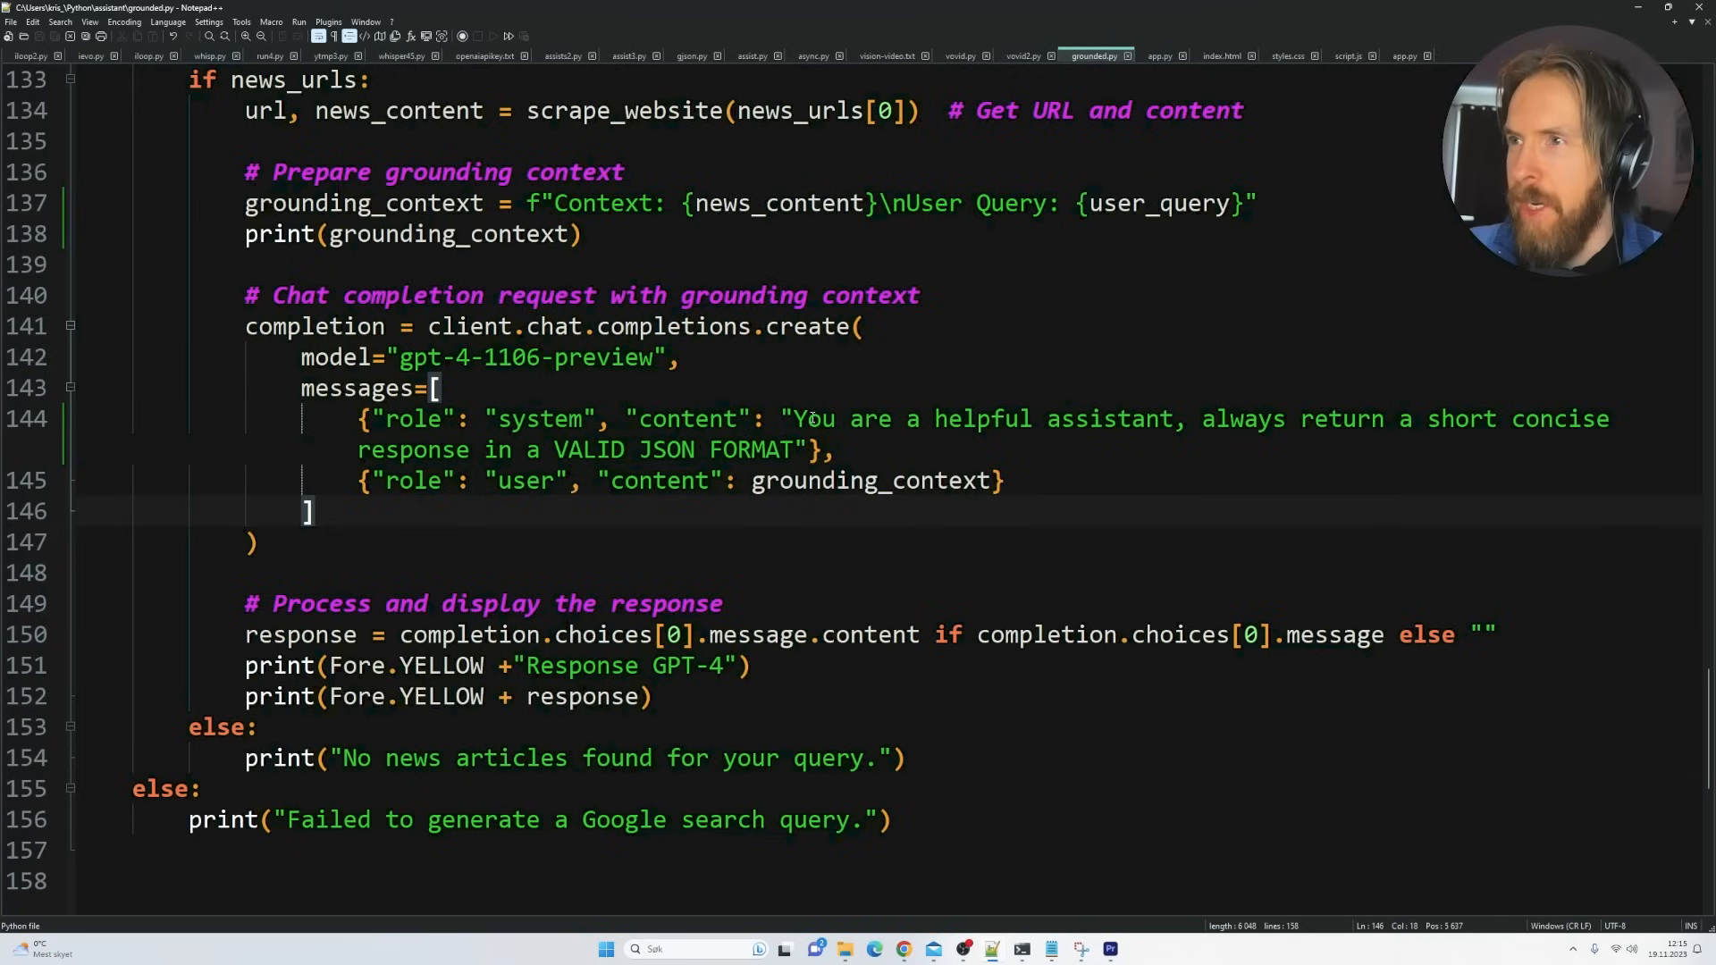
{"action": "left_click_drag", "start_coordinate": [1200, 418], "coordinate": [1608, 418]}
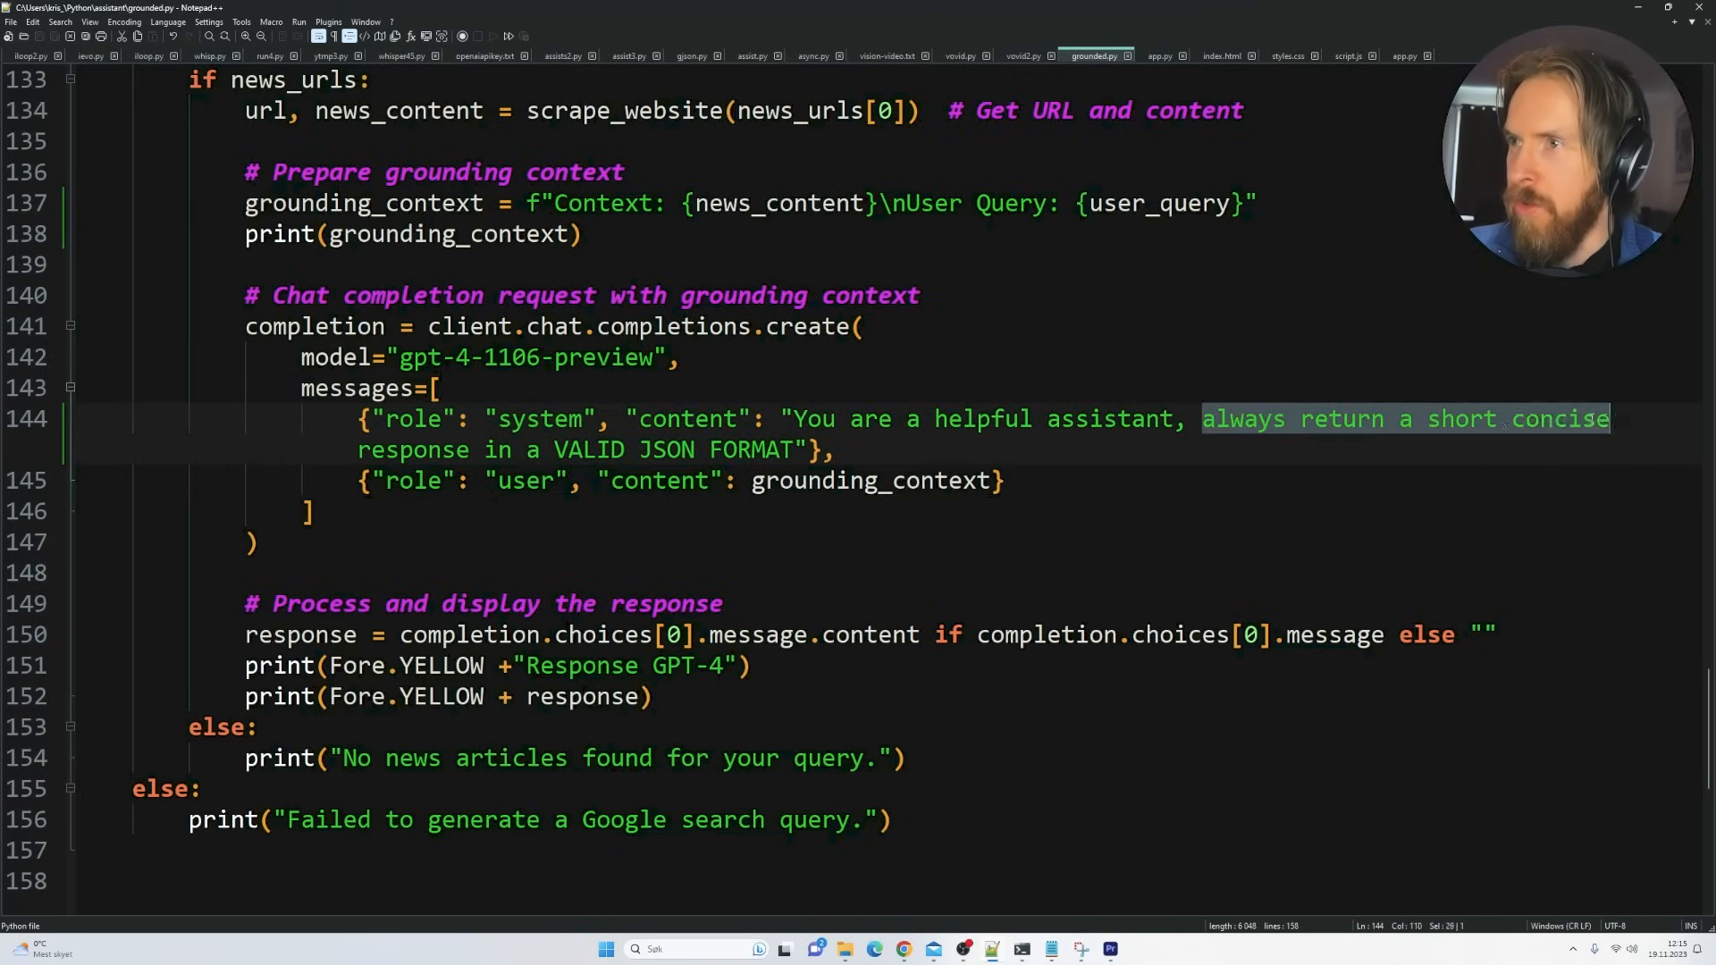
{"action": "left_click_drag", "start_coordinate": [1201, 418], "coordinate": [797, 449]}
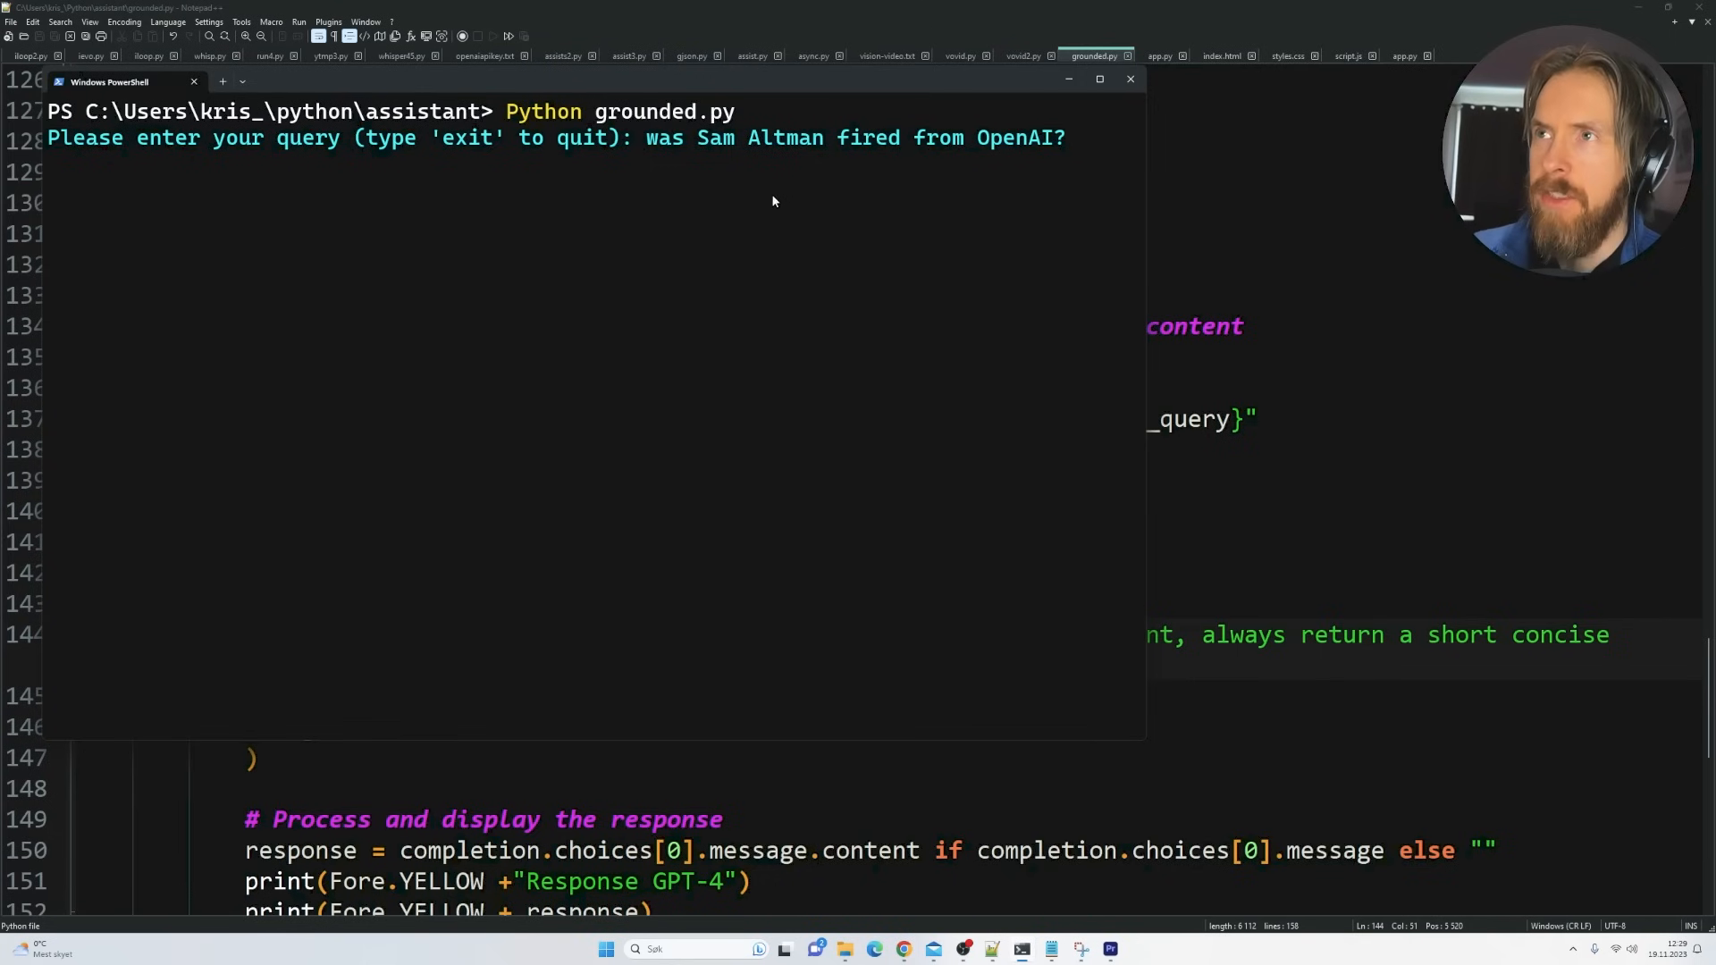
{"action": "mouse_move", "coordinate": [1006, 163]}
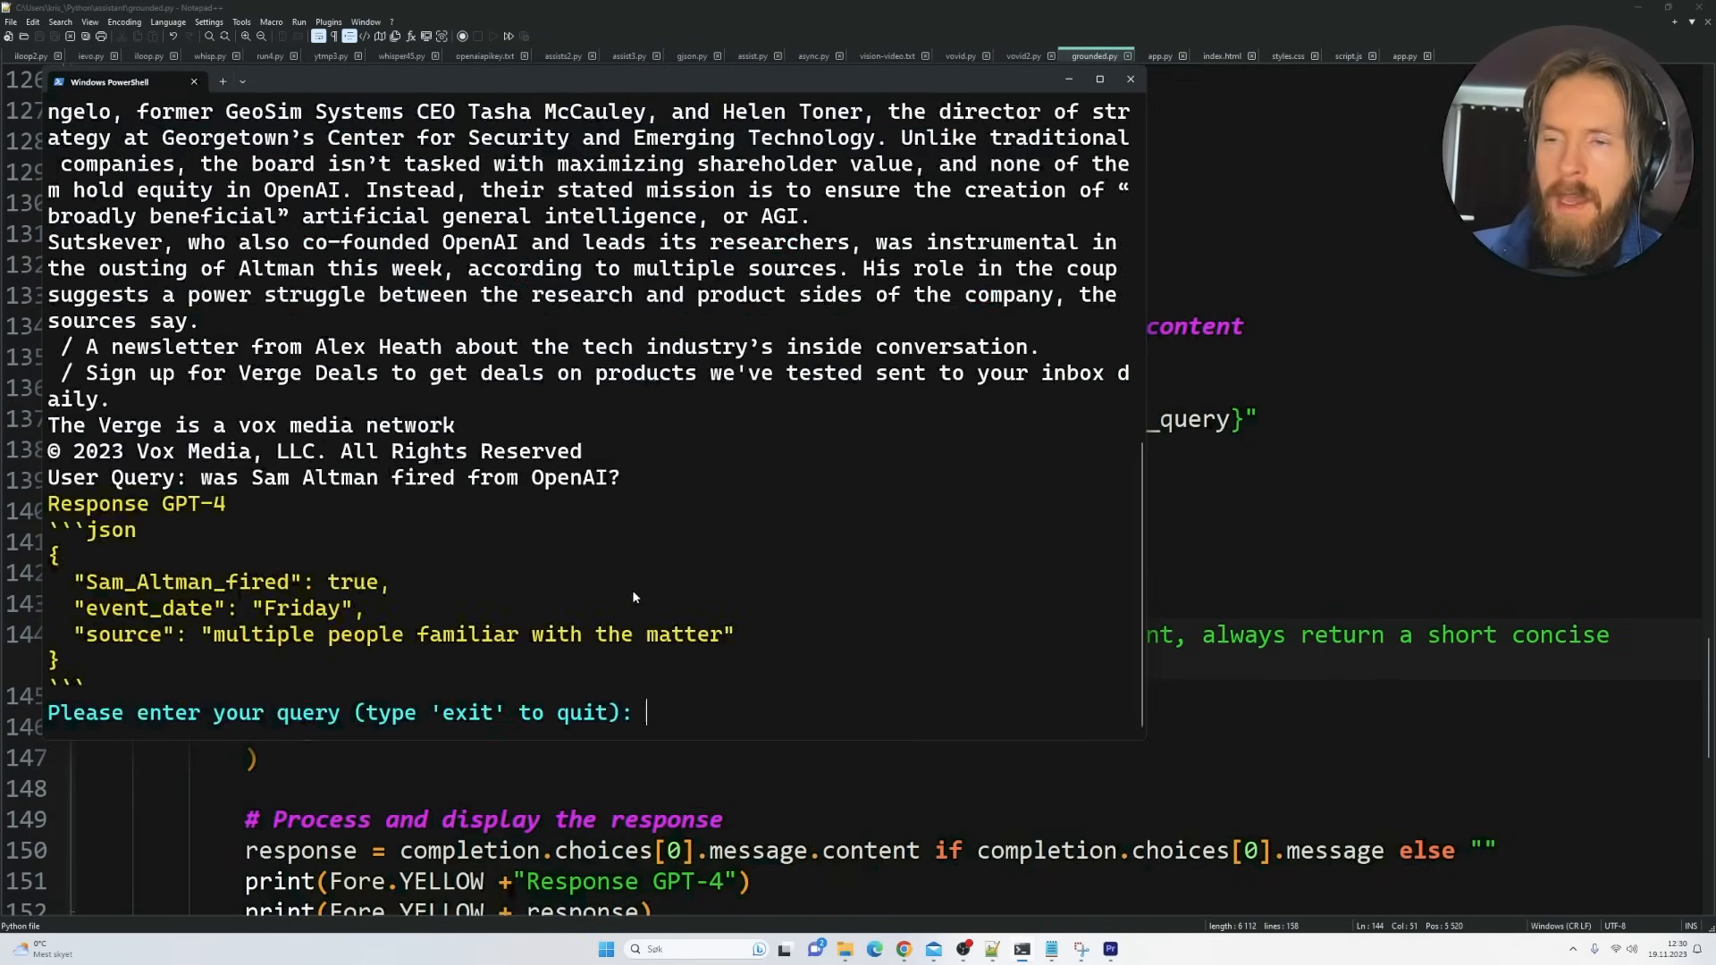
Inspect the JSON answers for Sam Altman and 'Who won the Las Vegas GP?', marking key fields
{"action": "double_click", "coordinate": [178, 582]}
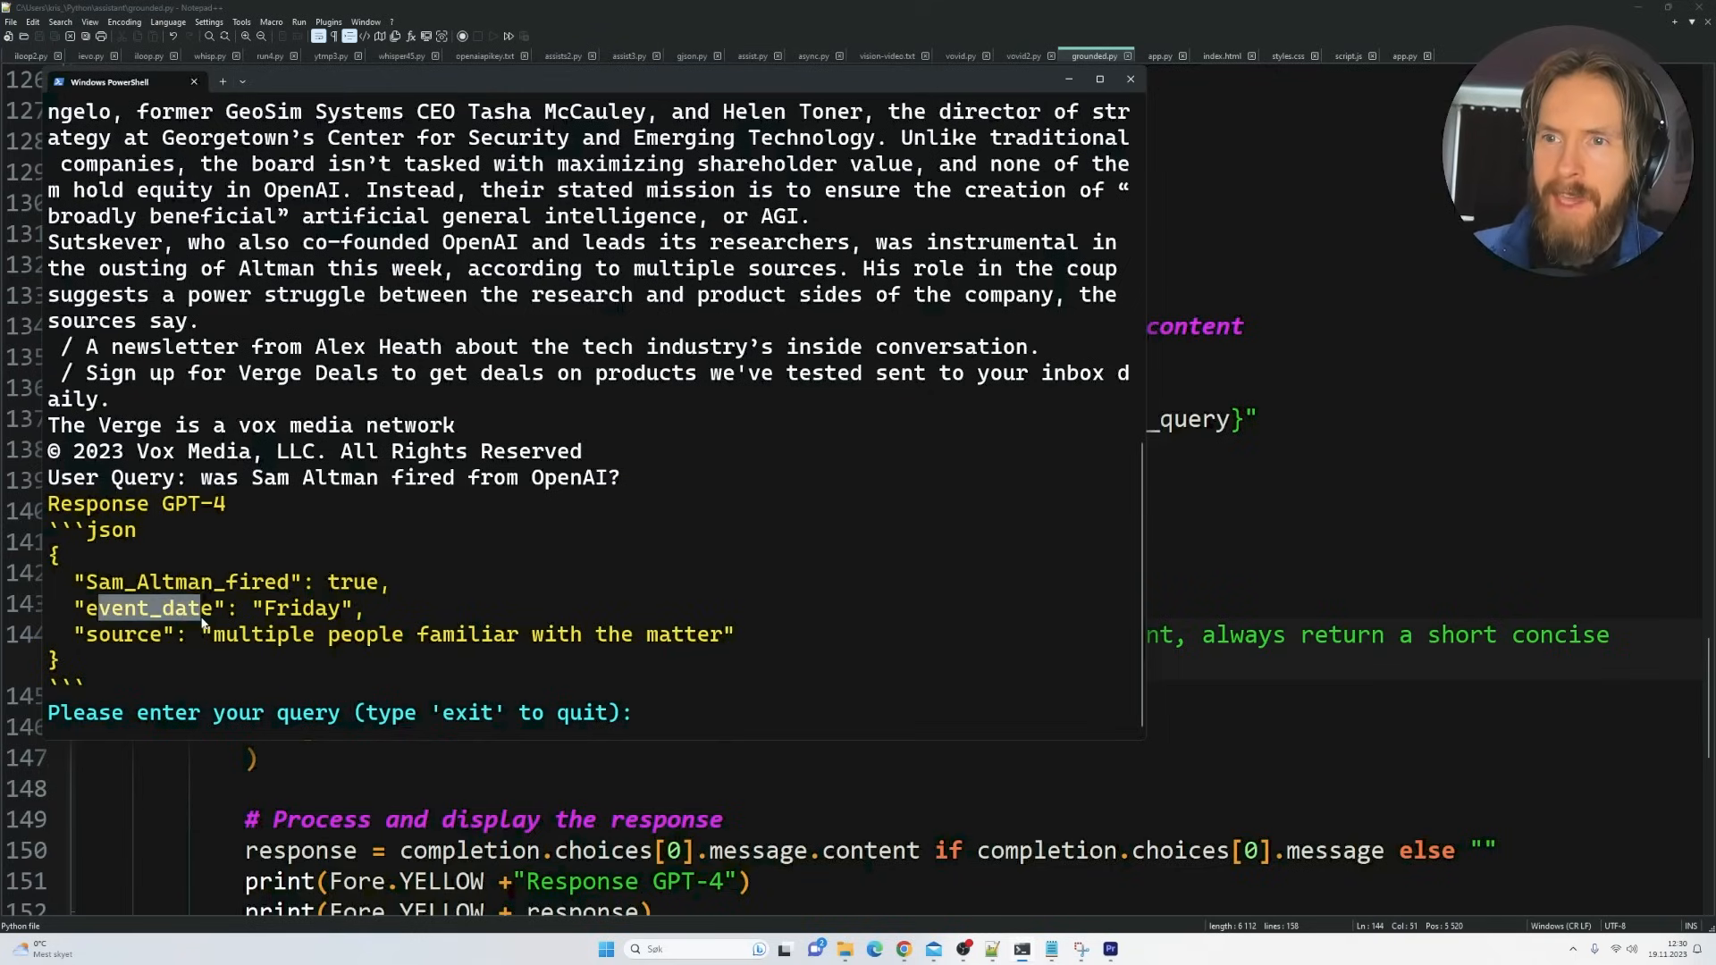
{"action": "double_click", "coordinate": [304, 609]}
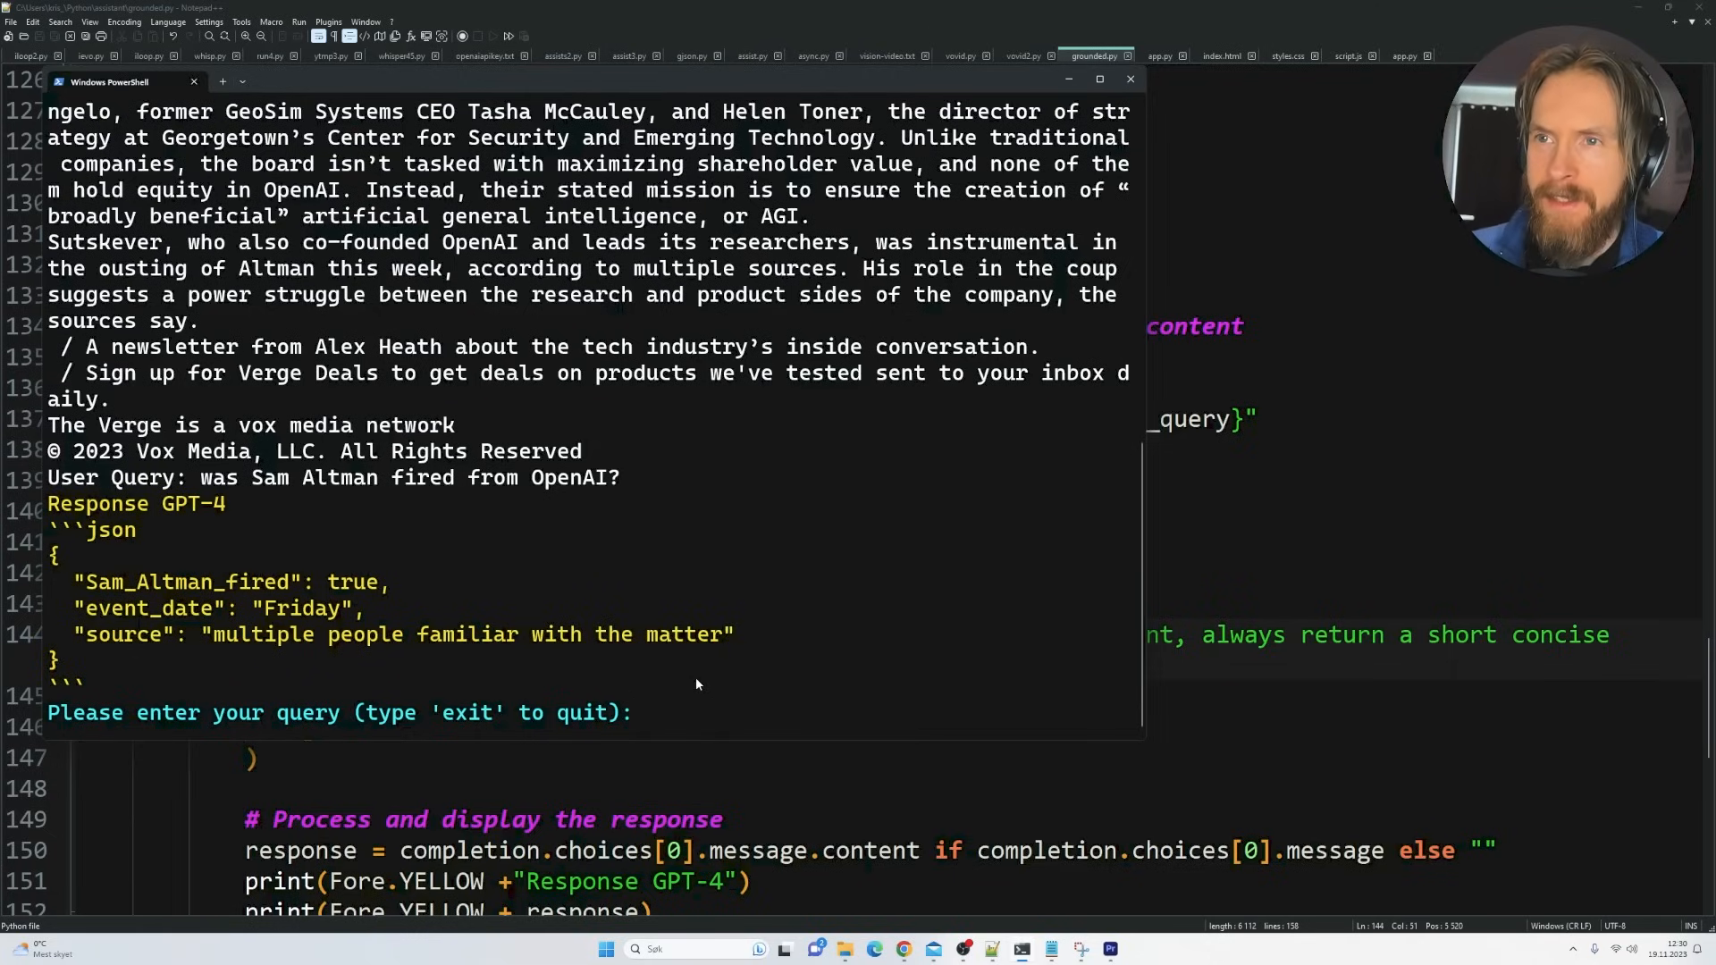
{"action": "type", "text": "Who won the Las Vegas GP?"}
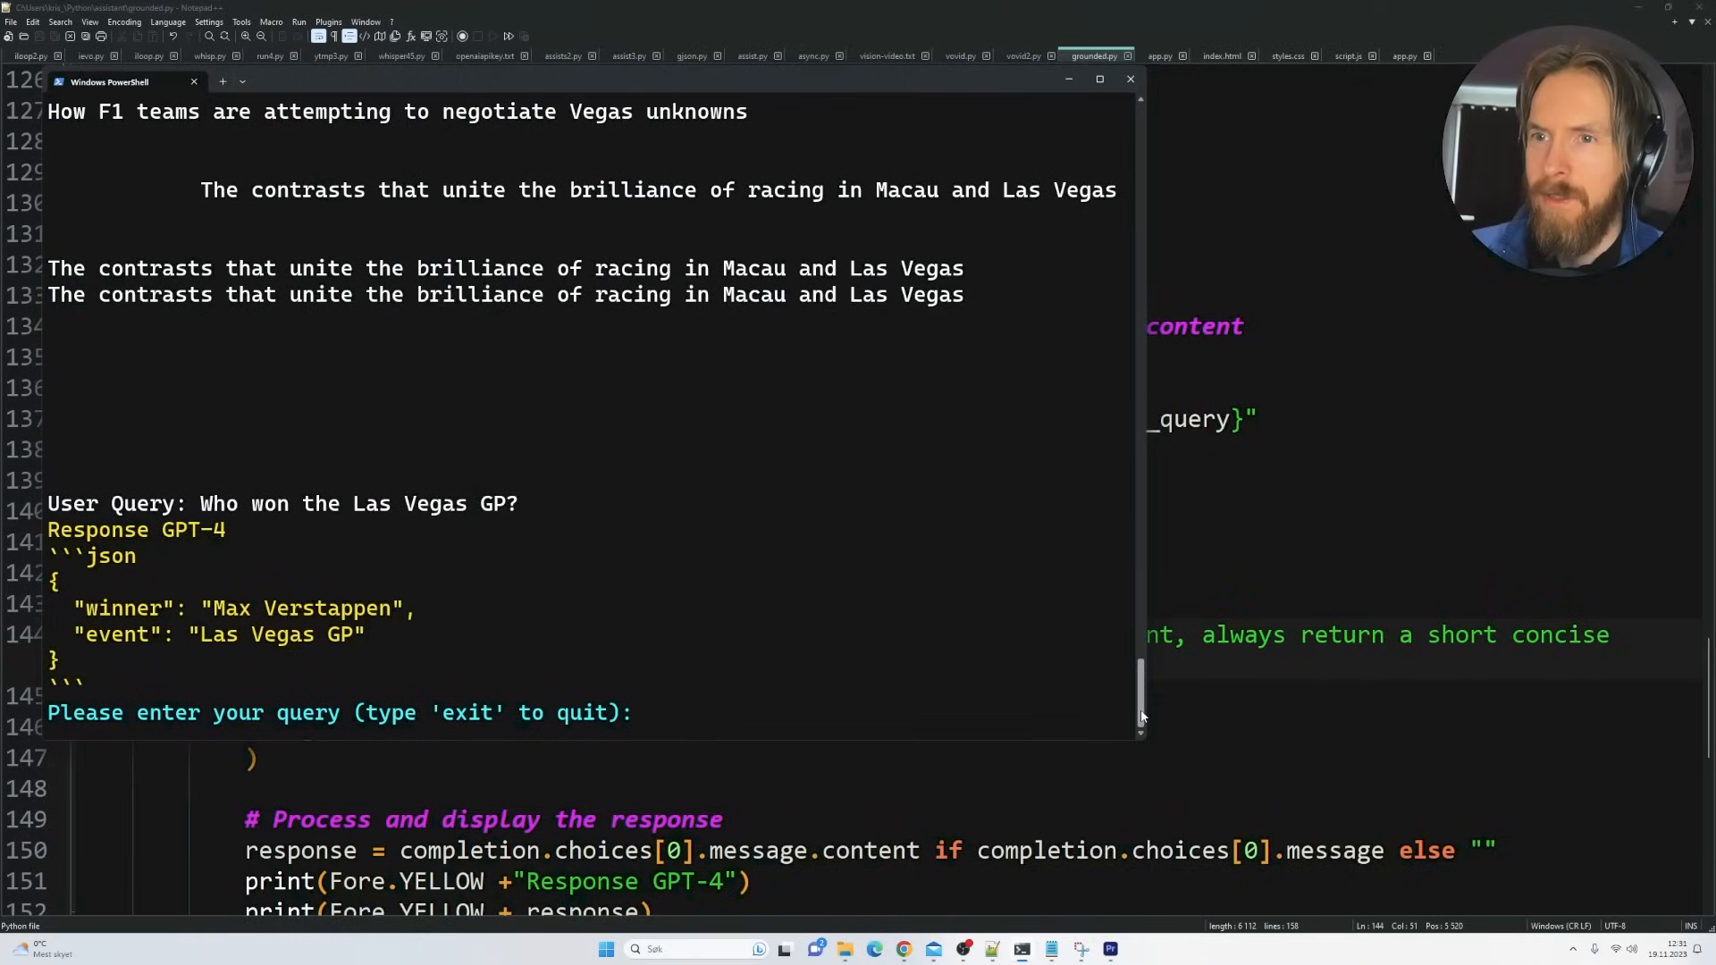
{"action": "double_click", "coordinate": [127, 608]}
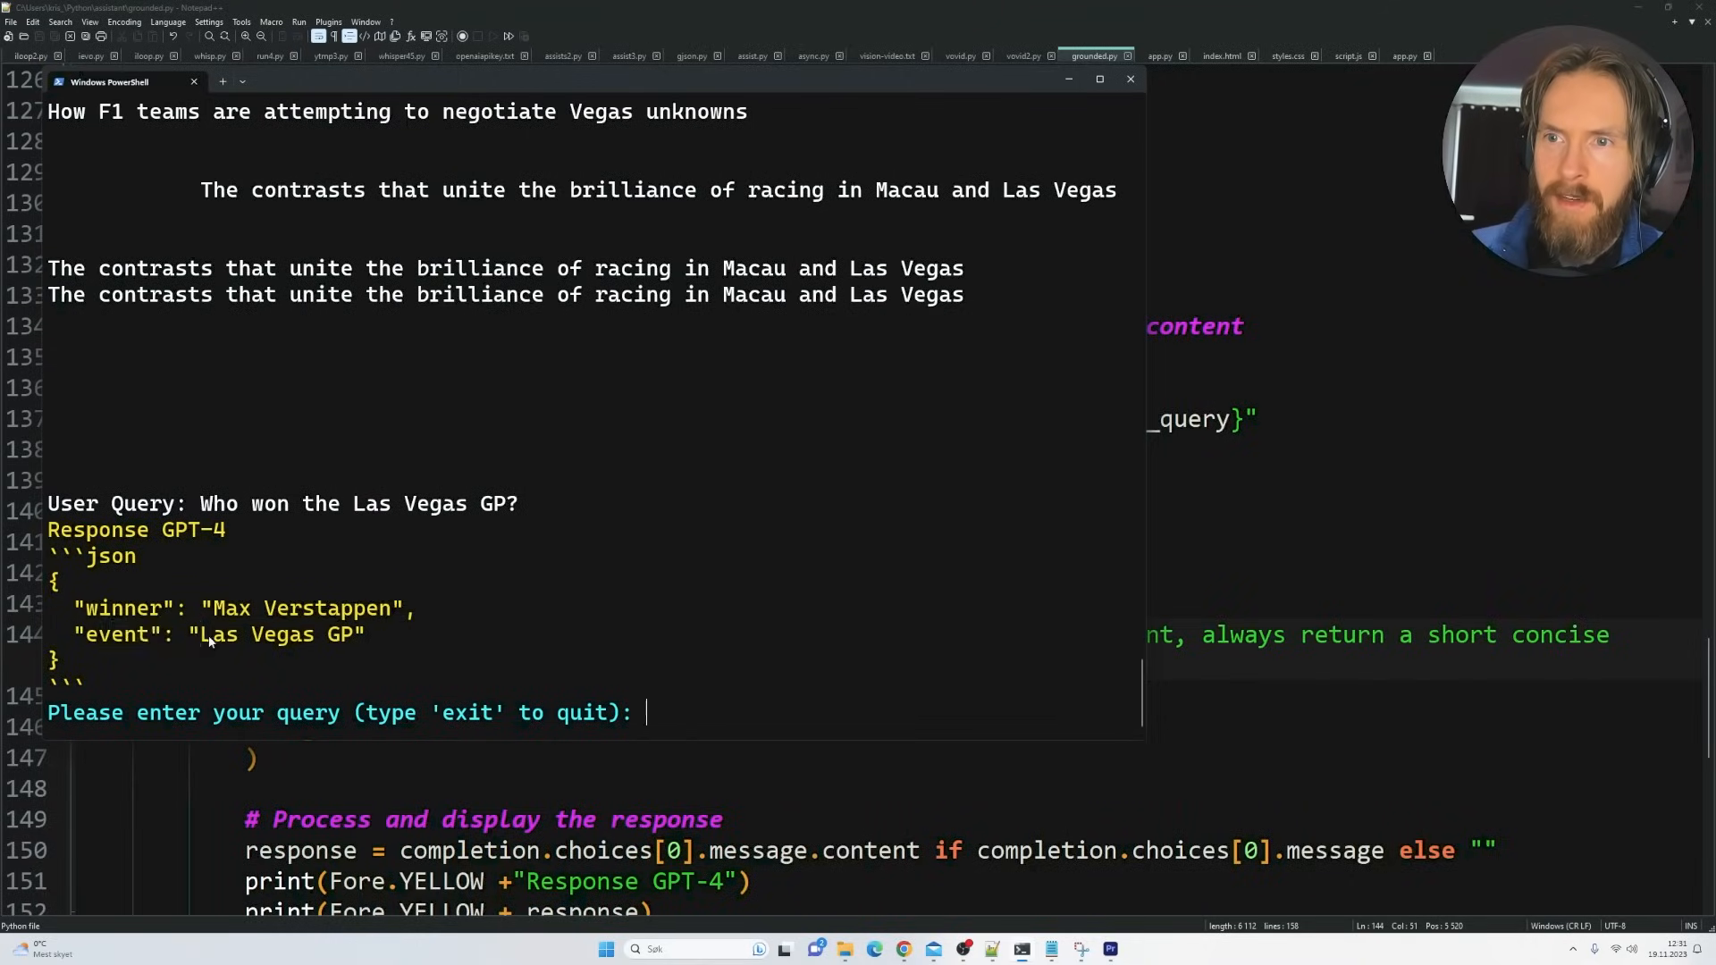
{"action": "mouse_move", "coordinate": [293, 656]}
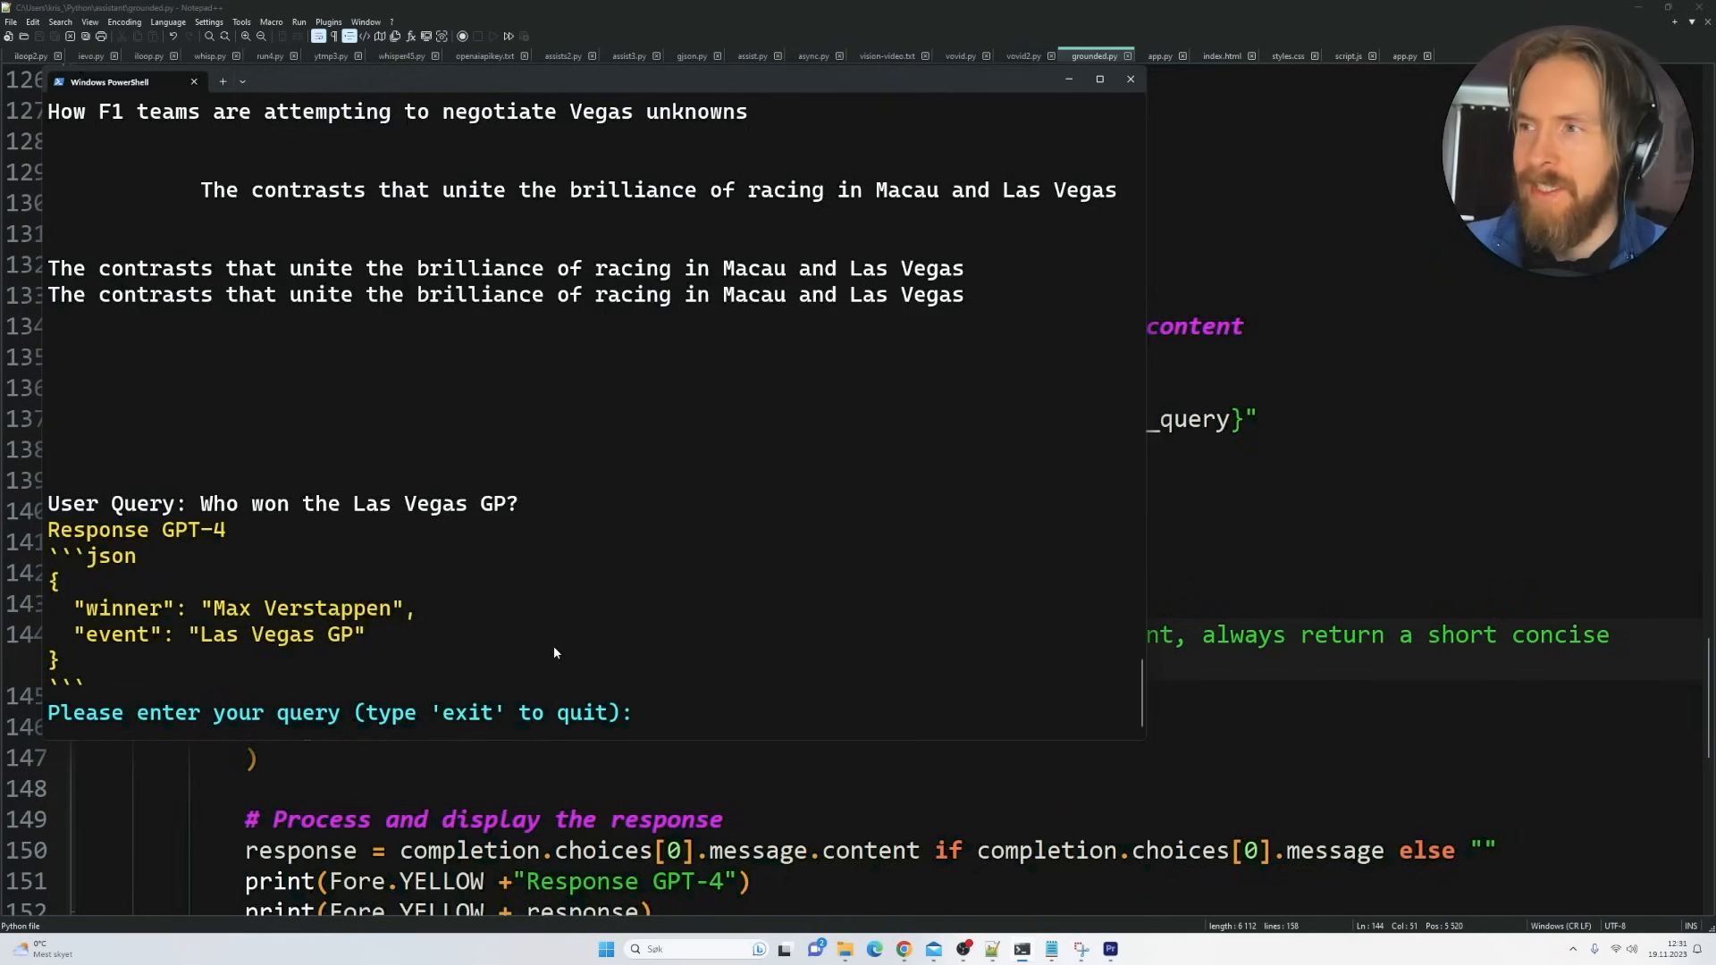
{"action": "mouse_move", "coordinate": [664, 625]}
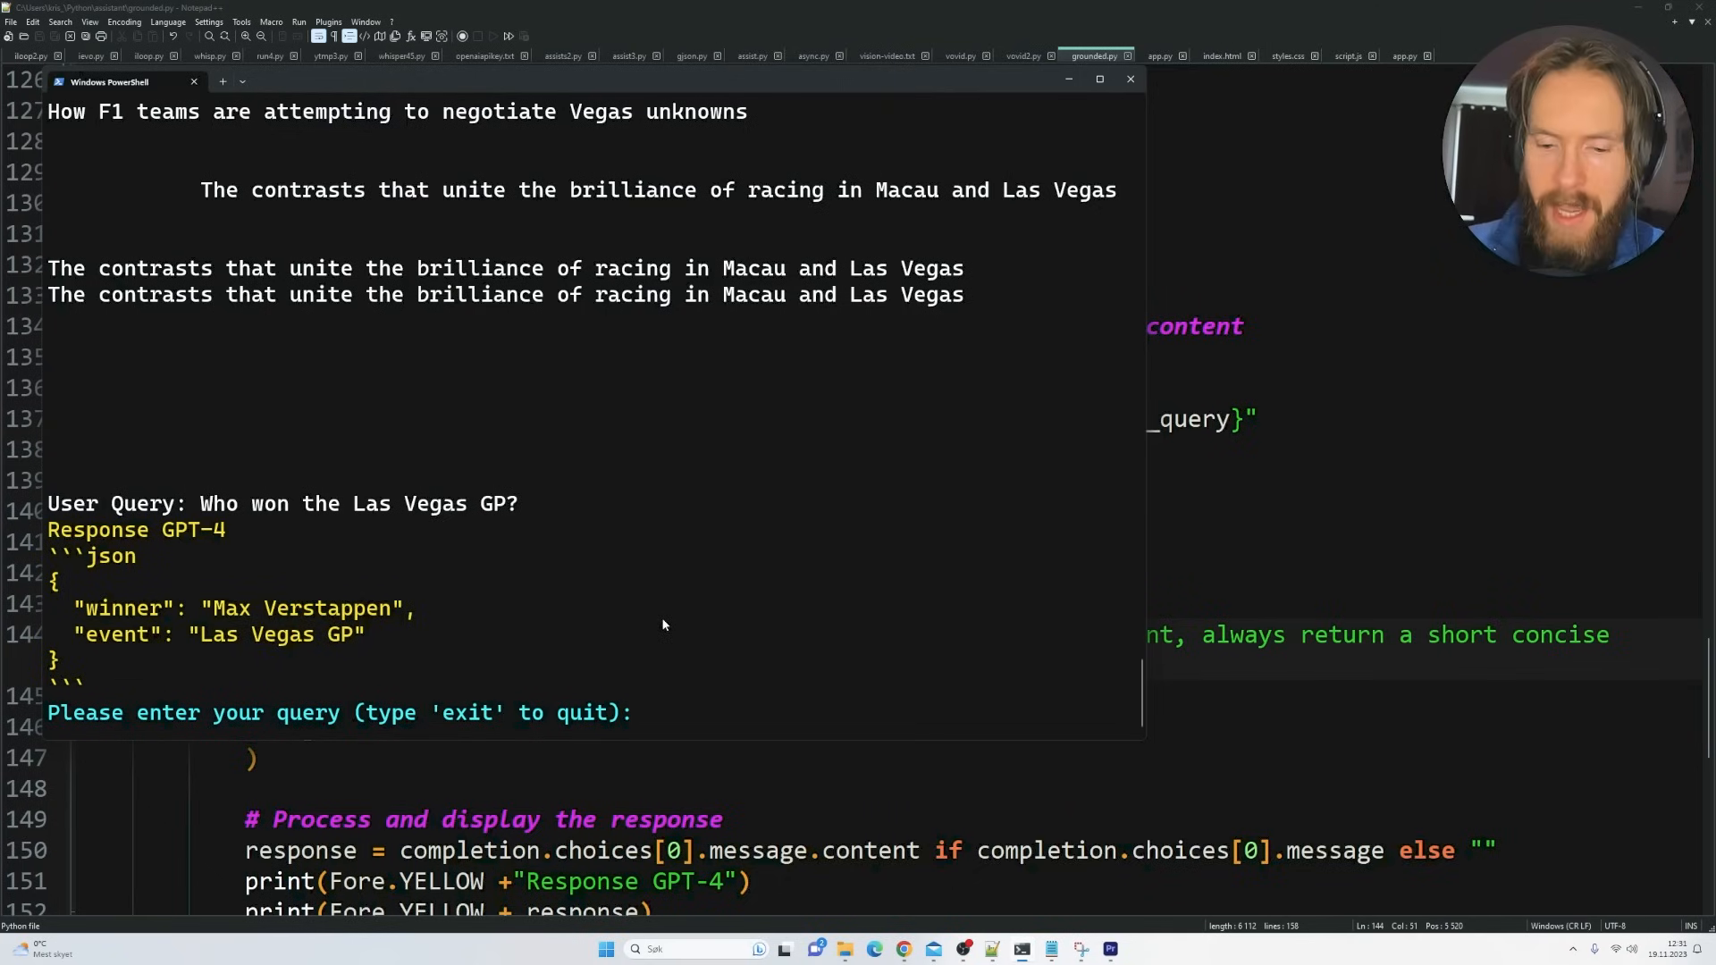
{"action": "left_click", "coordinate": [1130, 79]}
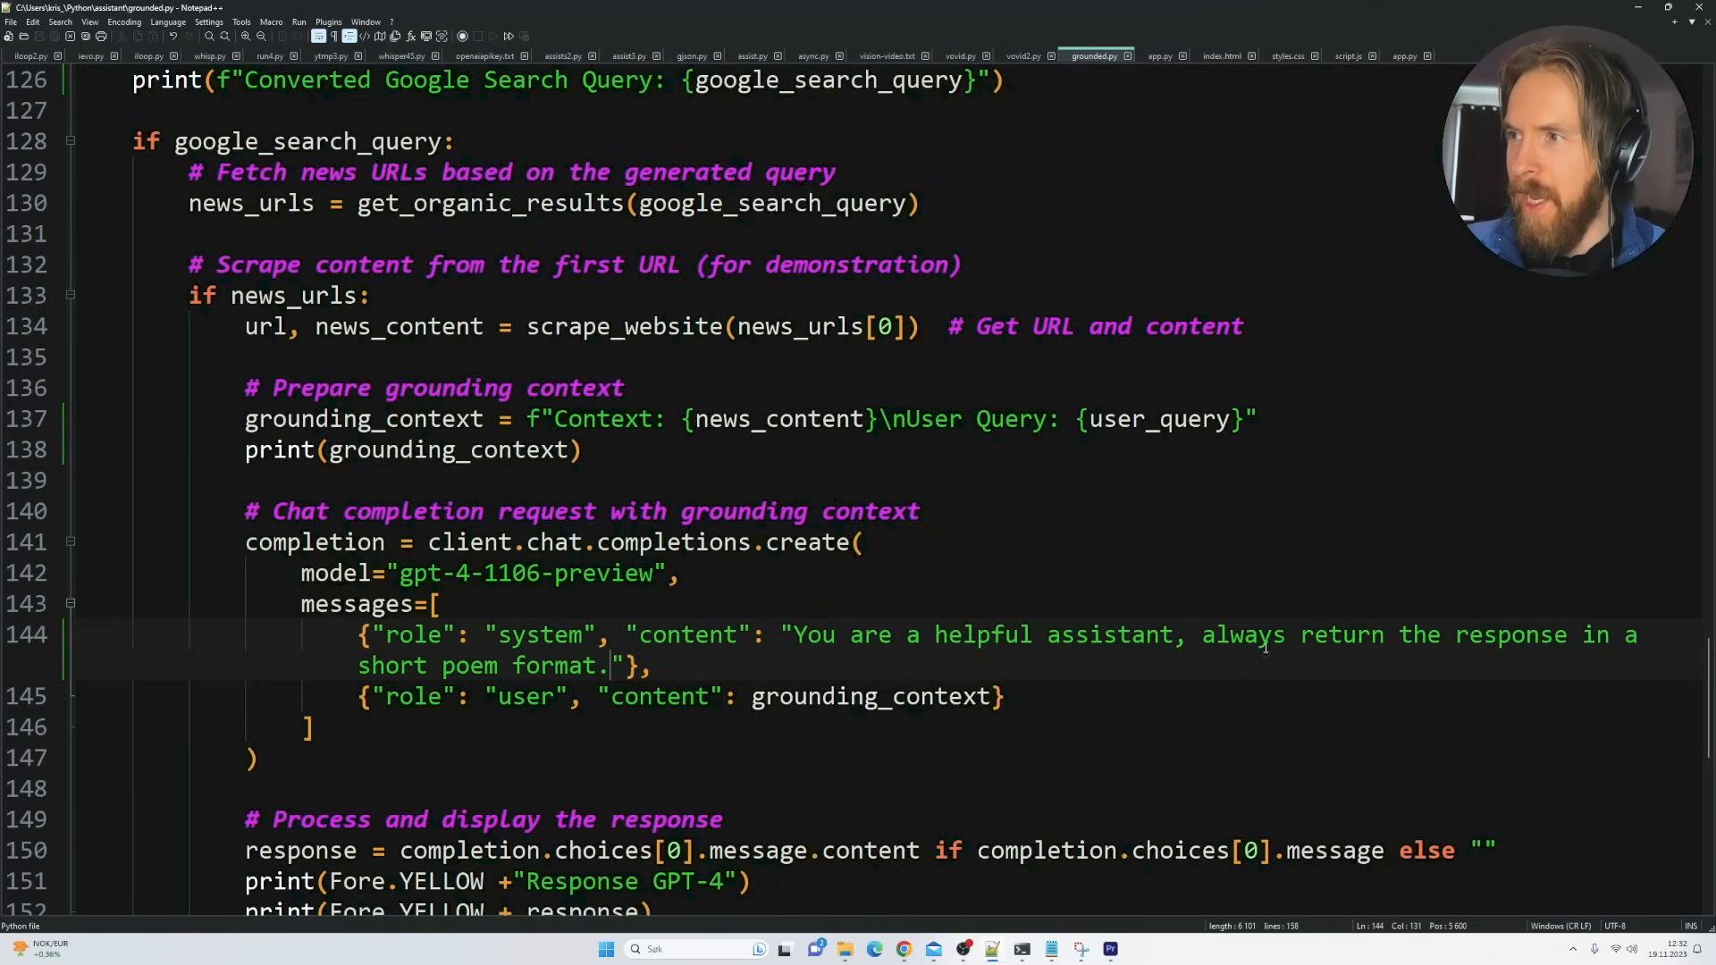
Highlight the 'short poem format' system instruction, then clear the highlight
{"action": "left_click_drag", "start_coordinate": [1200, 634], "coordinate": [667, 697]}
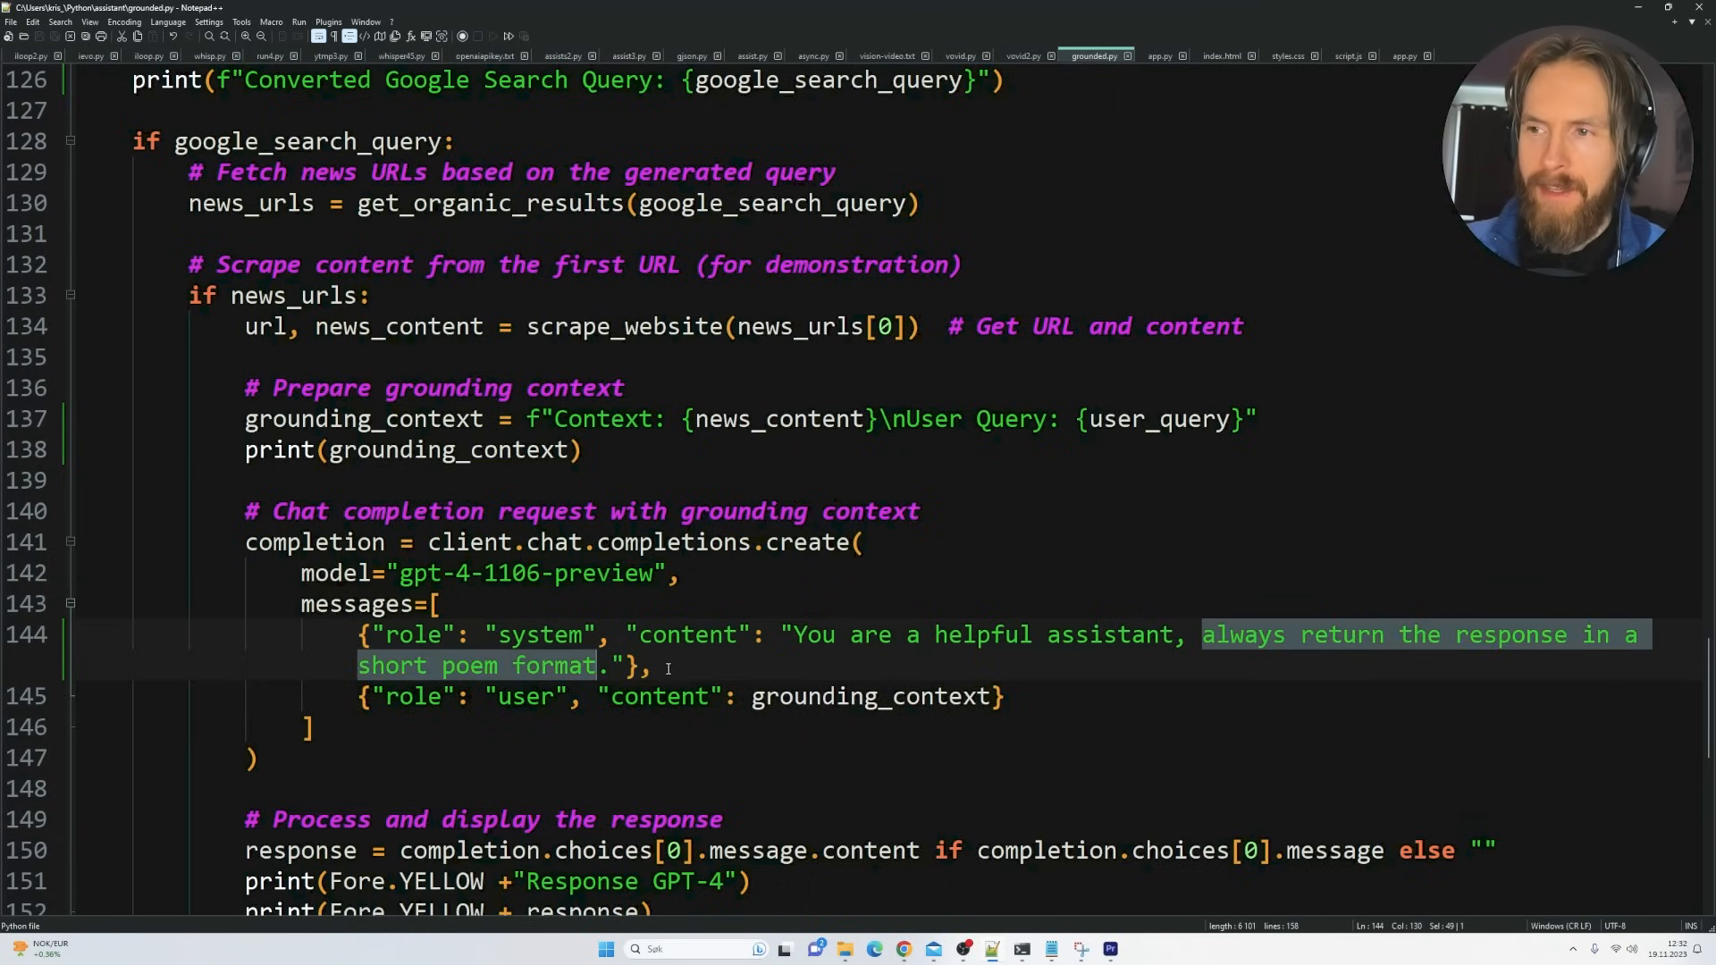
{"action": "left_click", "coordinate": [657, 665]}
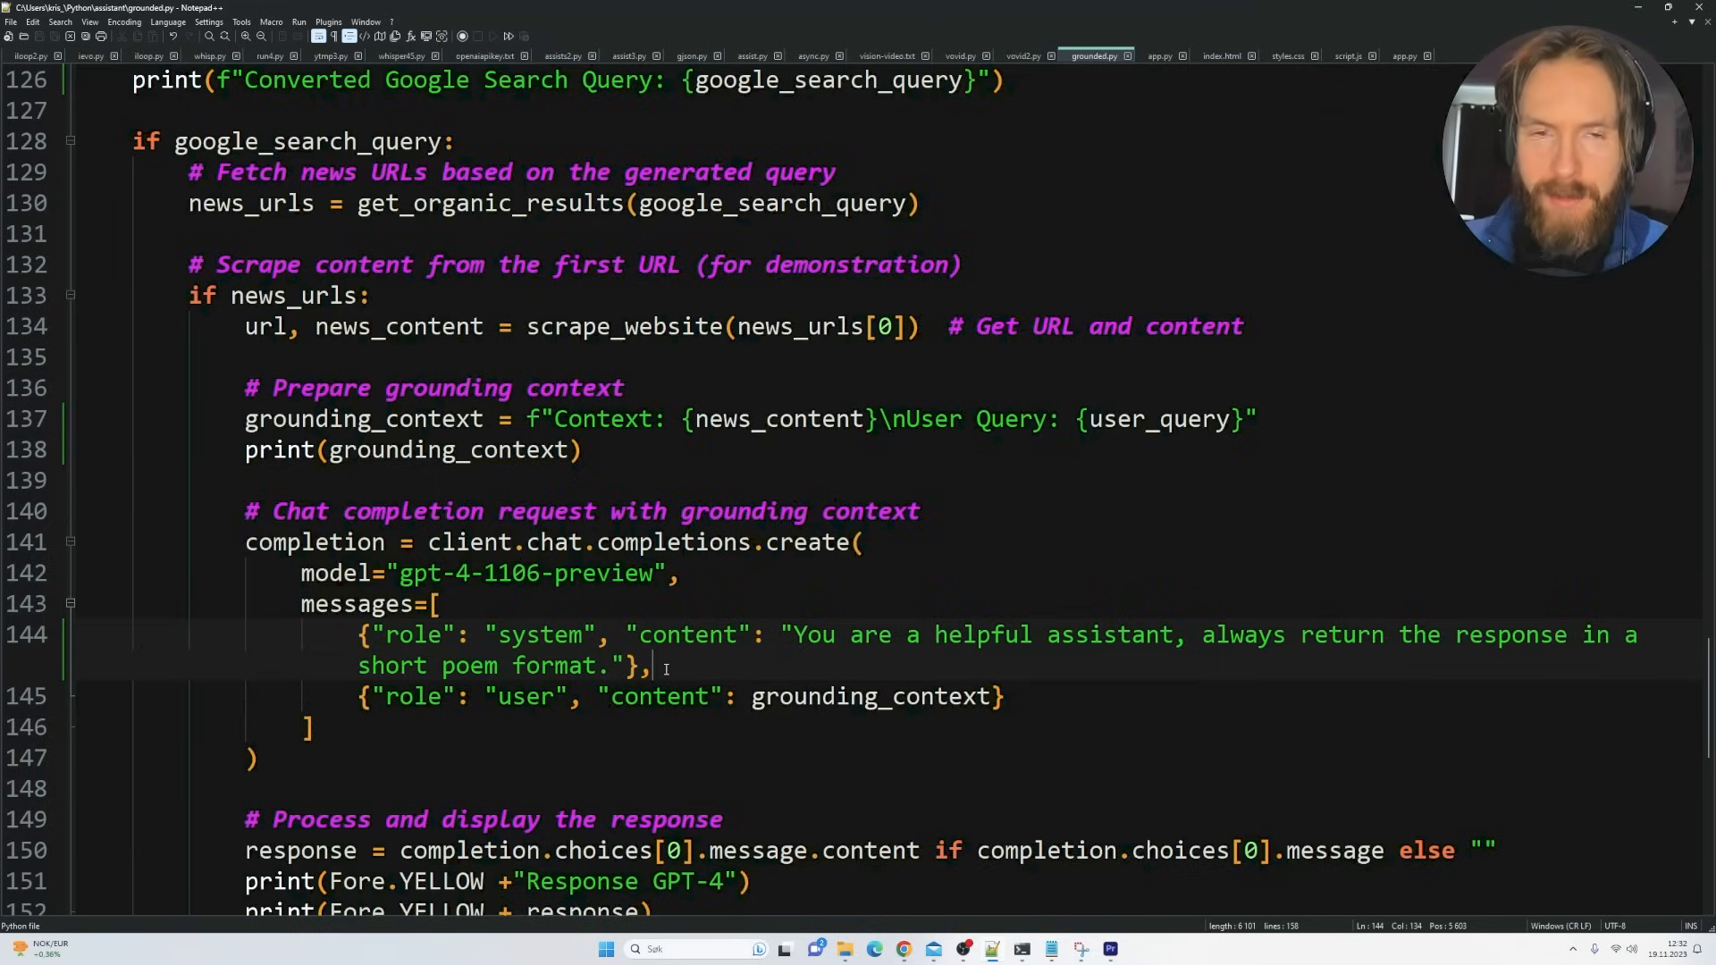